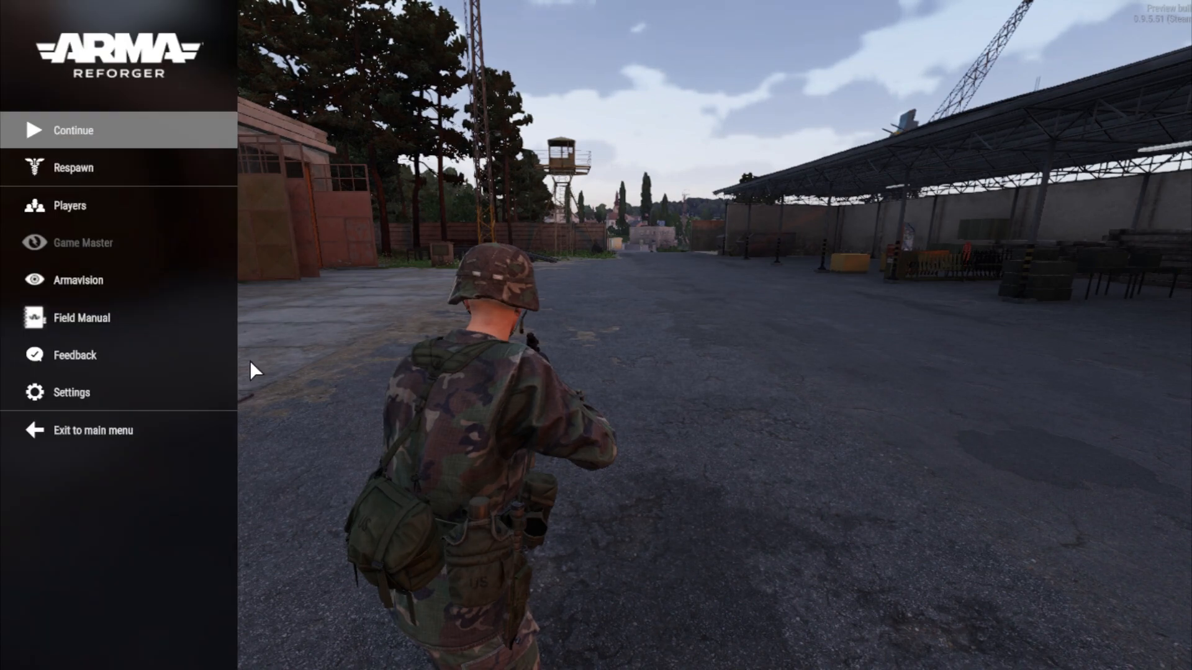
Step: Exit the game session to the main menu, confirming with OK, and return to the server dashboard
left_click(93, 431)
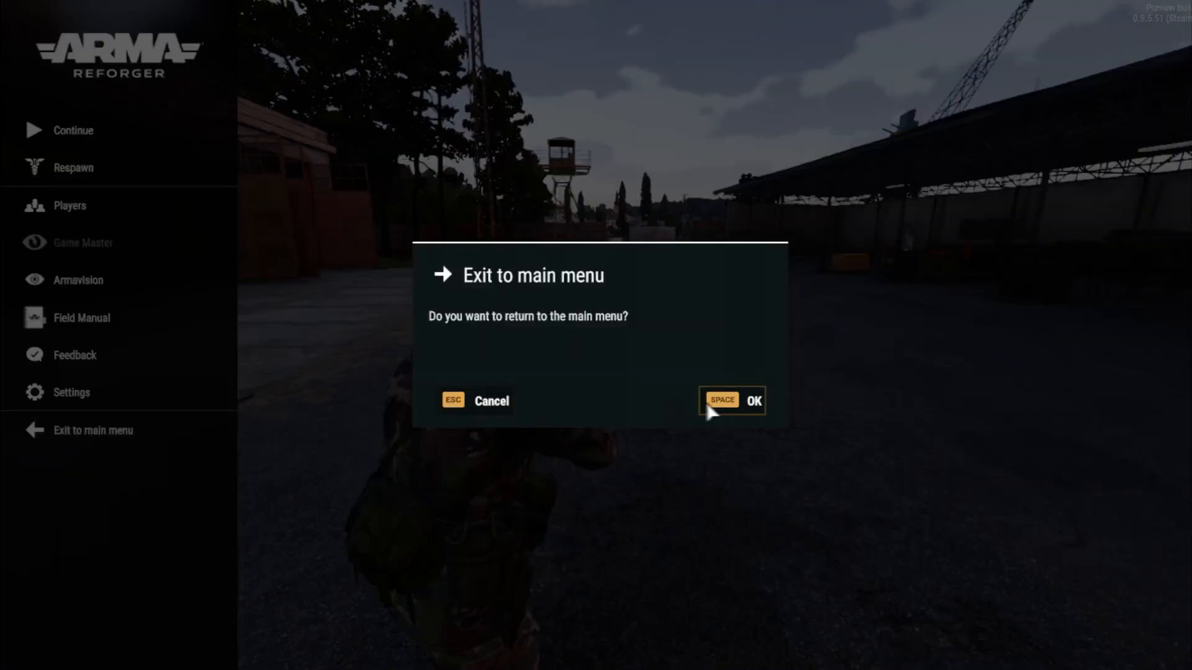
left_click(753, 401)
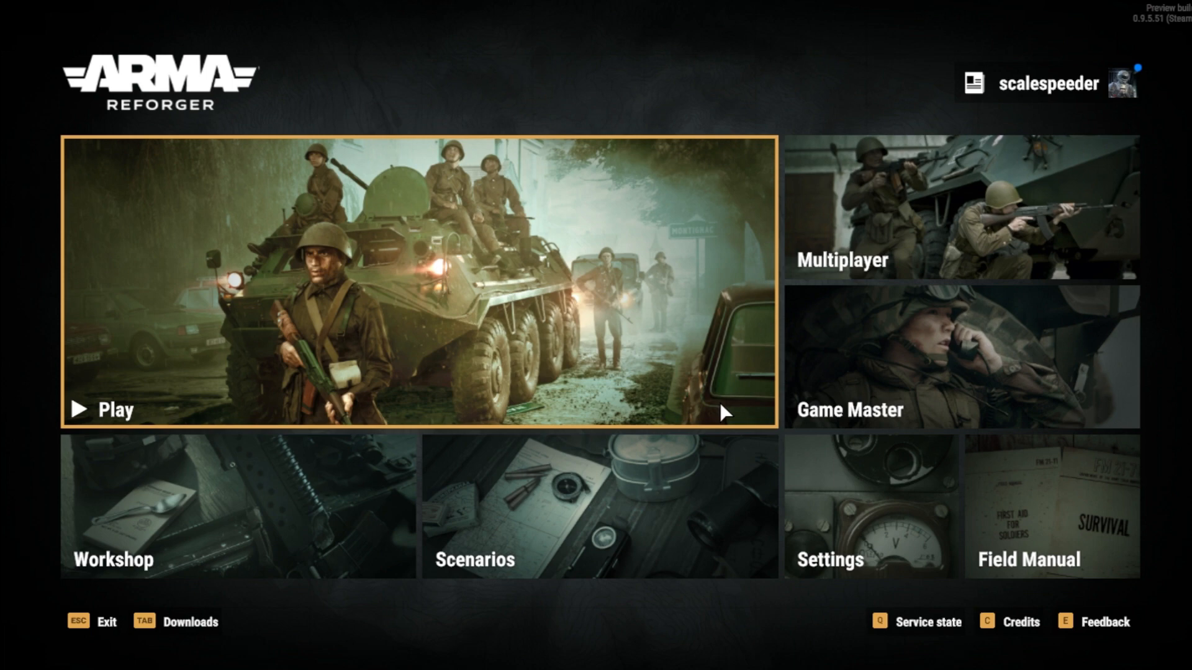
mouse_move(702, 380)
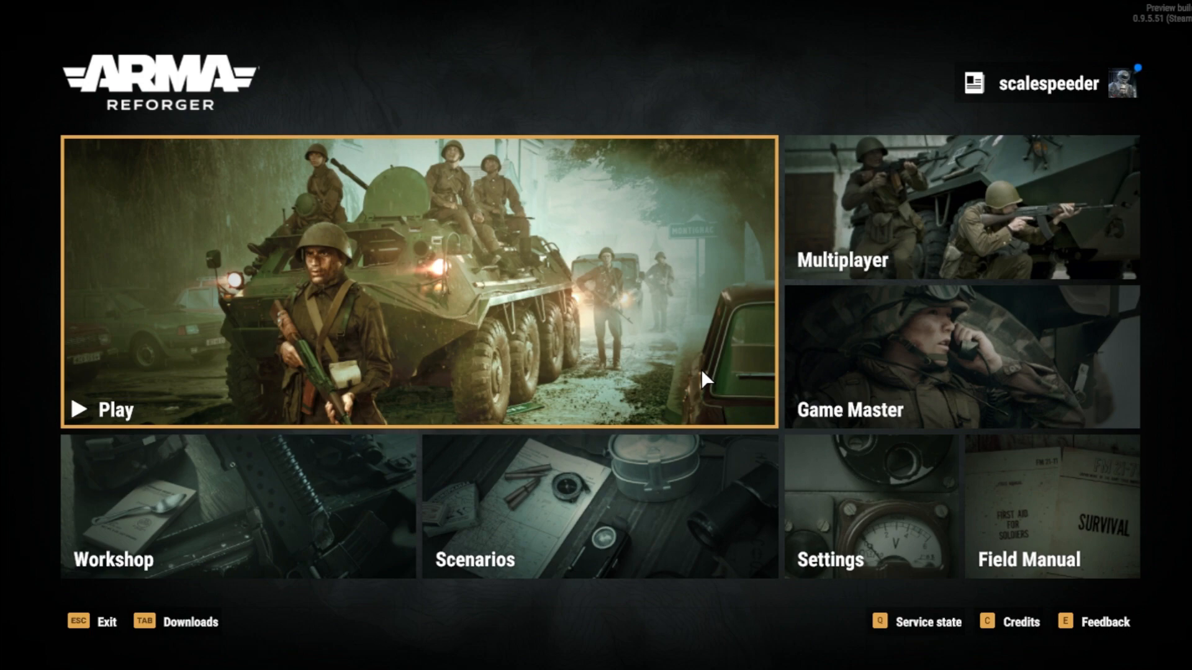
key("alt+tab")
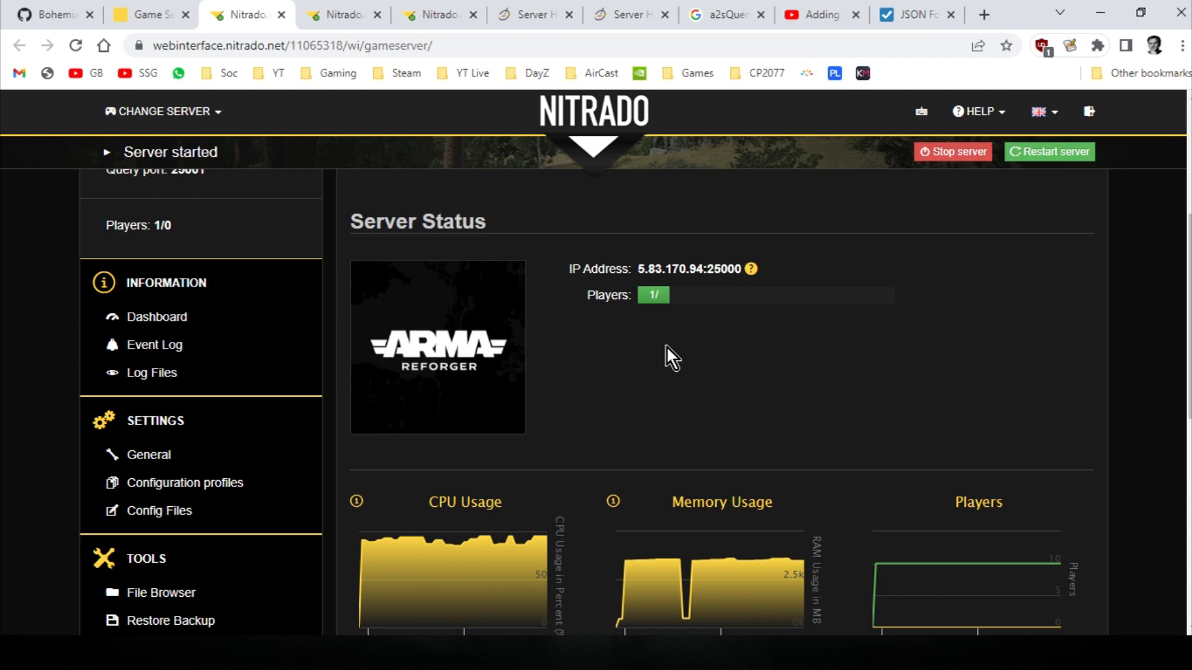
mouse_move(679, 360)
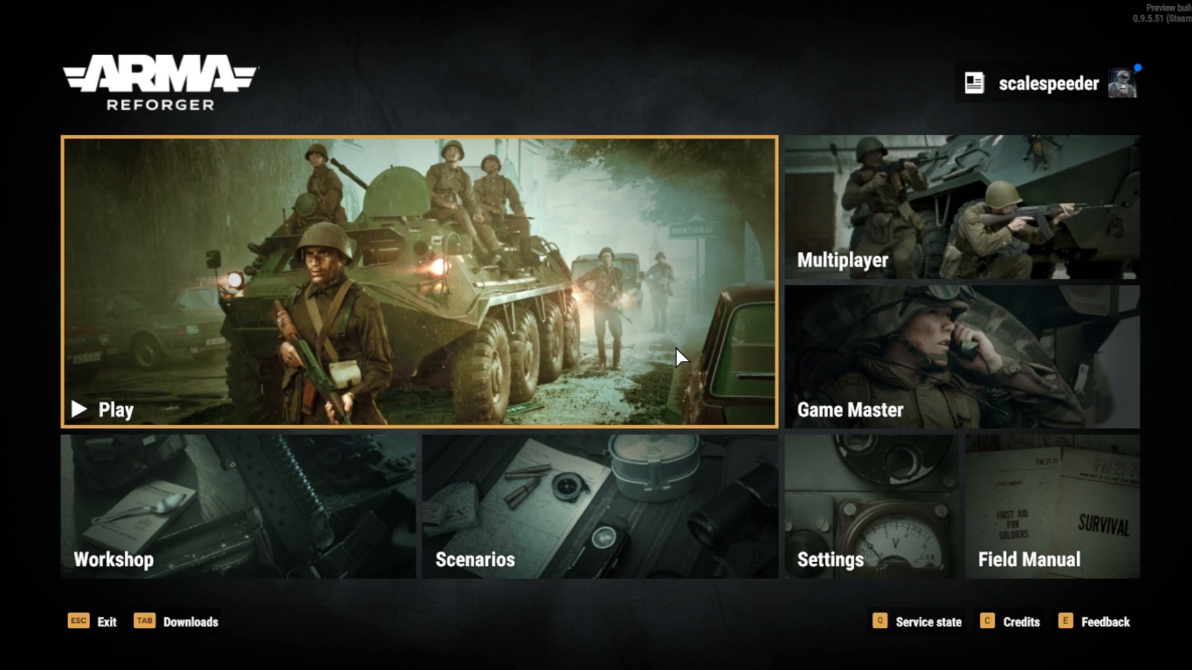
mouse_move(312, 445)
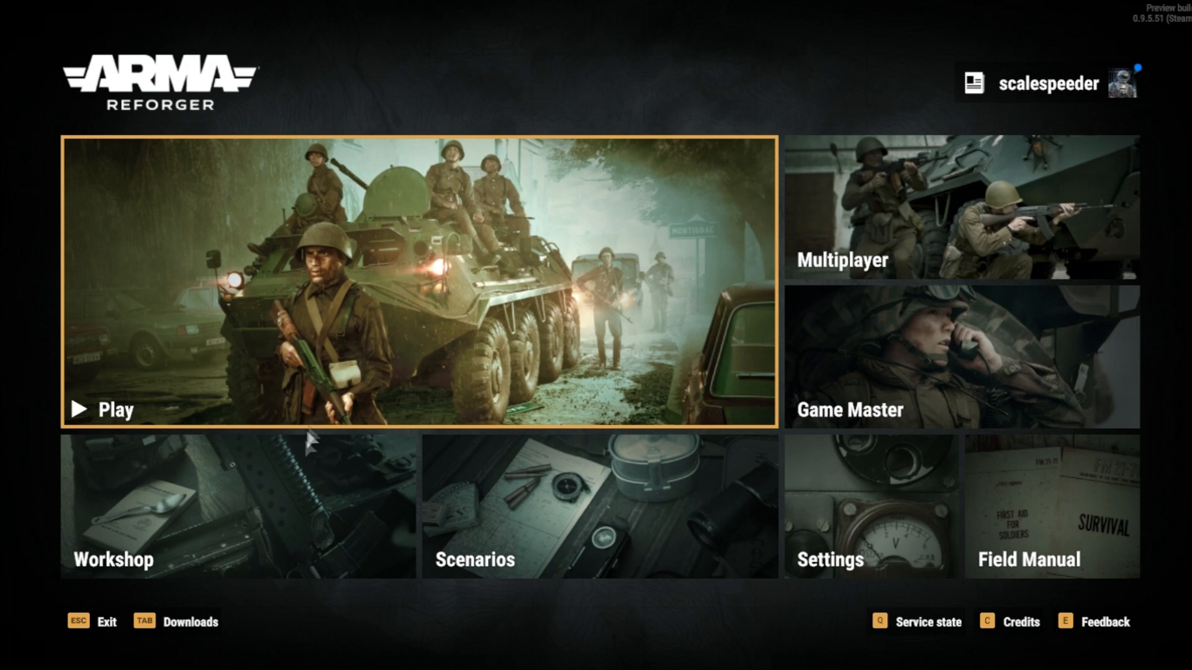
Step: Show the Workshop's Downloaded mods and review the Where Am I and Colt 3x20 entries
left_click(112, 559)
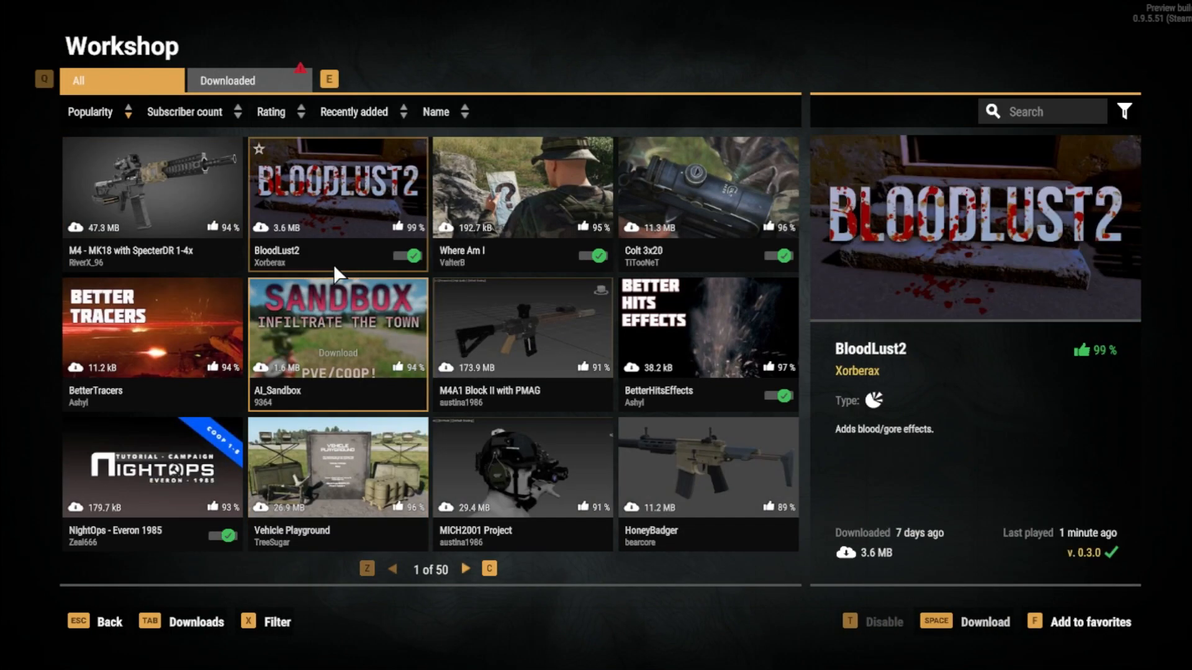
left_click(151, 186)
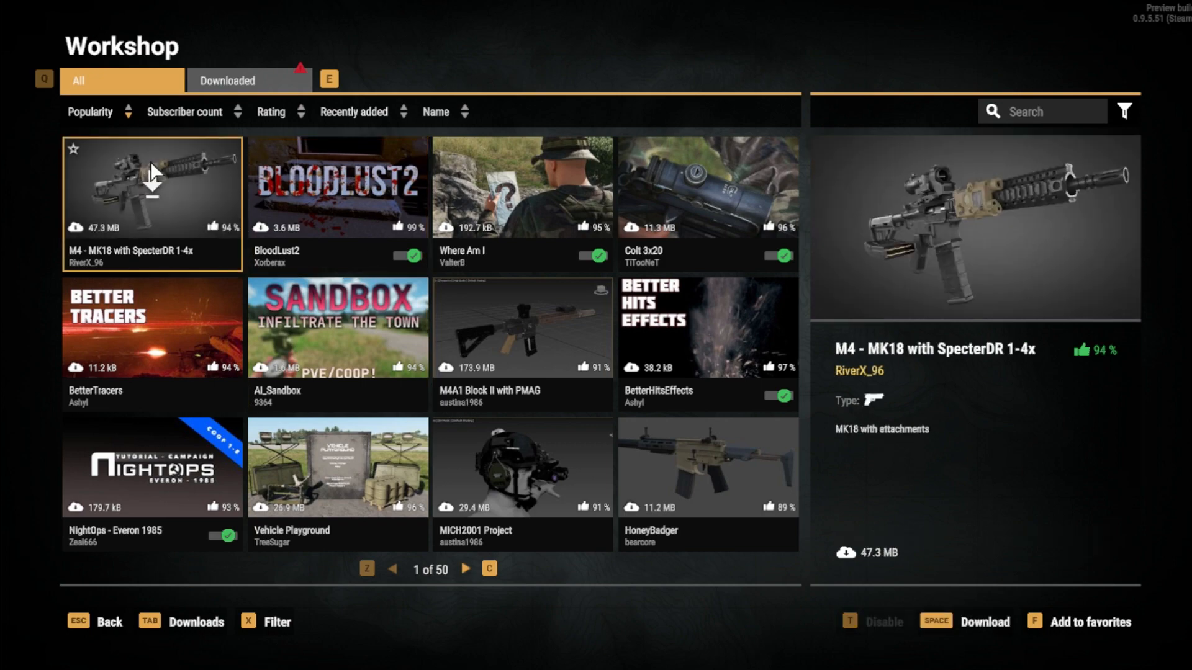
left_click(226, 79)
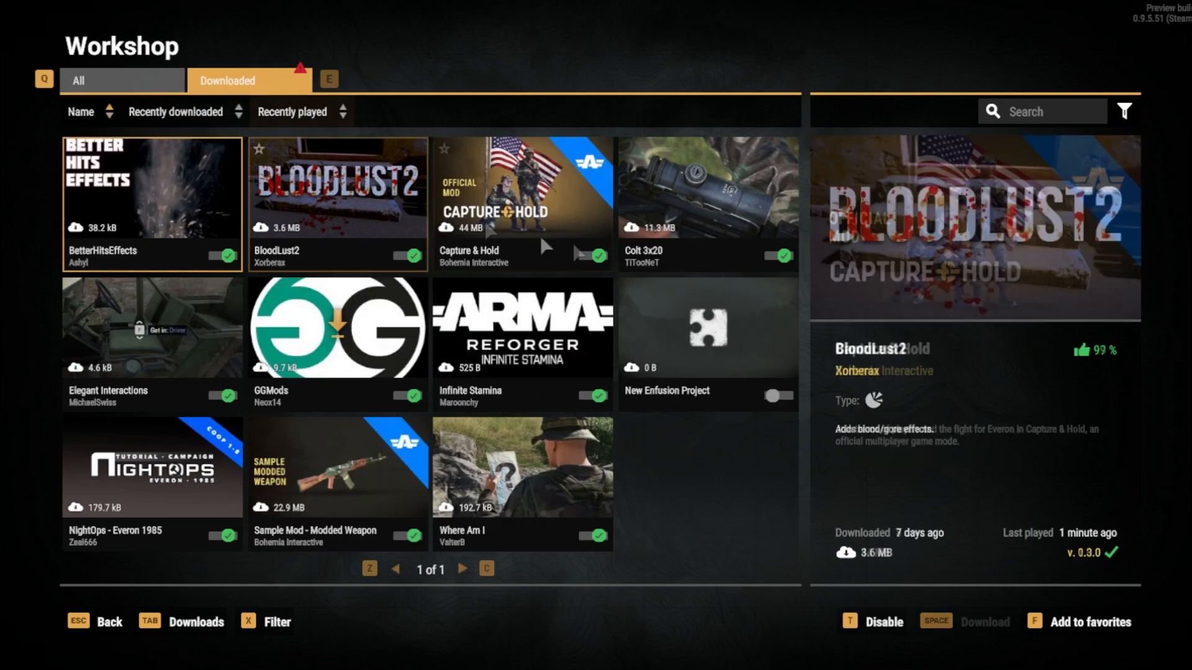
left_click(707, 343)
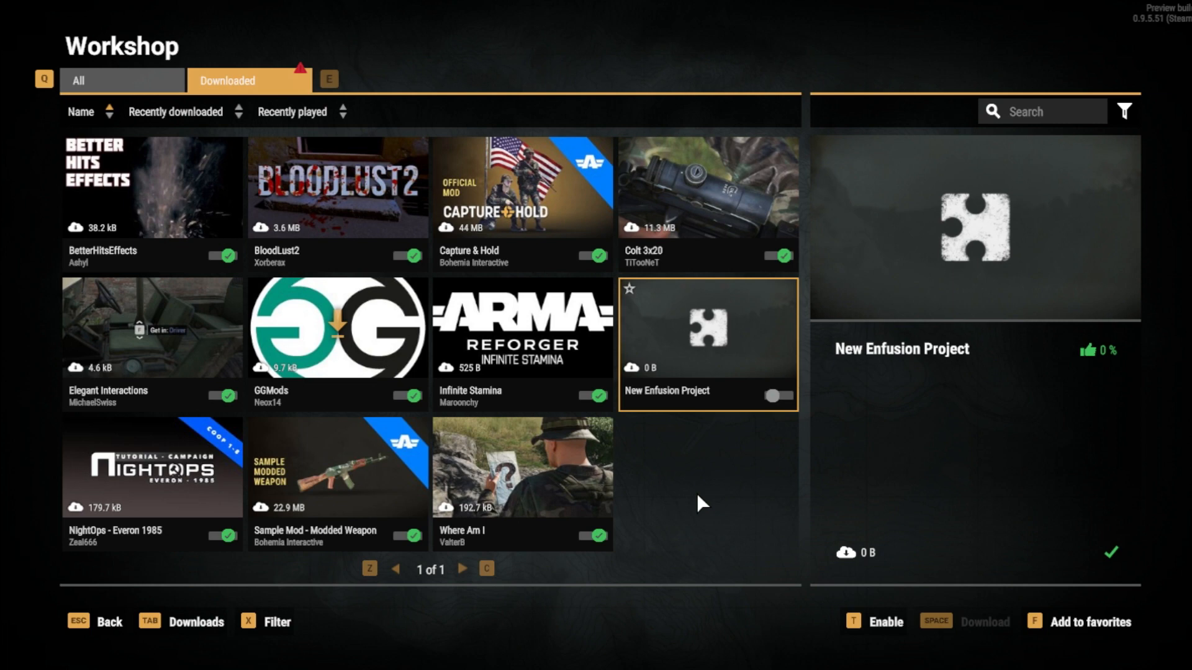
left_click(523, 466)
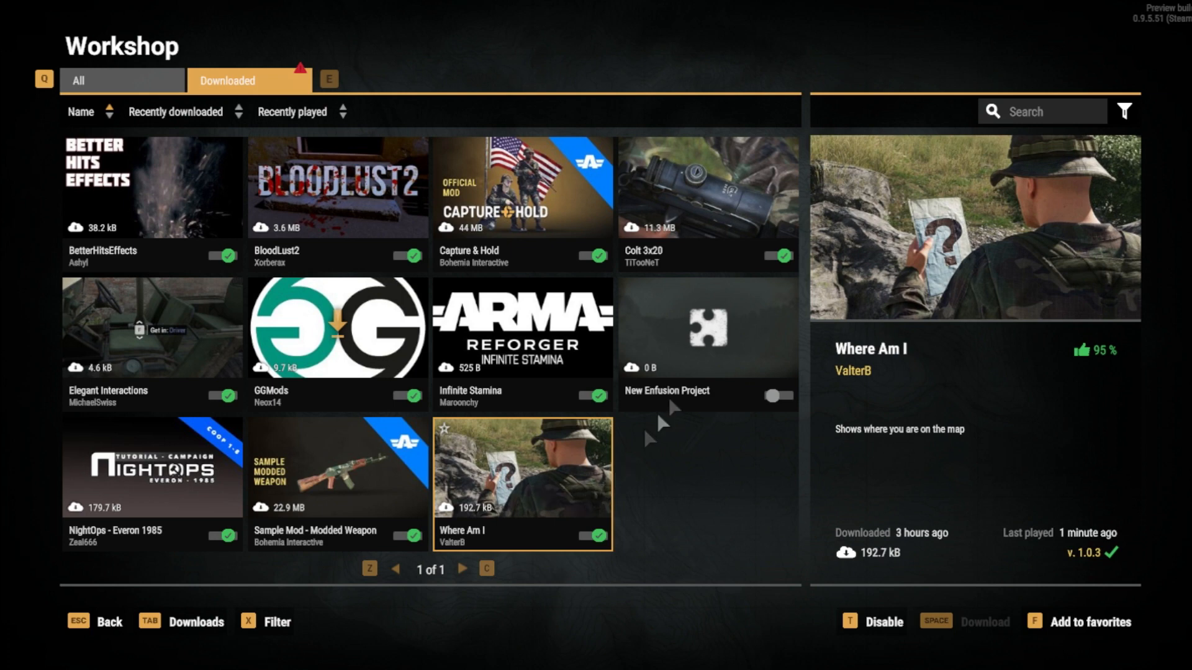
left_click(706, 187)
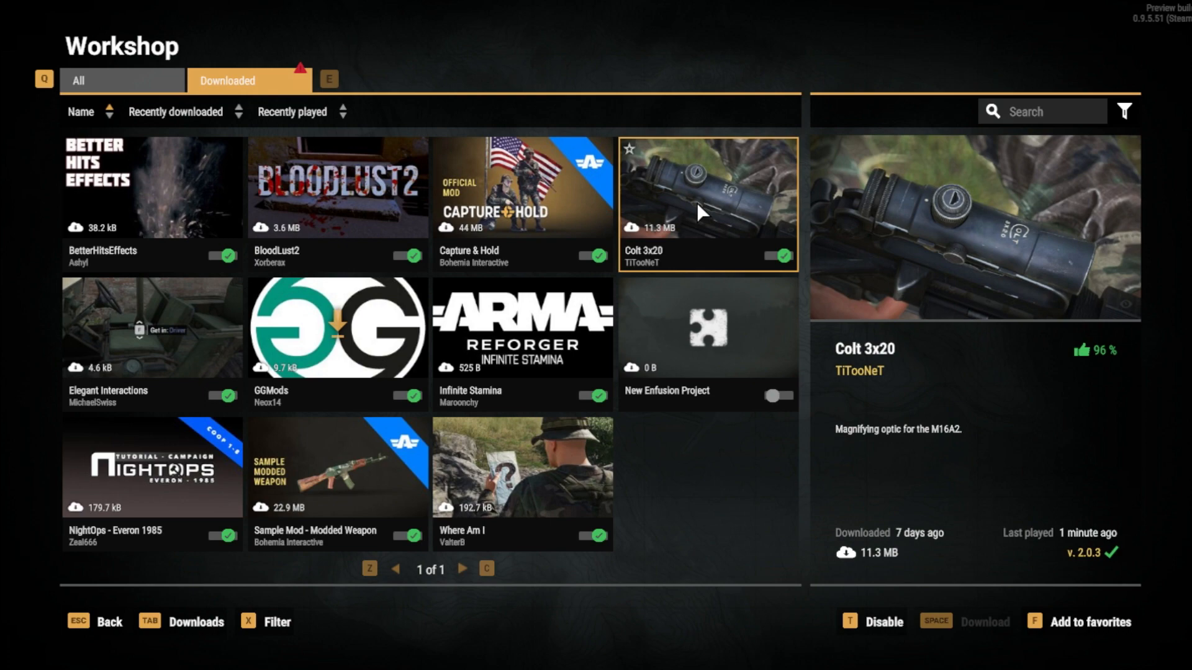
Step: Browse to Documents > My Games > ArmaReforger > addons in File Explorer
key("alt+tab")
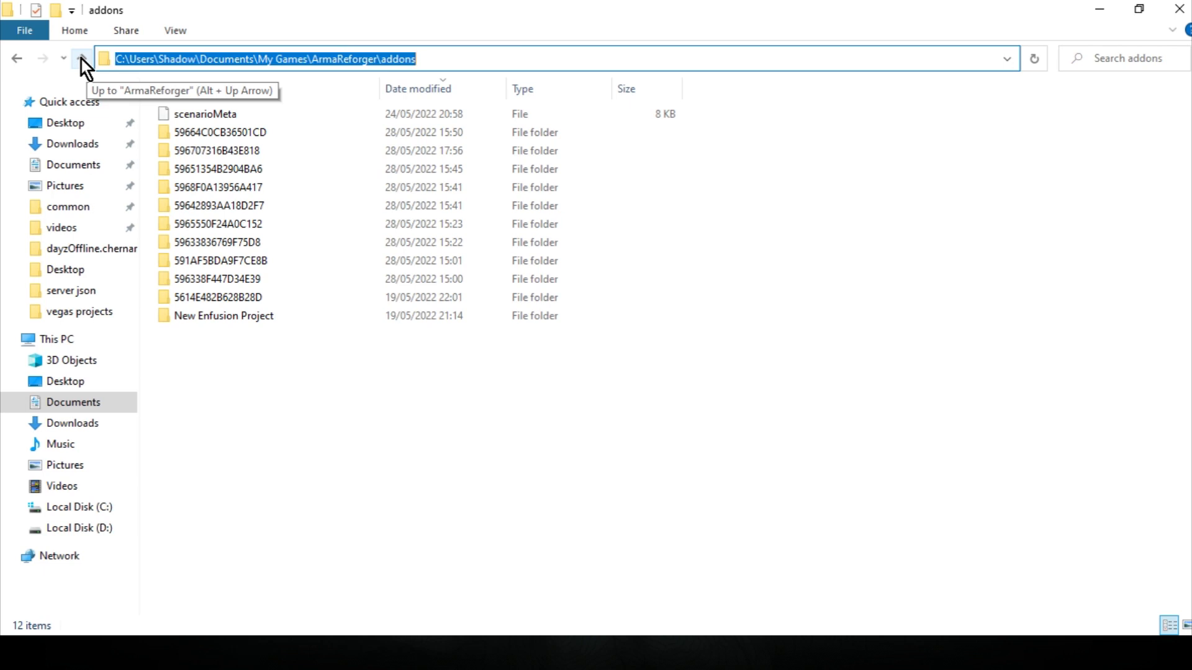
left_click(79, 58)
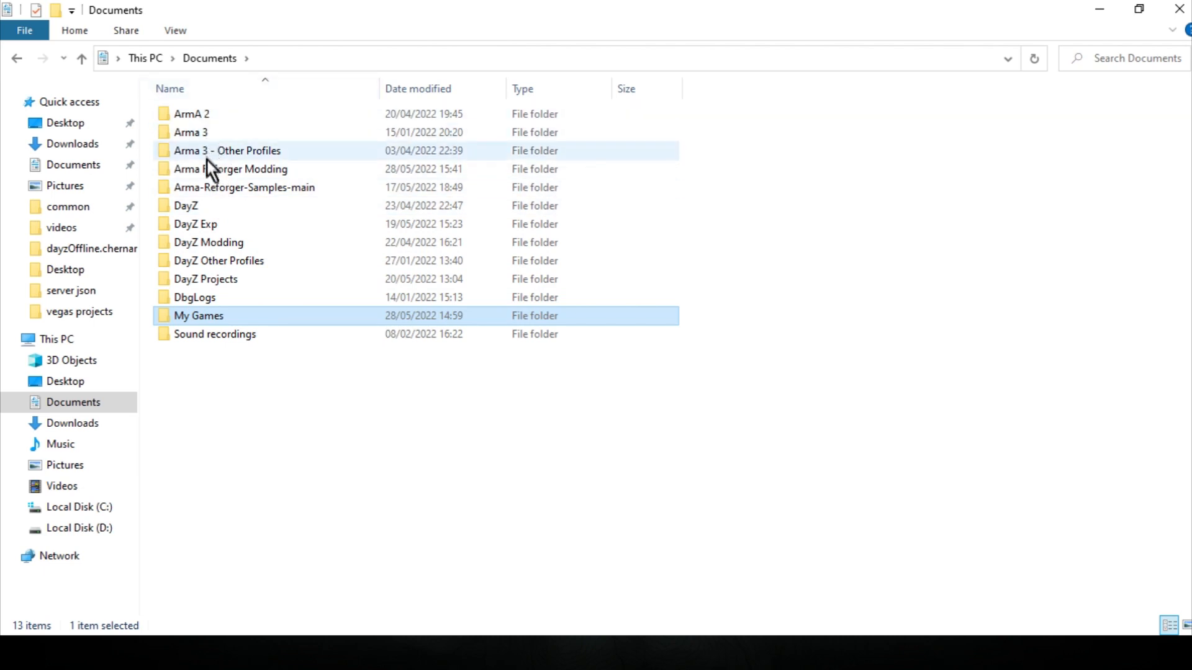
double_click(199, 316)
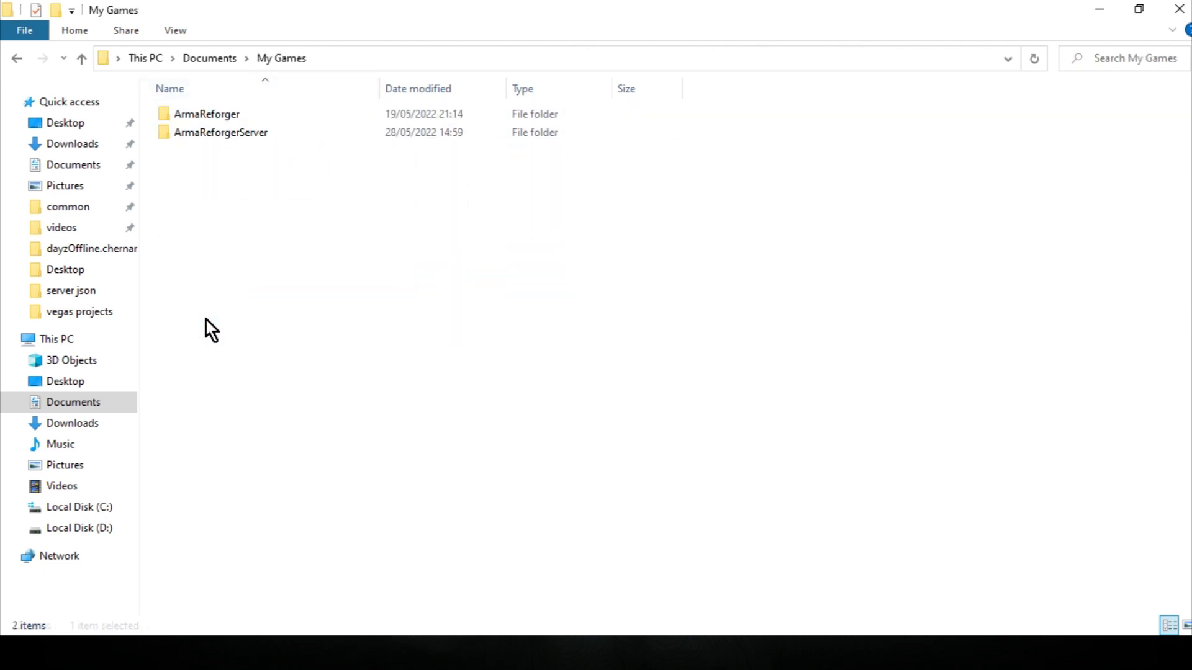
double_click(206, 113)
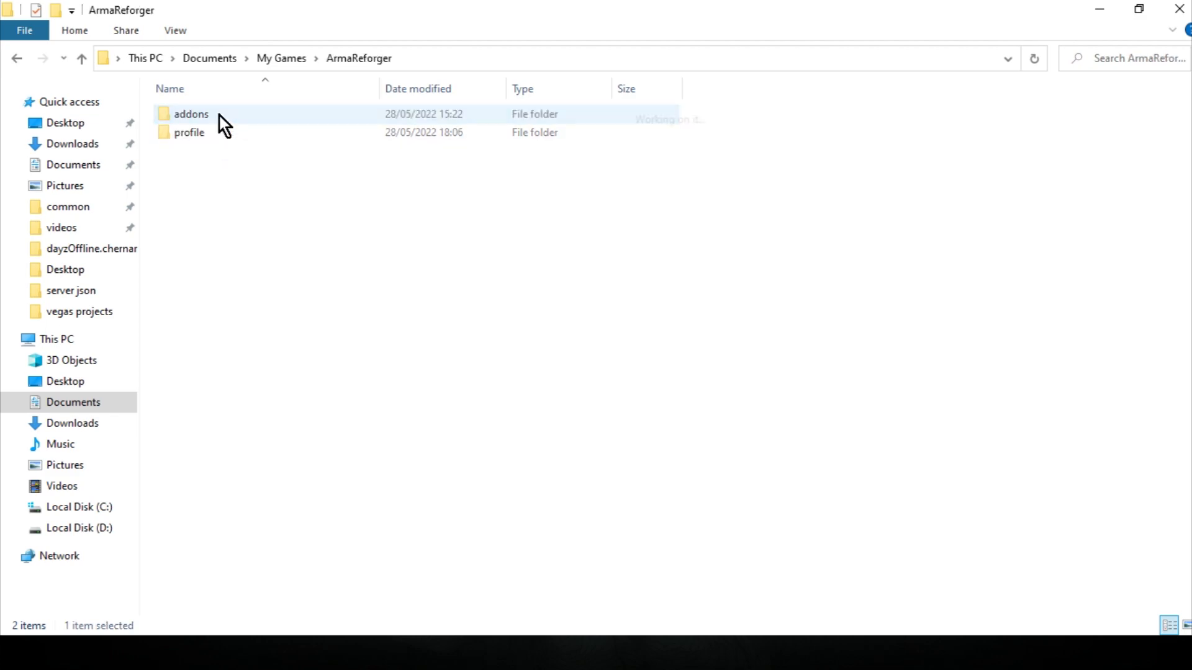
double_click(191, 115)
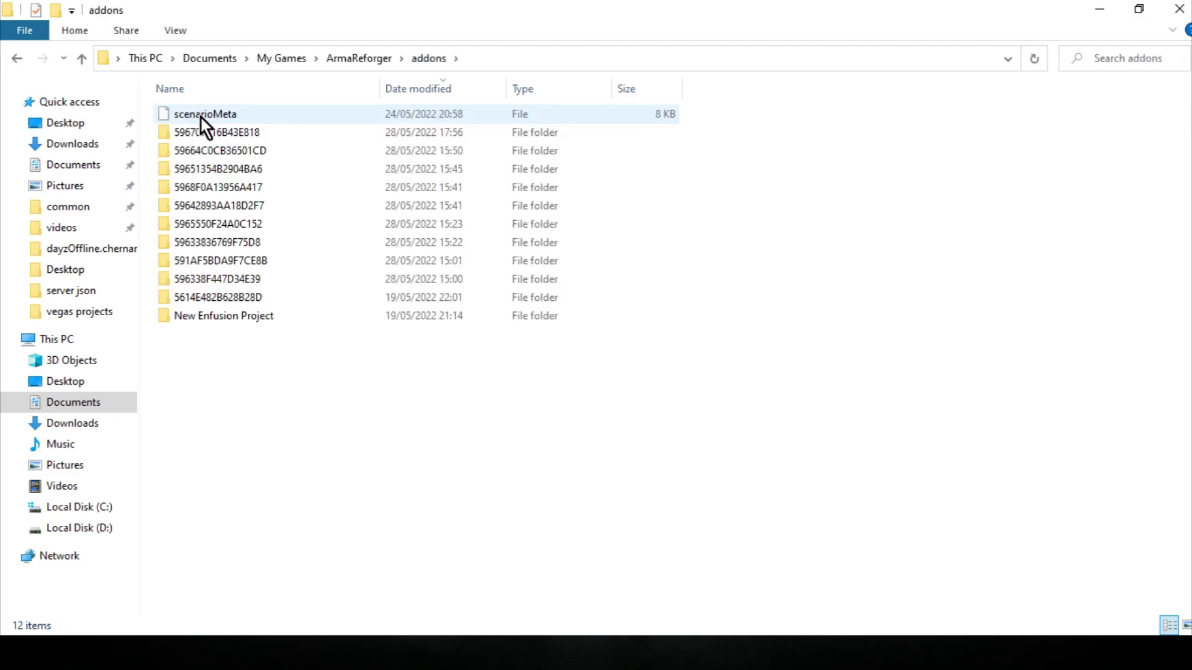
left_click(221, 150)
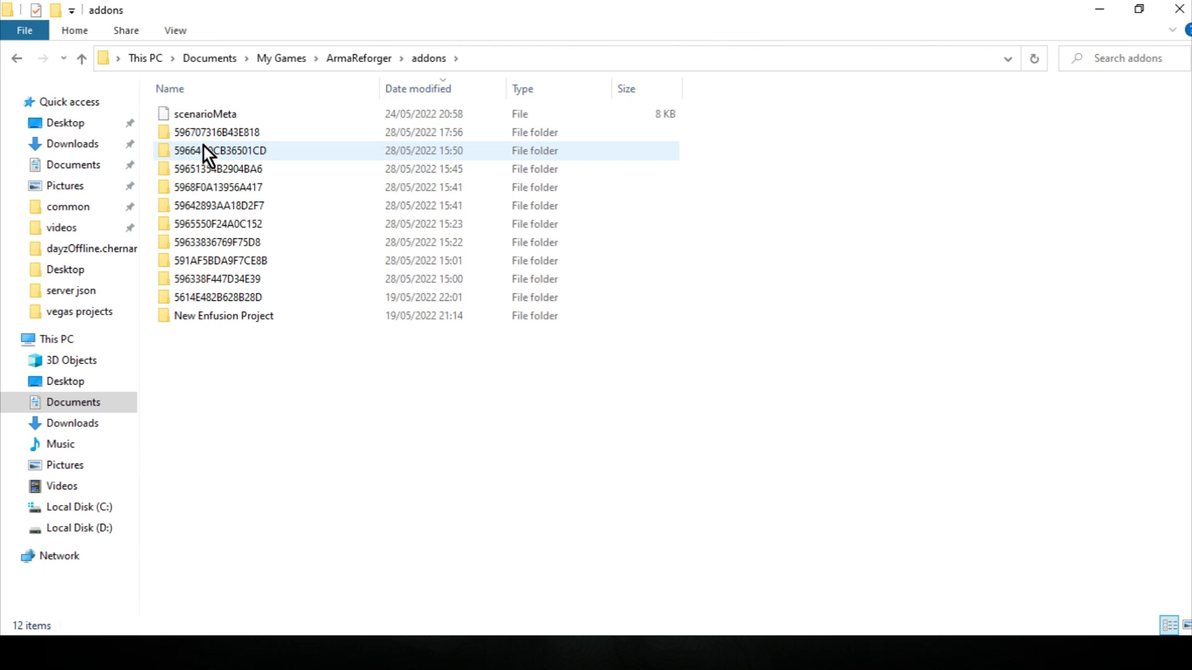
left_click(223, 315)
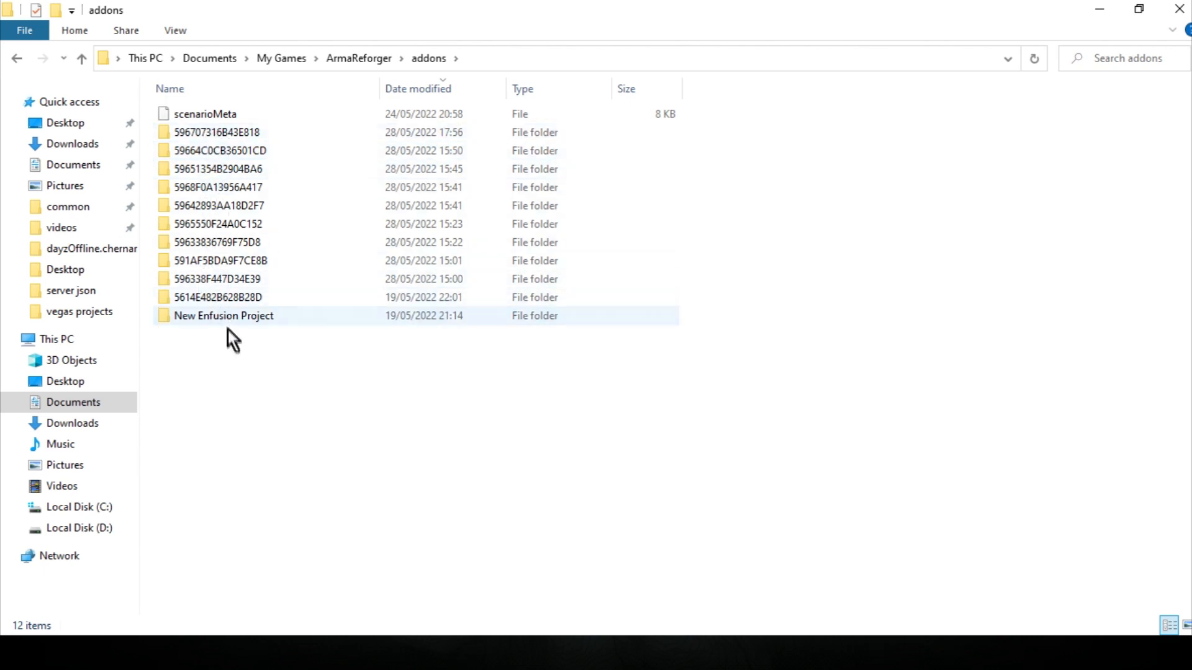
Step: Sort the addons mod folders by Date modified and return to the server dashboard
right_click(519, 415)
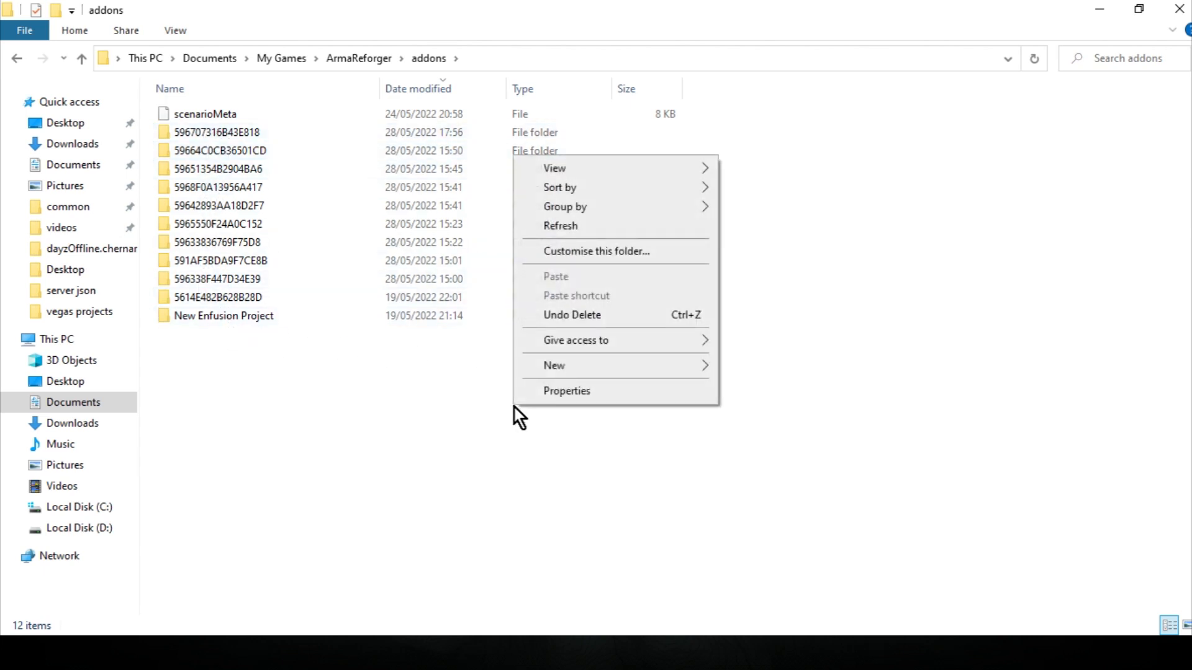
mouse_move(560, 187)
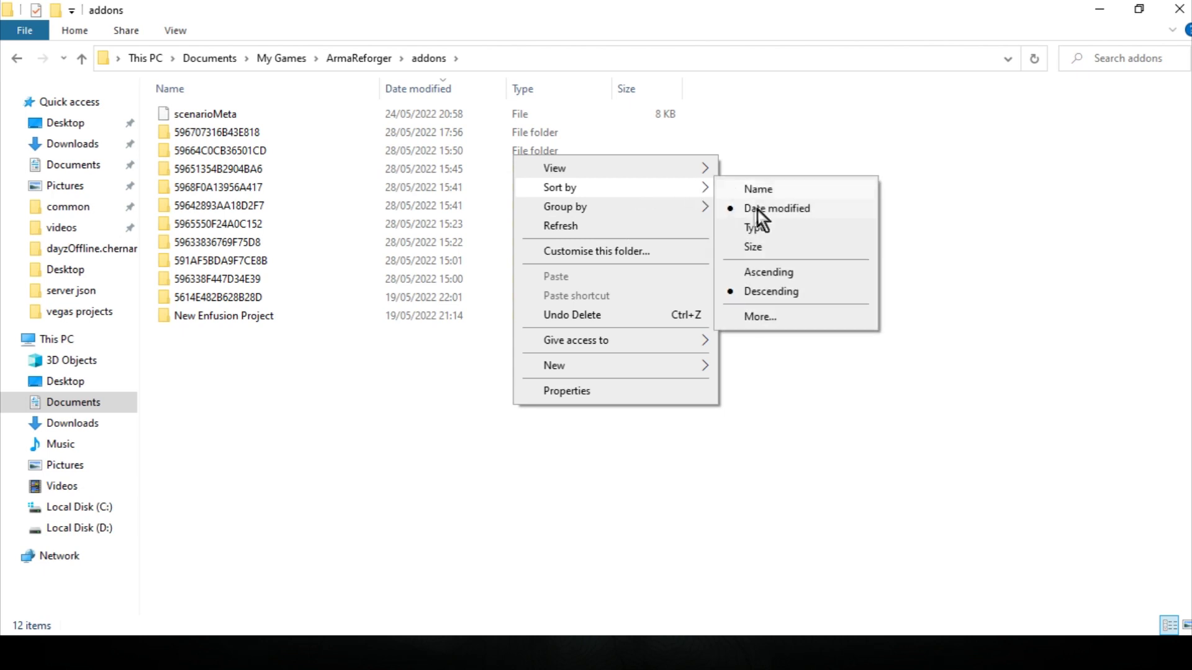
left_click(262, 443)
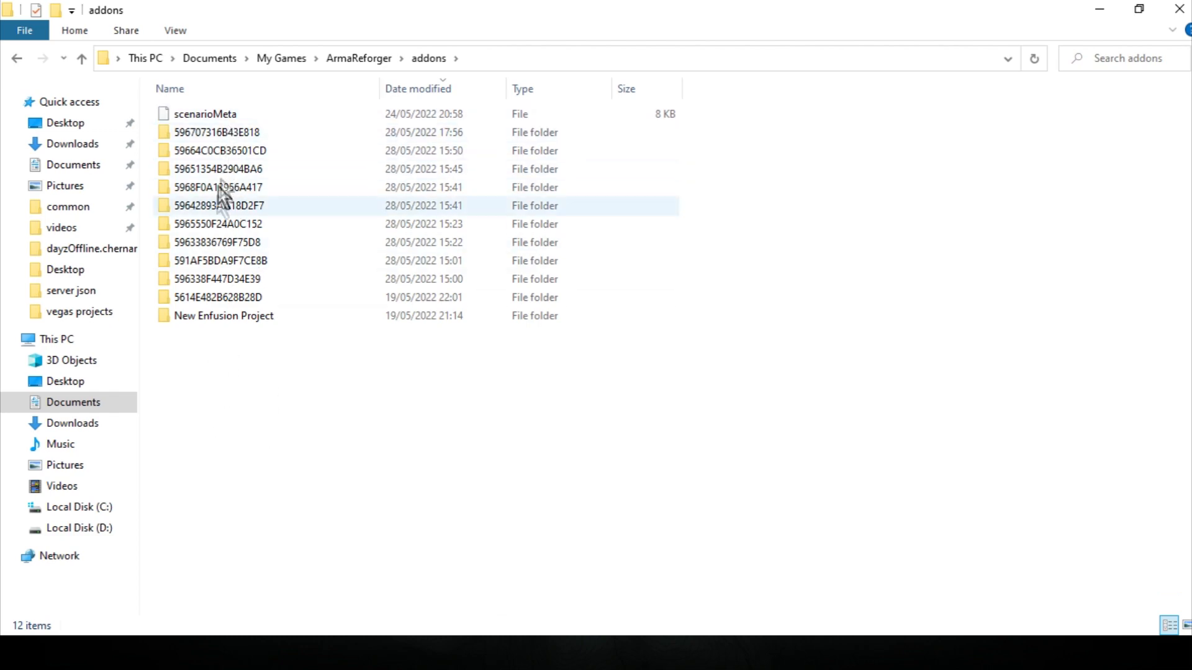
key("alt+tab")
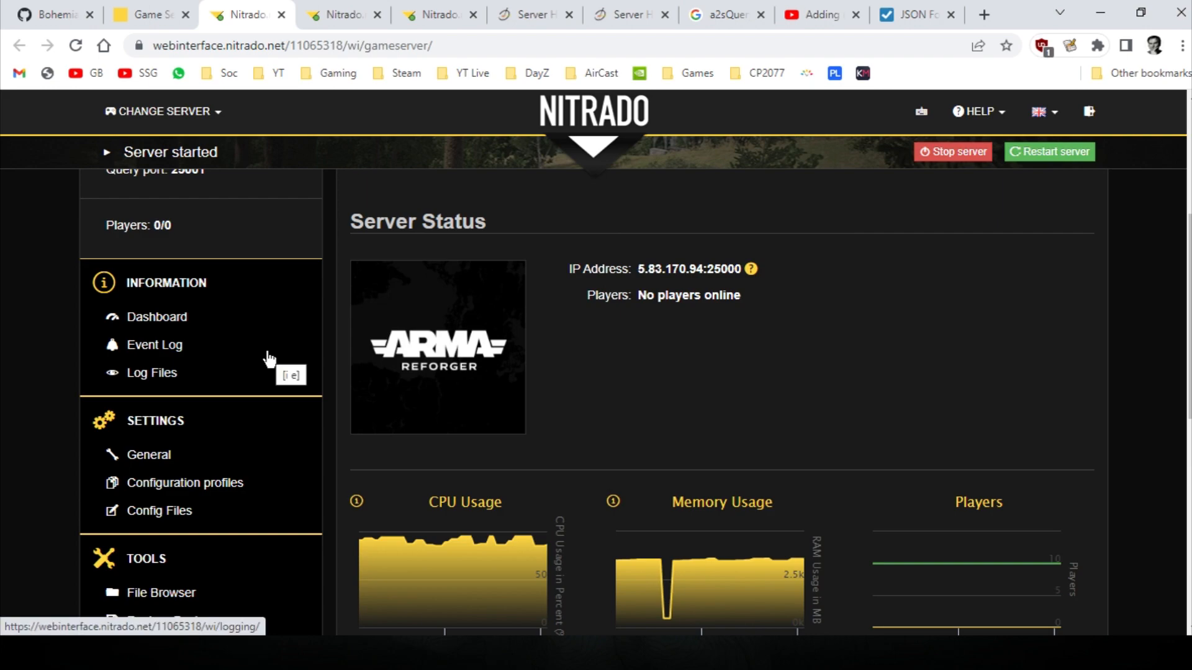
mouse_move(283, 352)
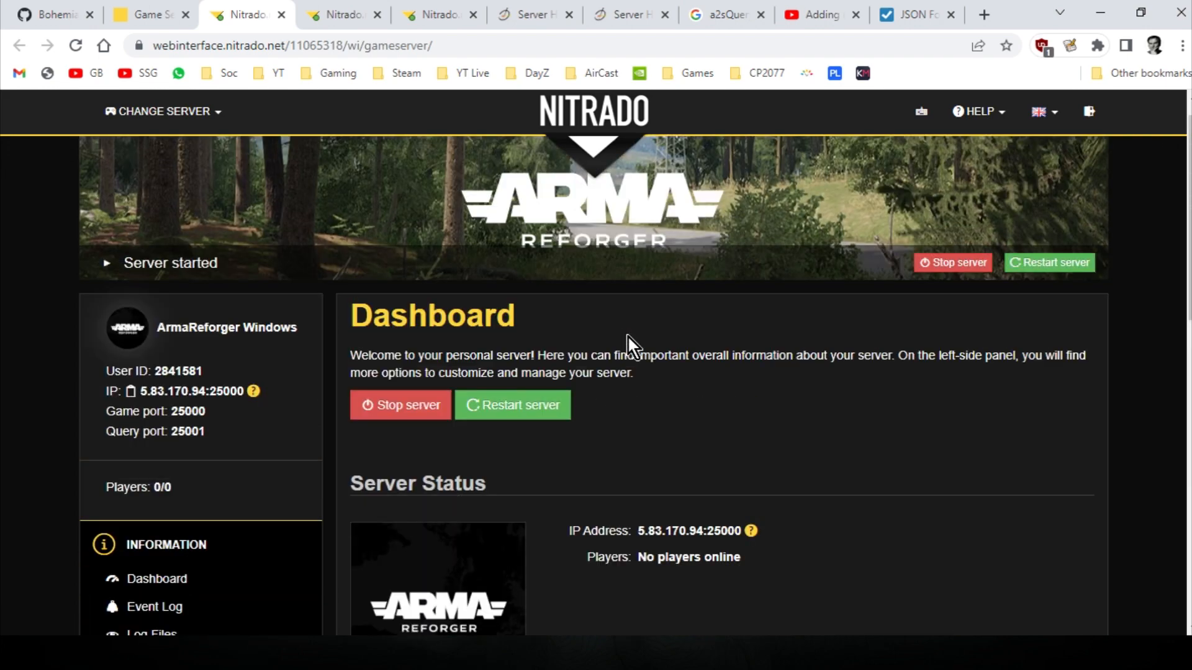
Step: Scroll through the mods section of the server's config file
scroll("down", 3)
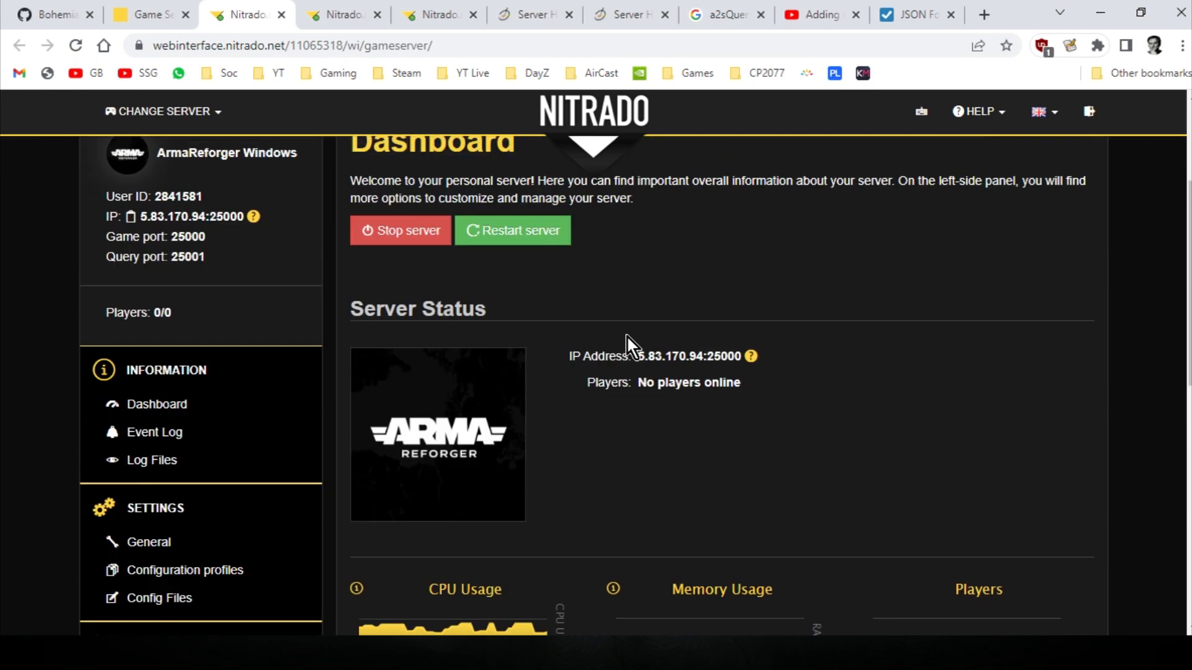
scroll("down", 3)
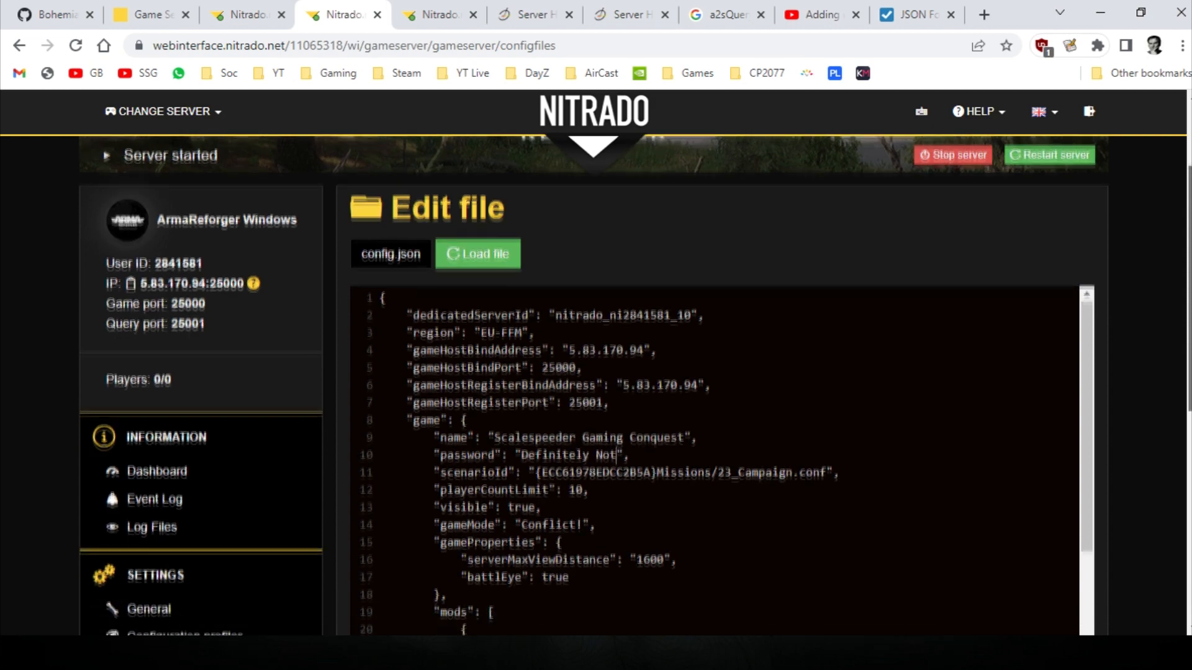
scroll("down", 3)
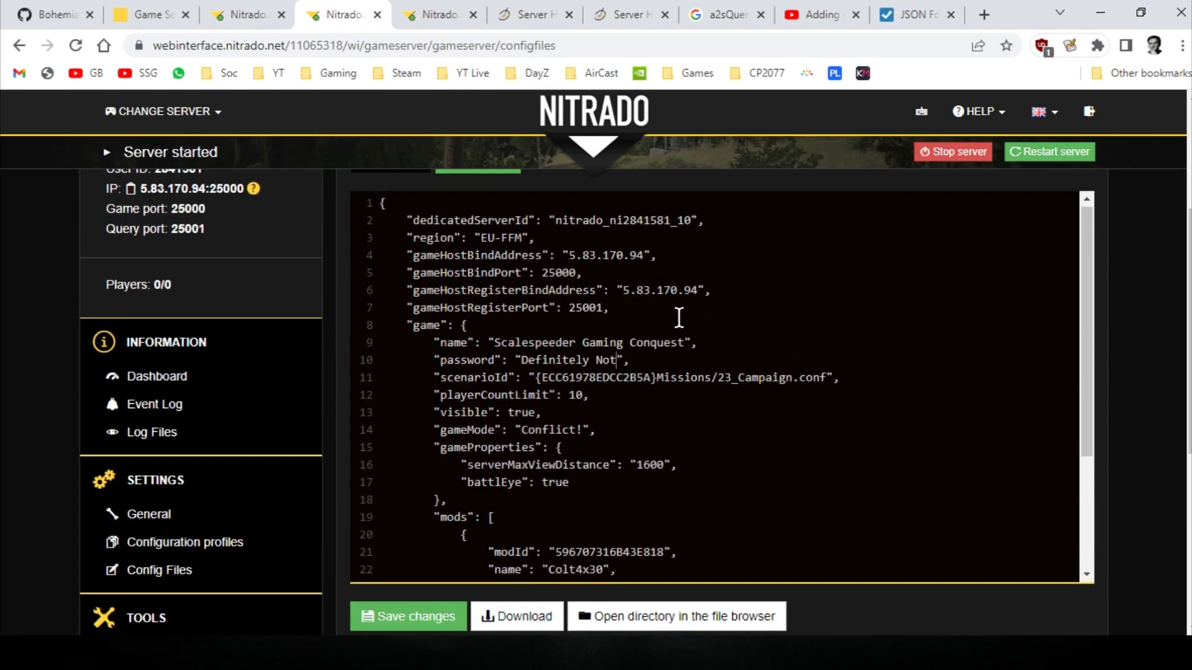
scroll("down", 3)
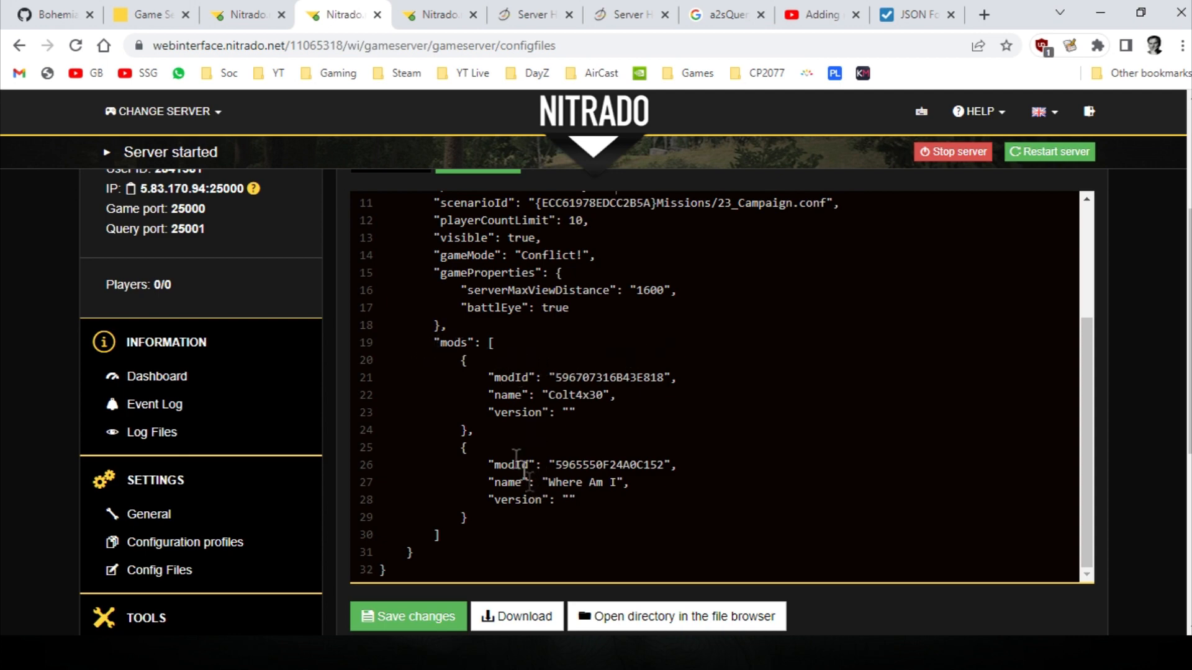
mouse_move(433, 114)
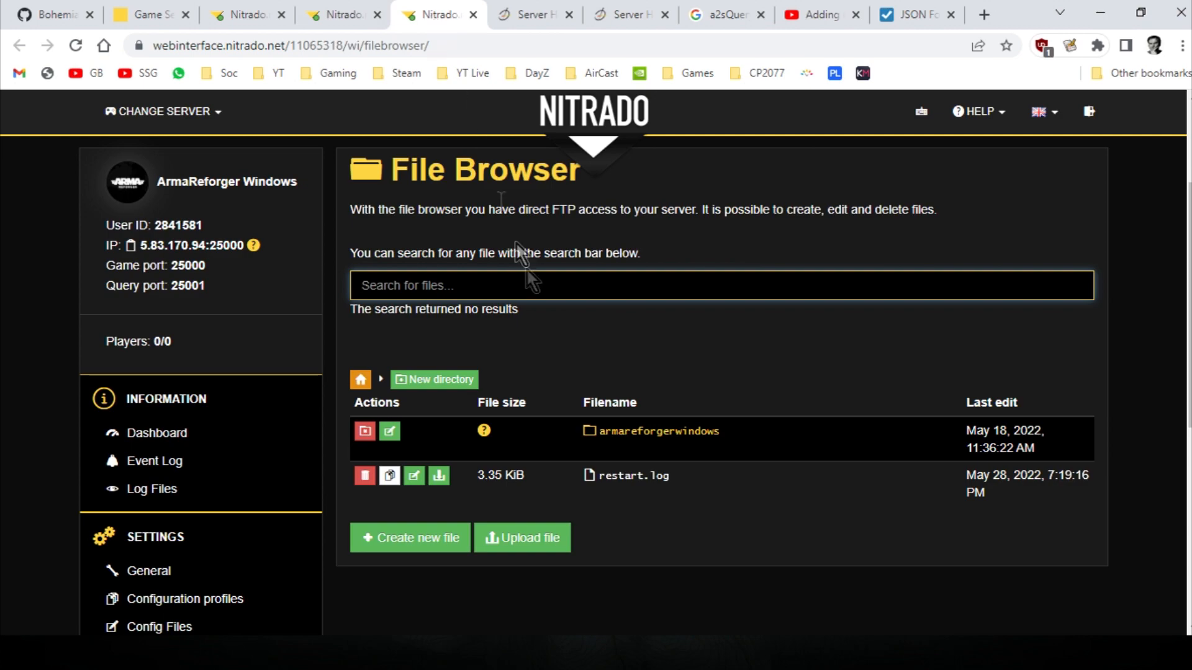
Step: Look into the armareforgerwindows folder, return to the Config Files editor, and switch to the draft in Notepad++
scroll("down", 3)
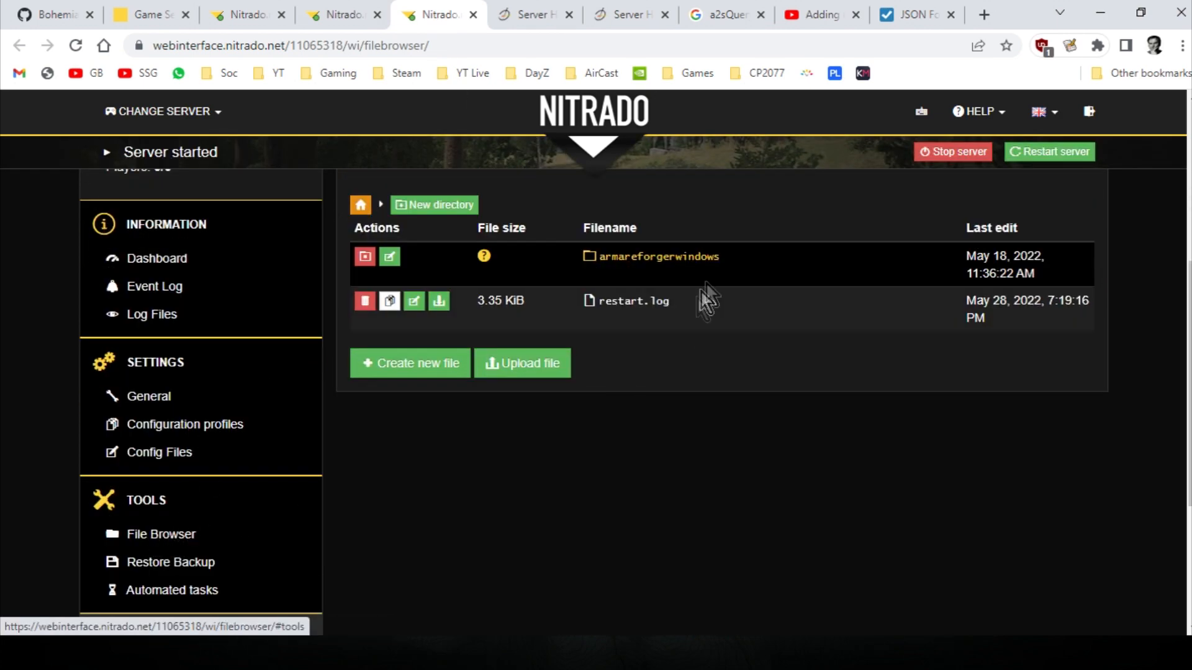
left_click(658, 256)
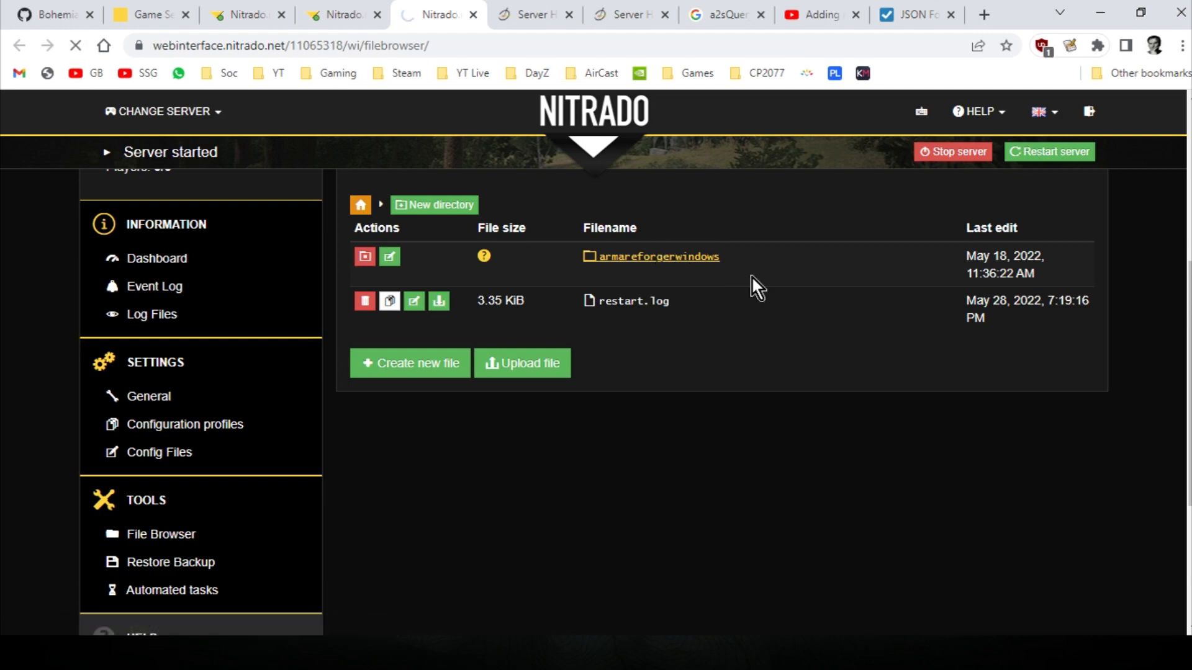
left_click(657, 256)
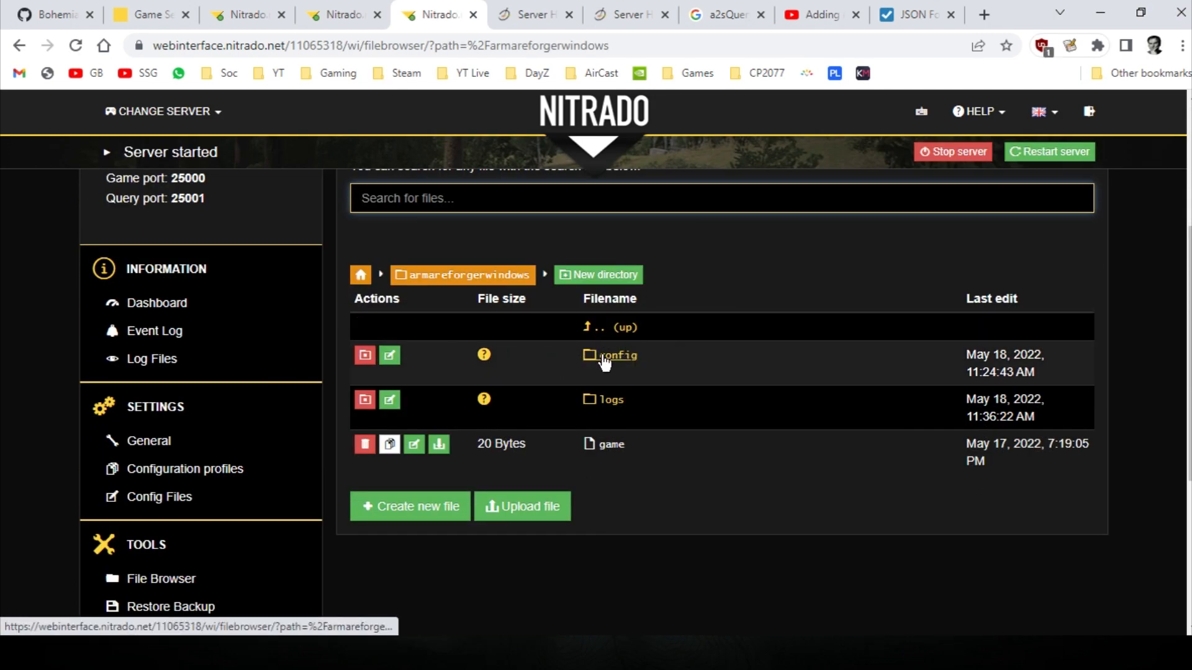
left_click(159, 496)
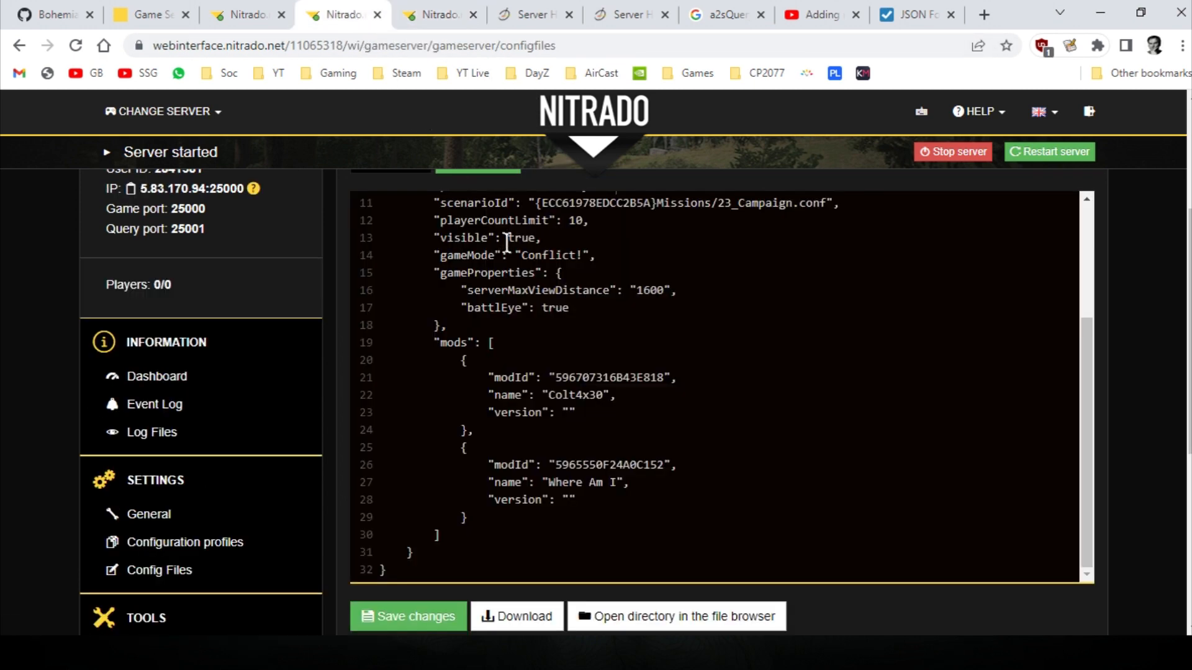
scroll("down", 3)
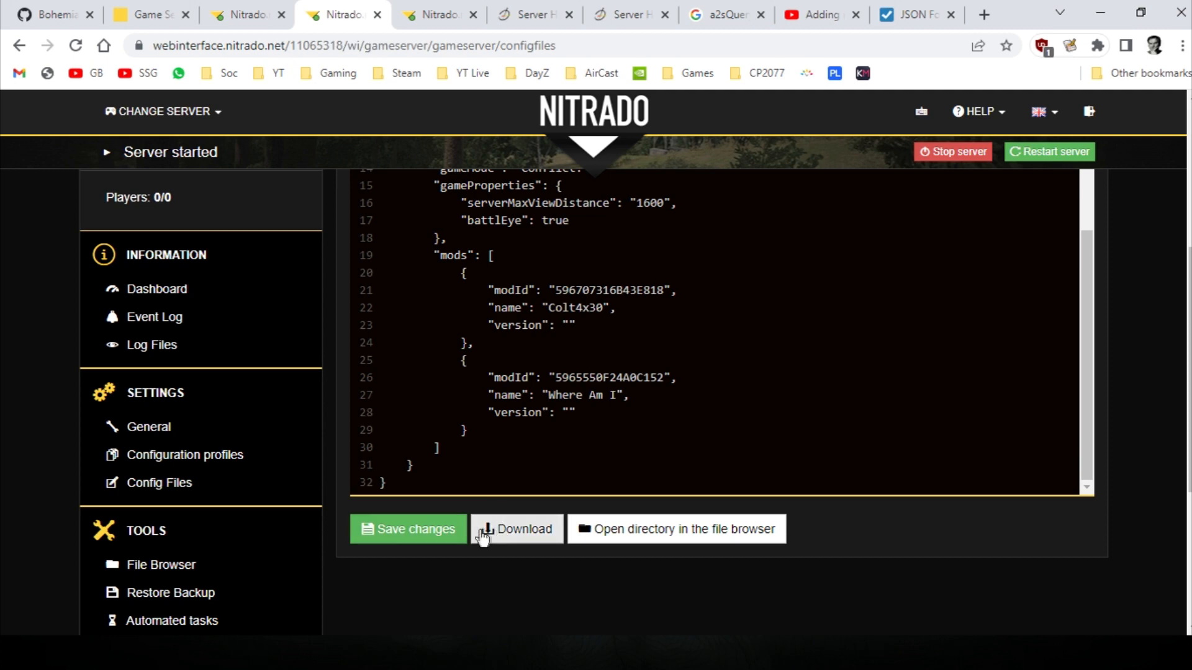
mouse_move(544, 128)
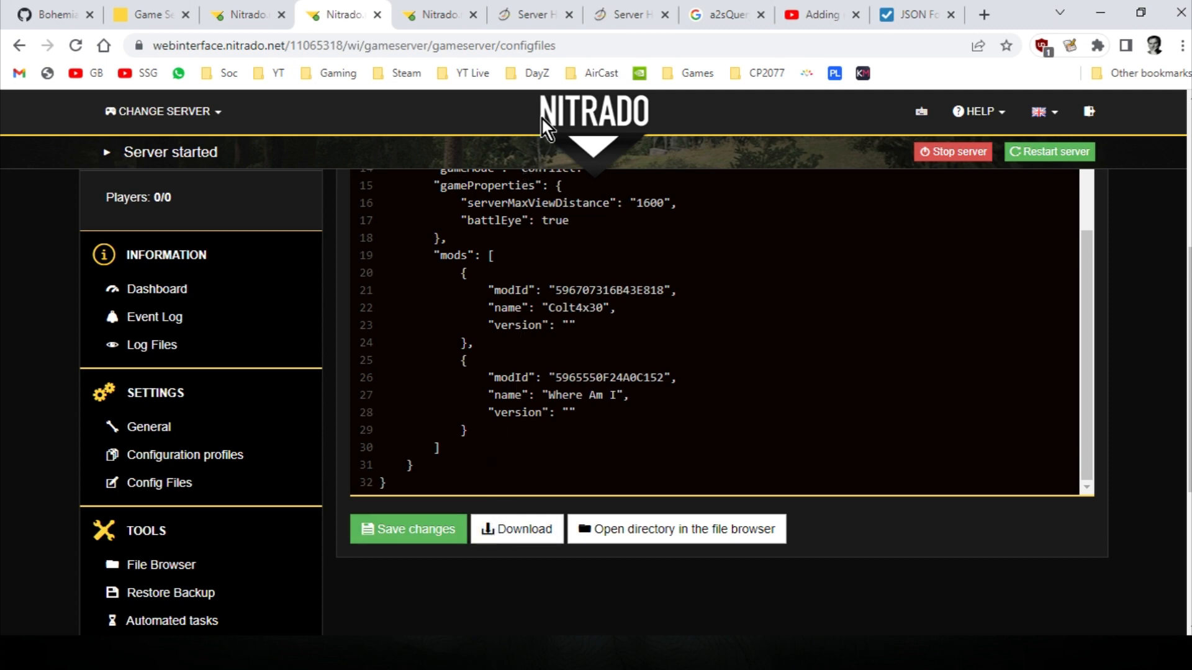
key("alt+tab")
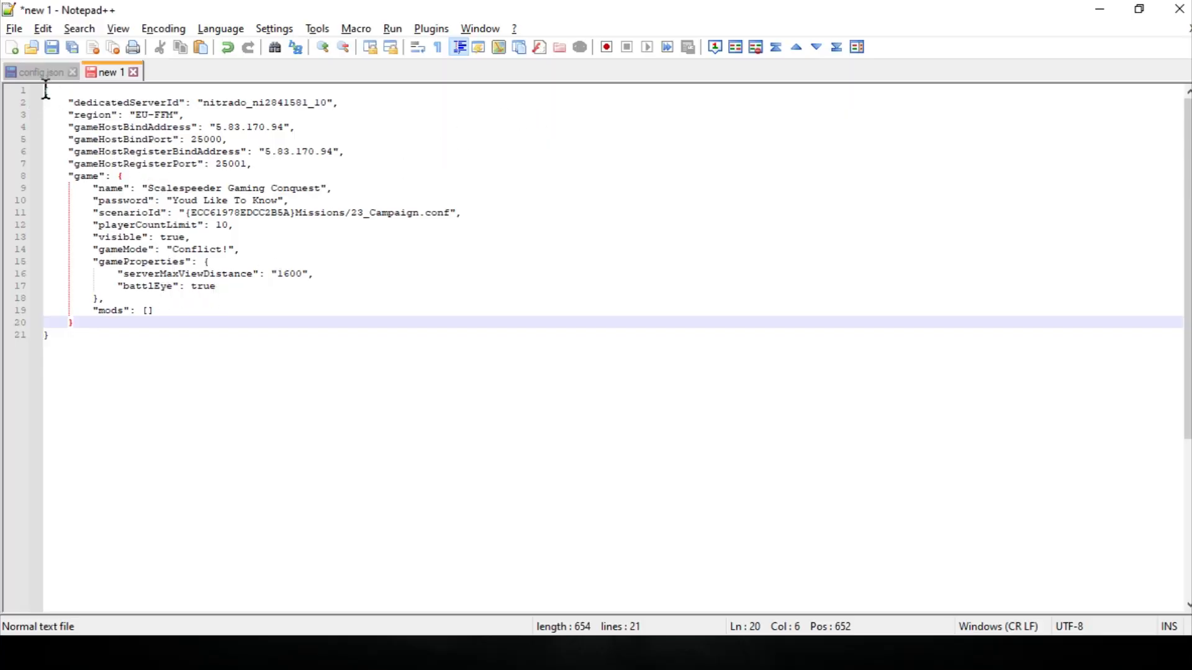
Step: Save the draft config as new.json in the server json folder, then bring up the Server Hosting wiki page
key("ctrl+a")
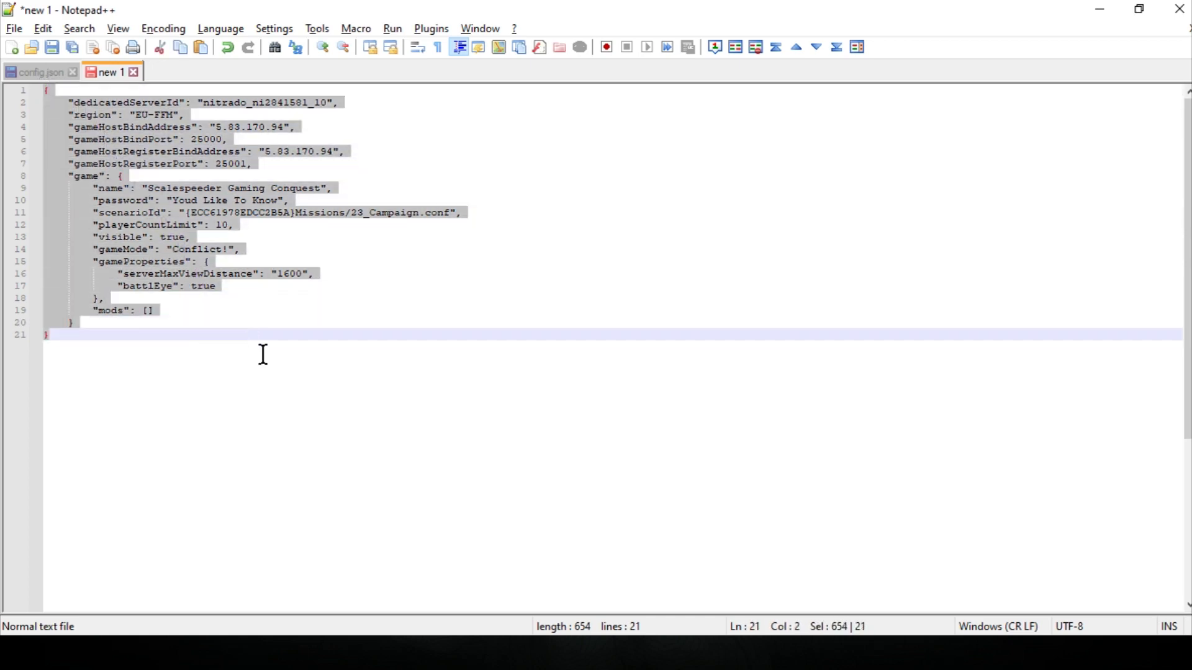
left_click(14, 29)
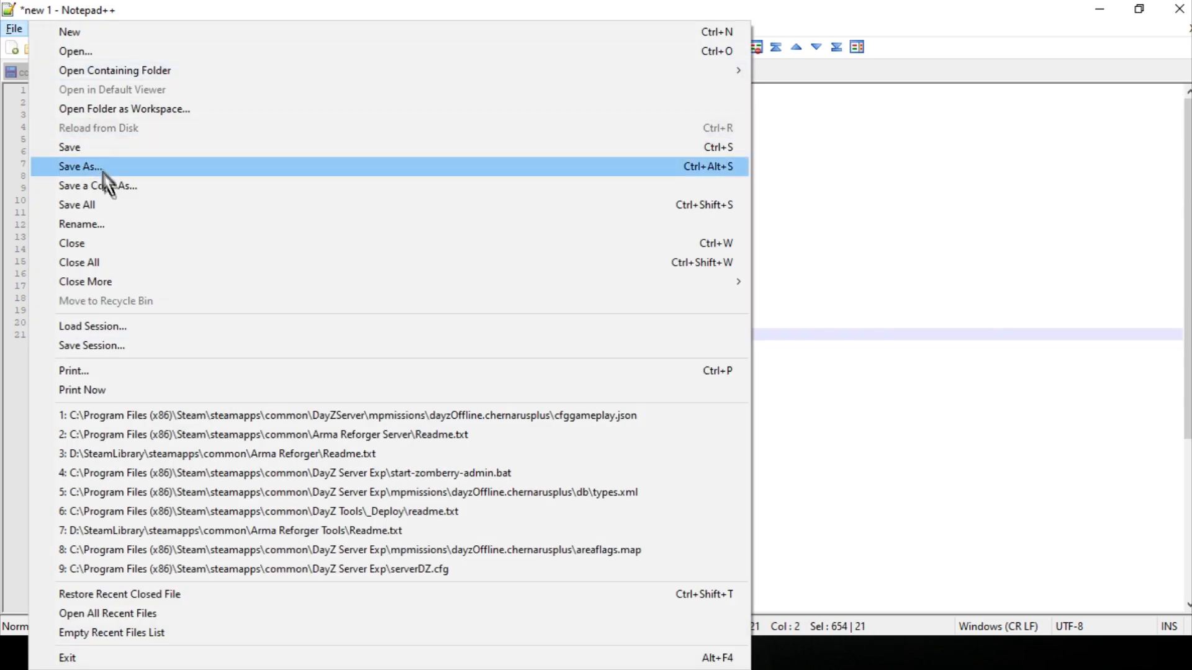
left_click(80, 165)
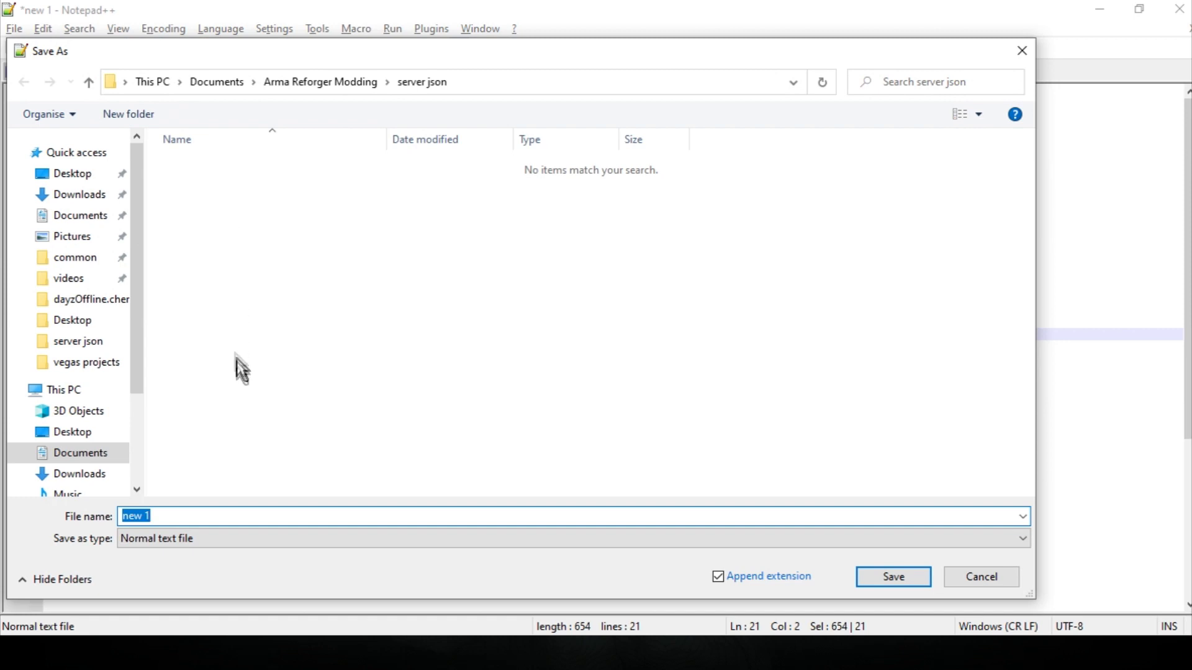
left_click(171, 516)
type(".")
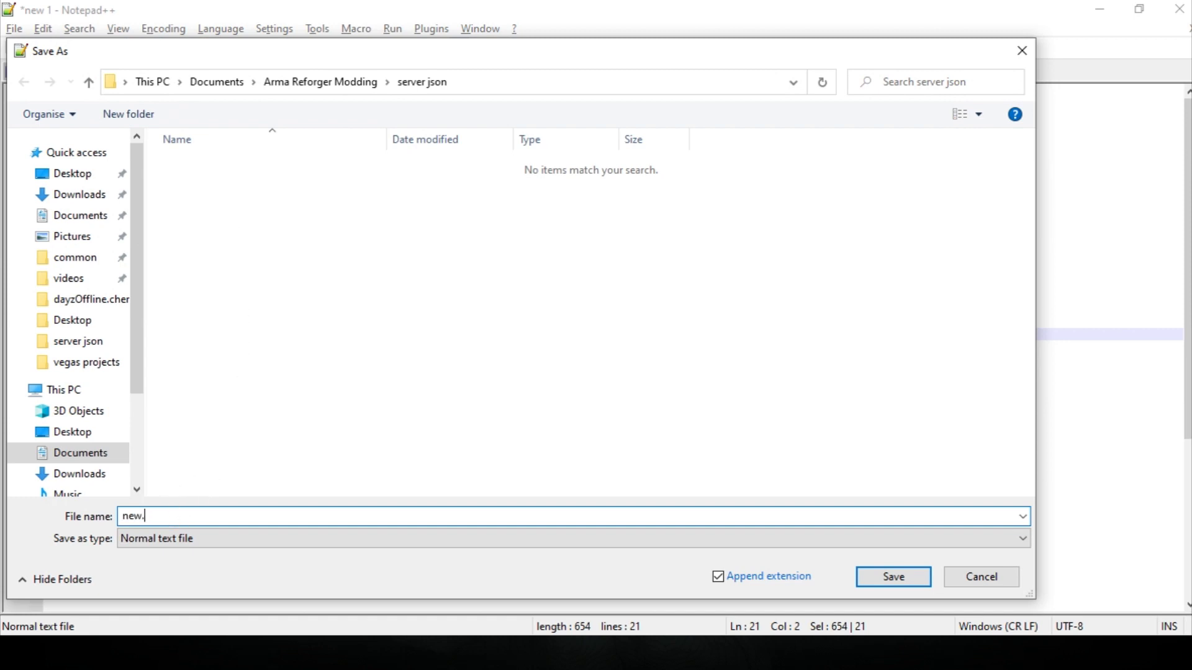
type("json")
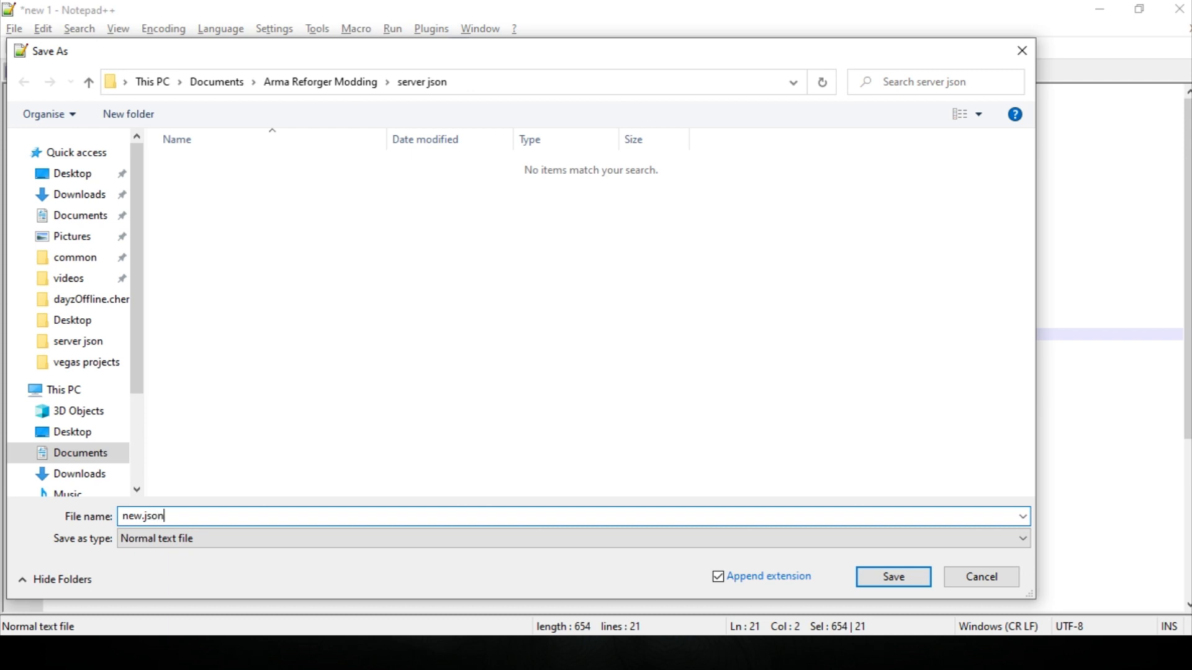
left_click(892, 576)
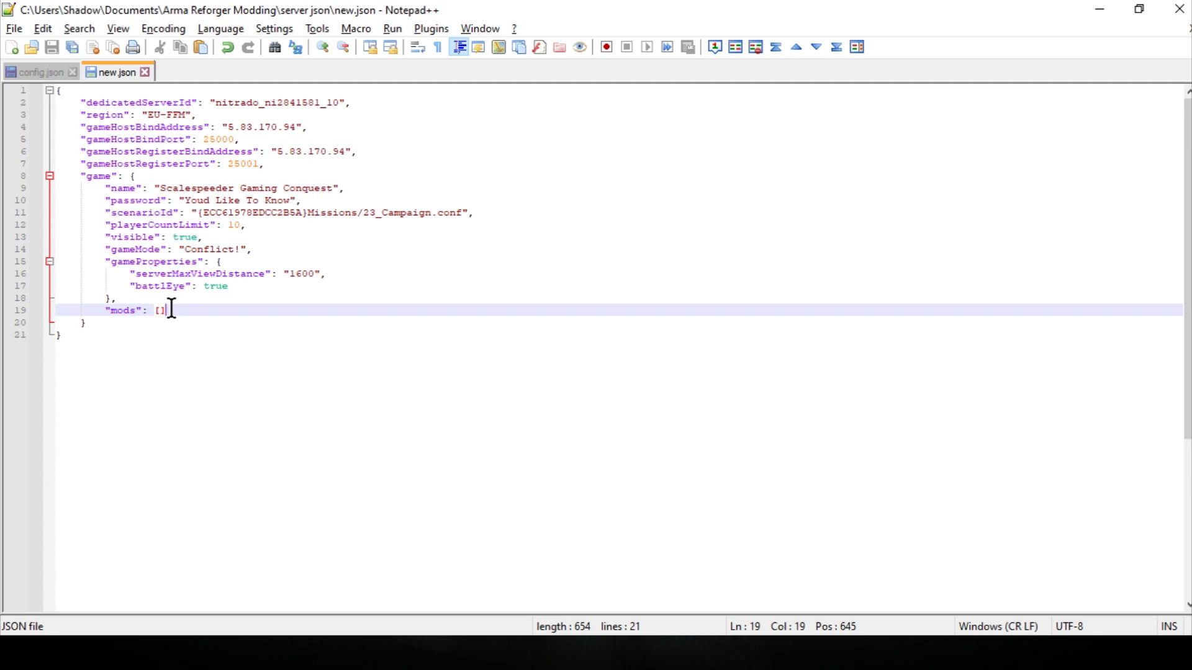
key("alt+tab")
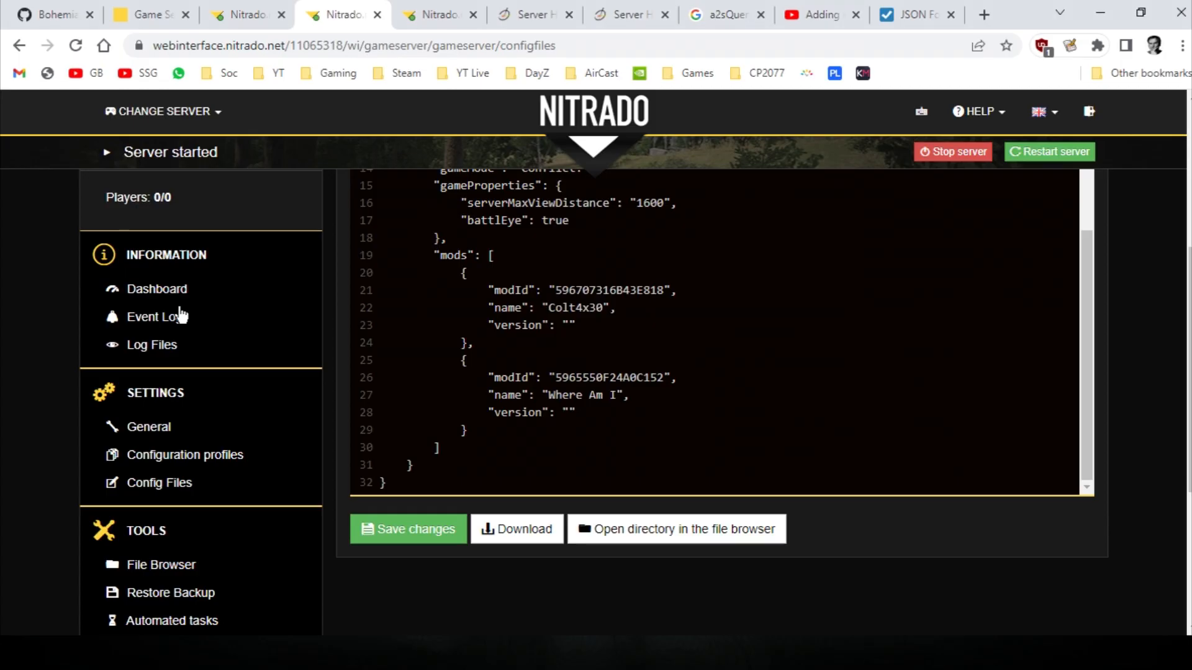
left_click(533, 15)
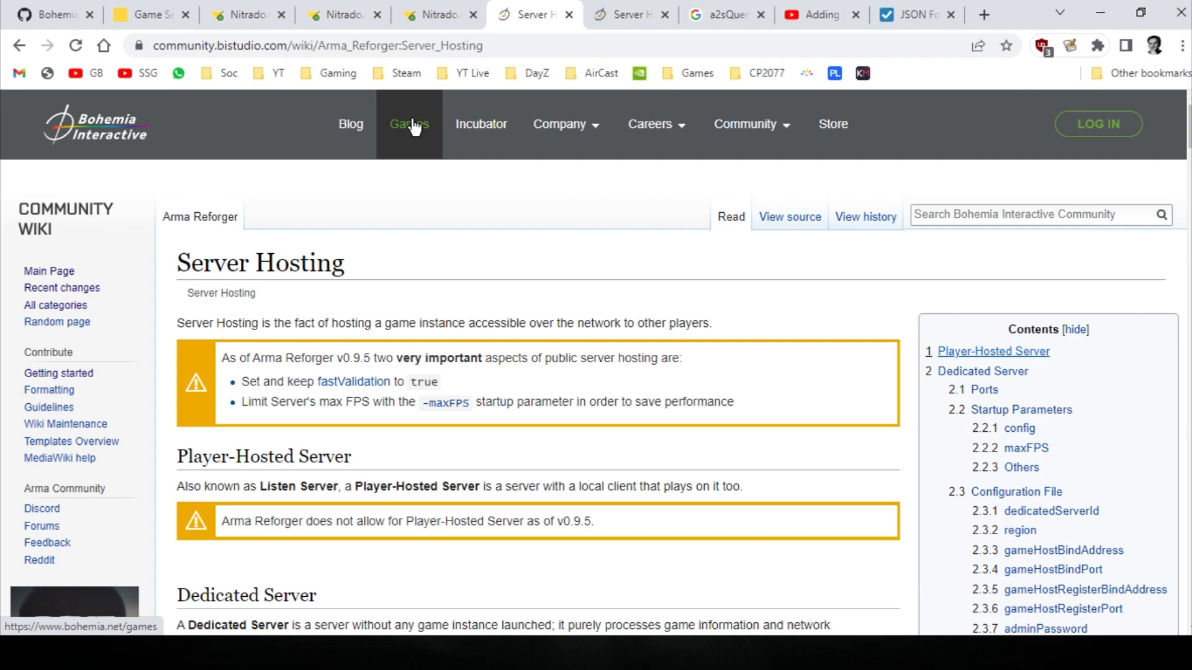
mouse_move(429, 205)
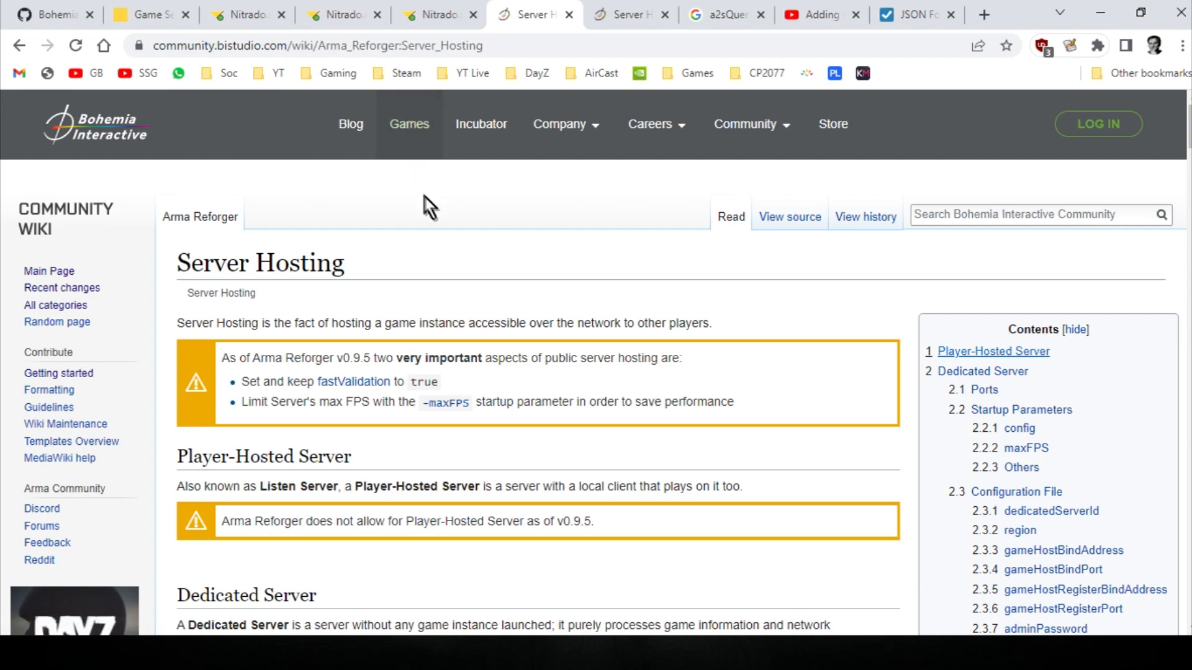
Step: Copy the wiki's example mods block with WeaponSwitching and Explosive Goats beta
scroll("down", 3)
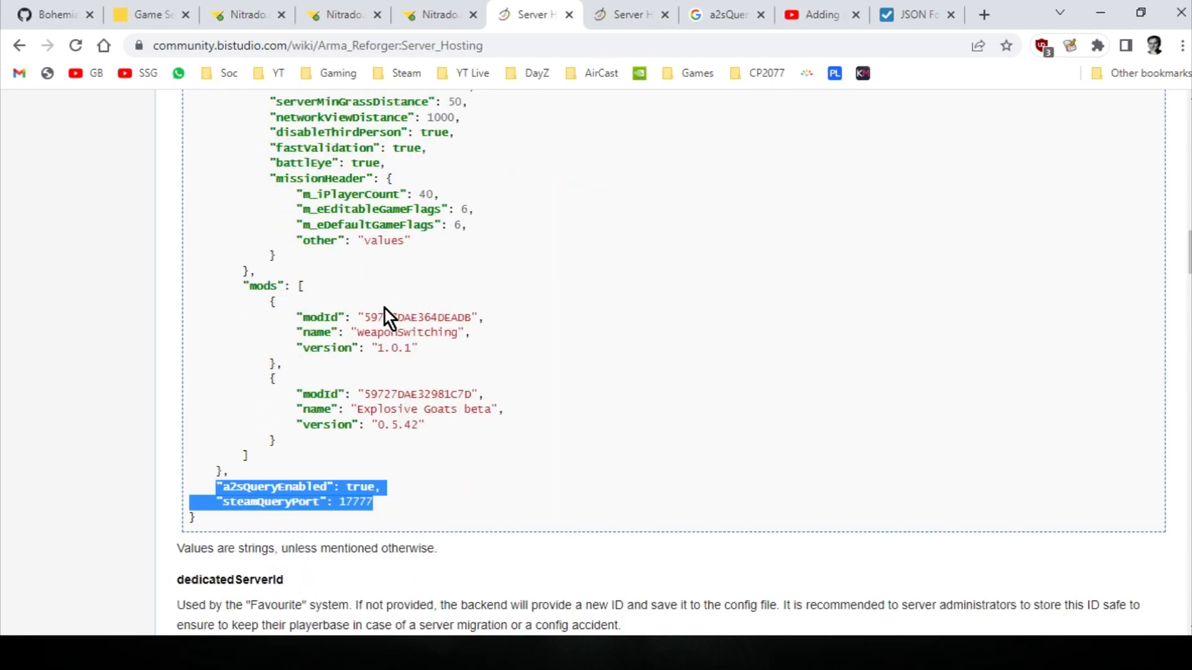
scroll("down", 3)
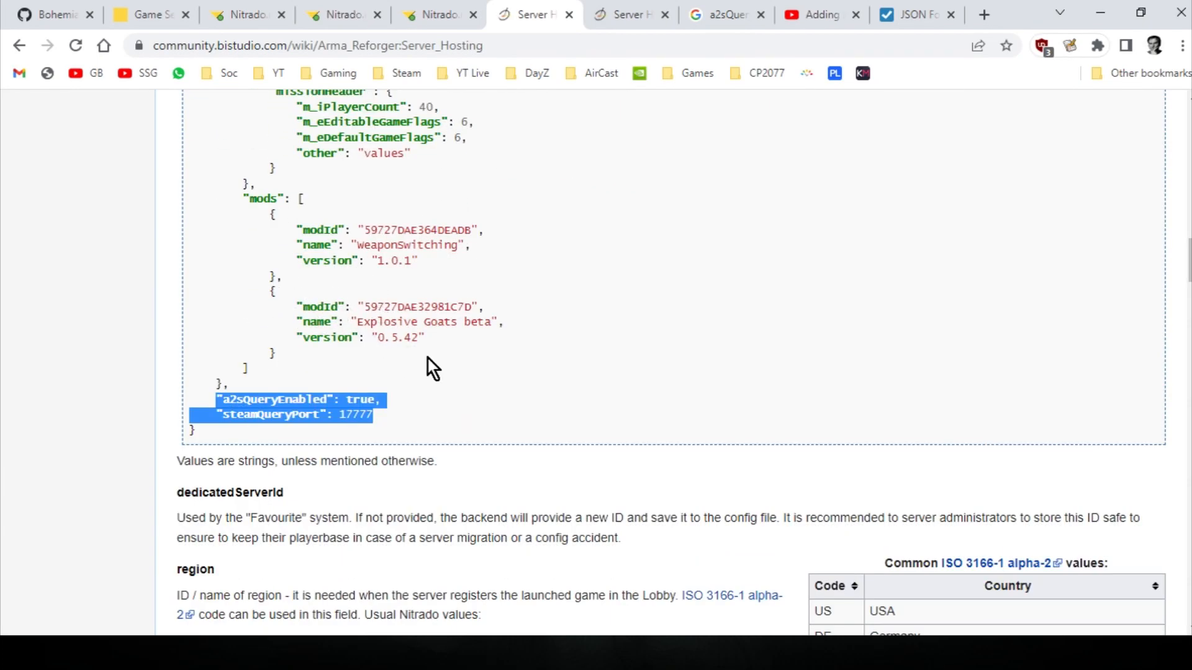
left_click(441, 368)
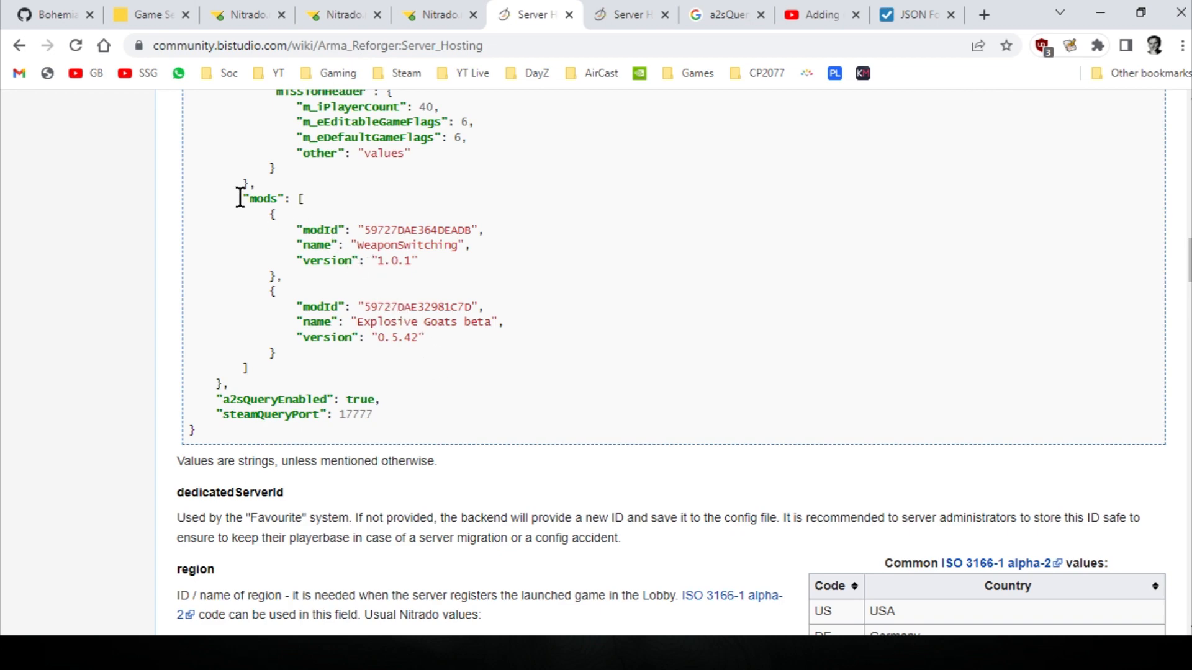
mouse_move(296, 253)
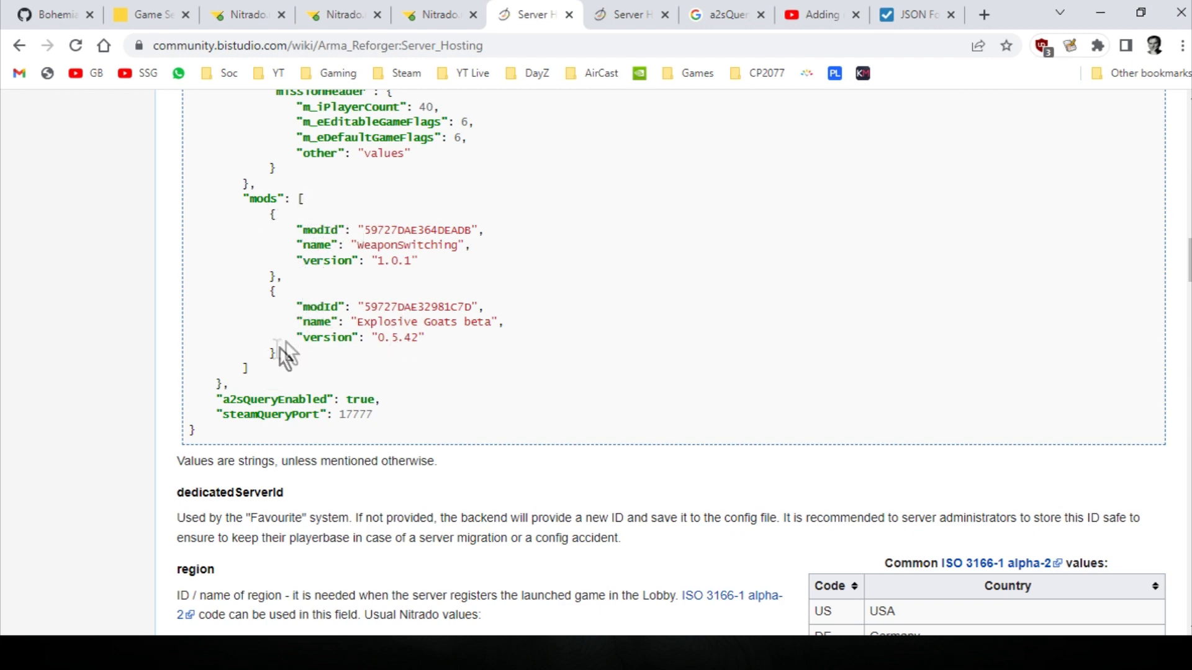
double_click(262, 199)
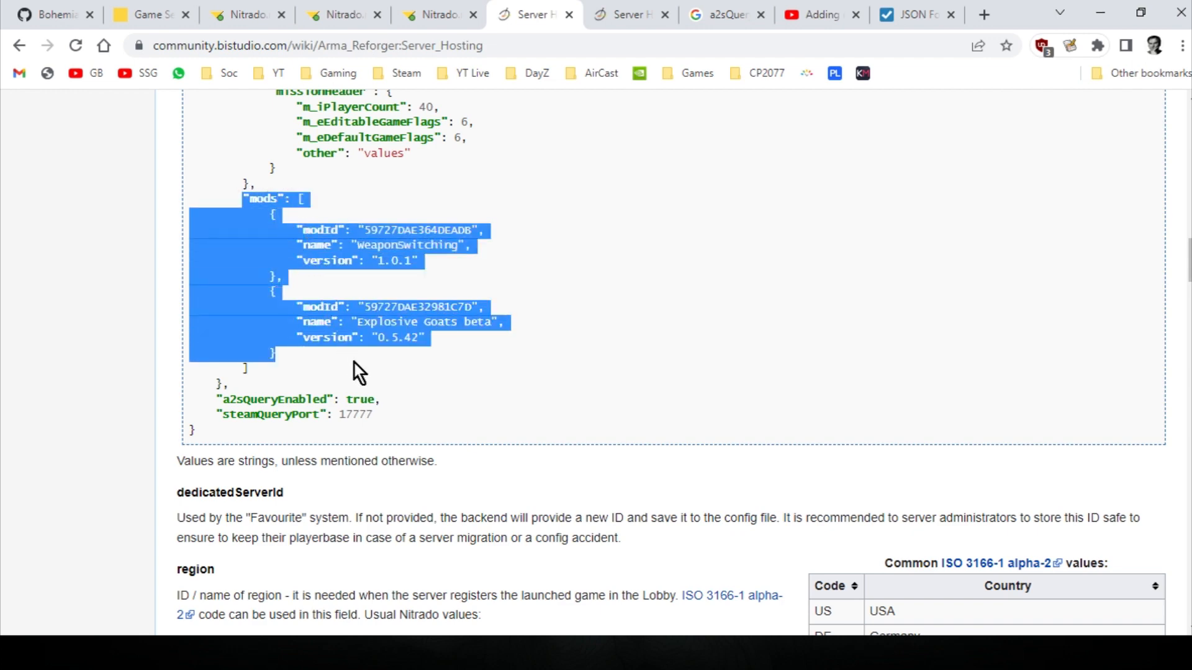
right_click(357, 370)
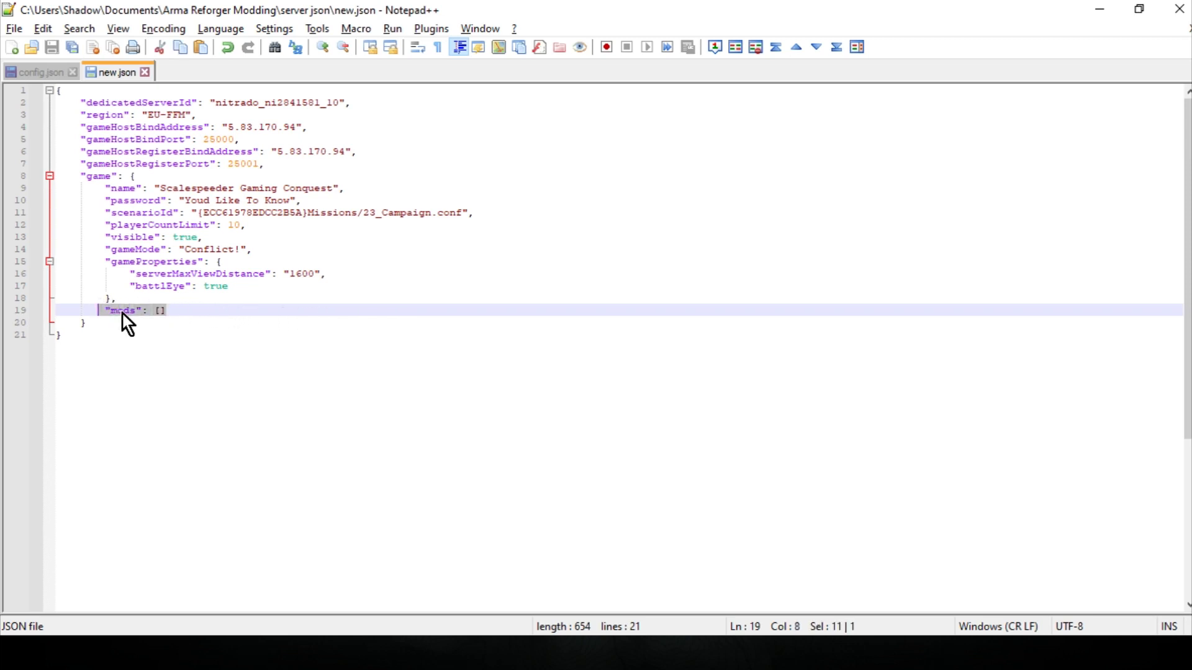
Step: Remove the empty mods entry and clear the typed Explosive Goats beta version in new.json, then go to the addons folder
right_click(125, 310)
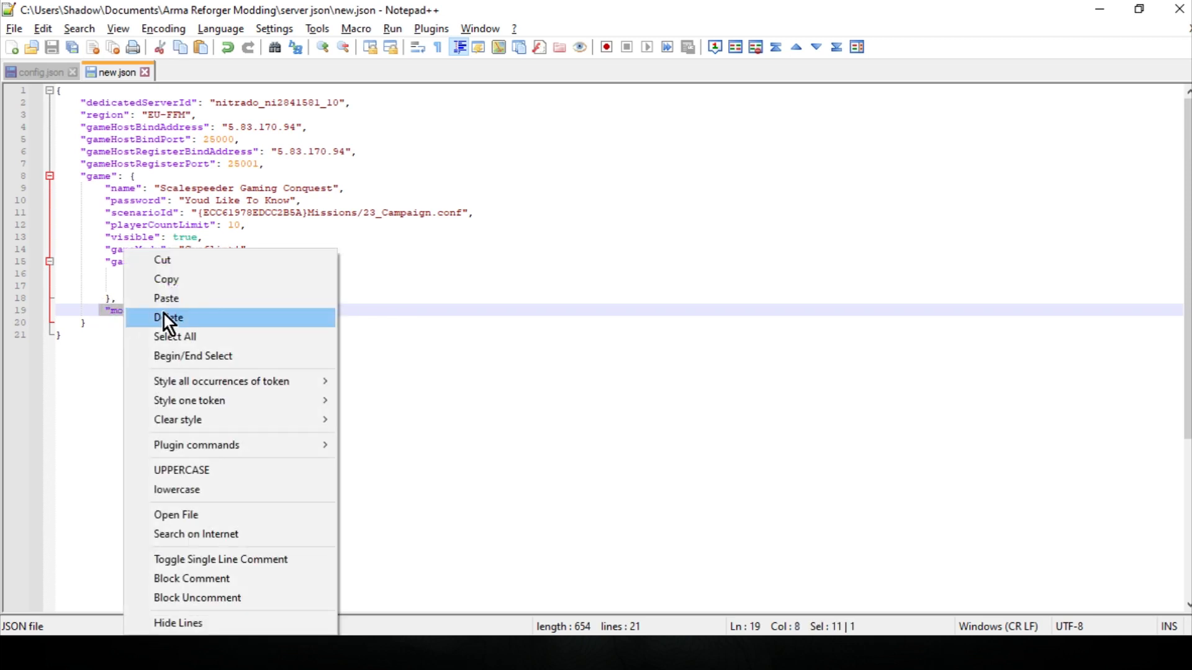
left_click(165, 298)
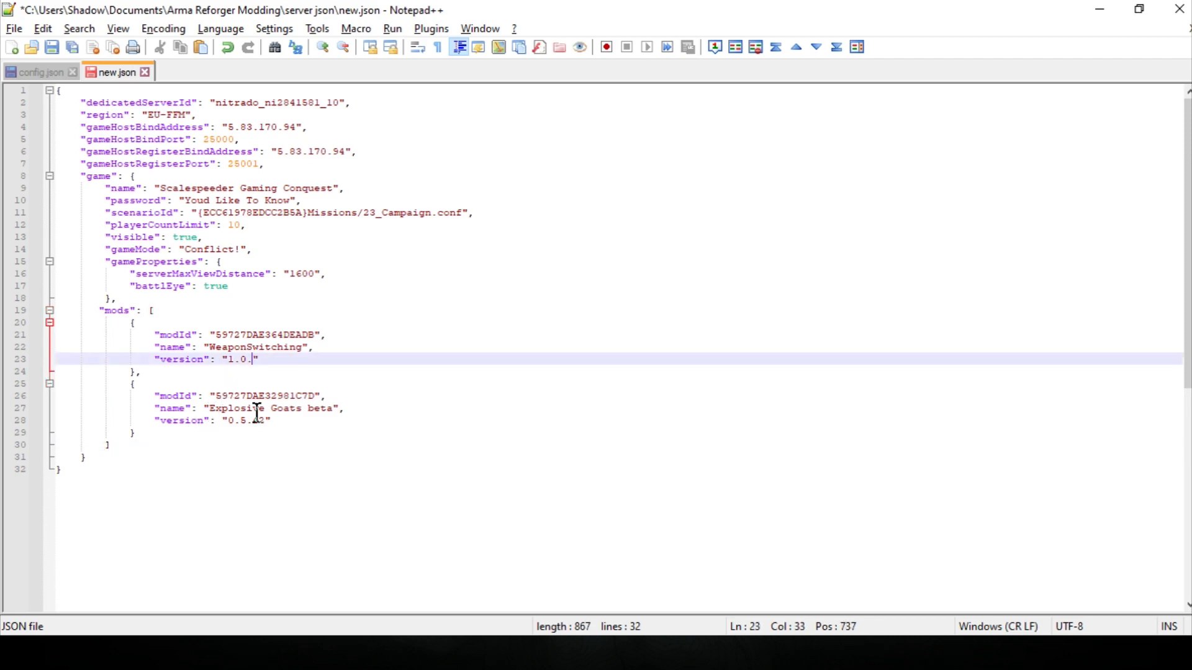
key("backspace")
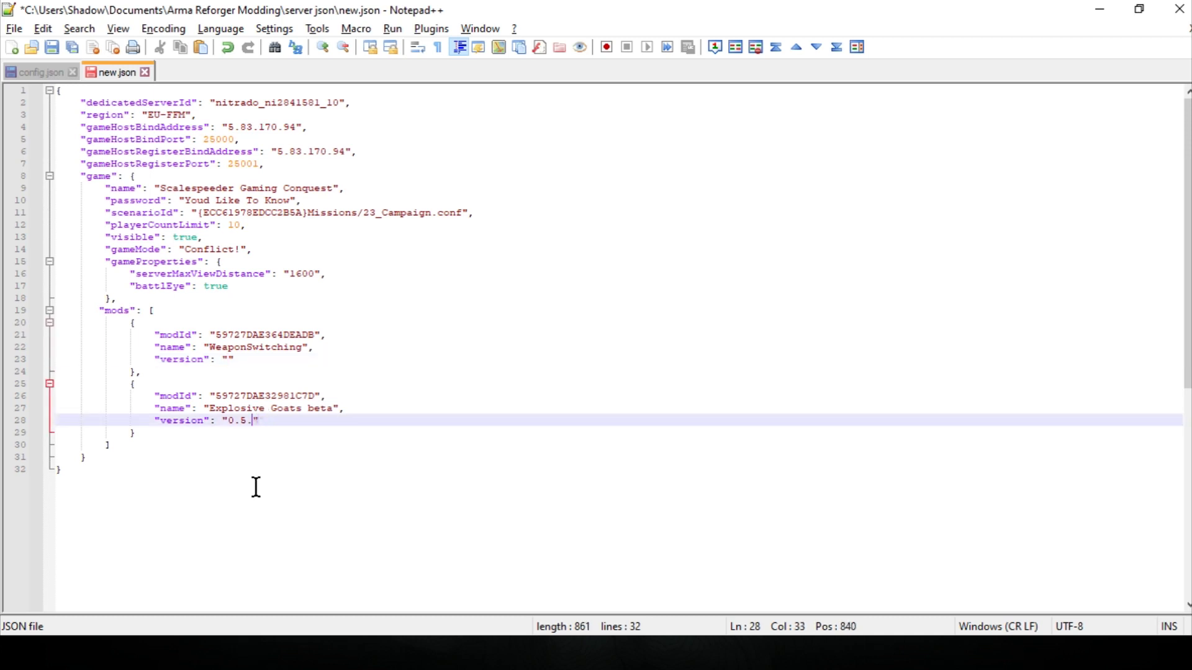
key("BackSpace")
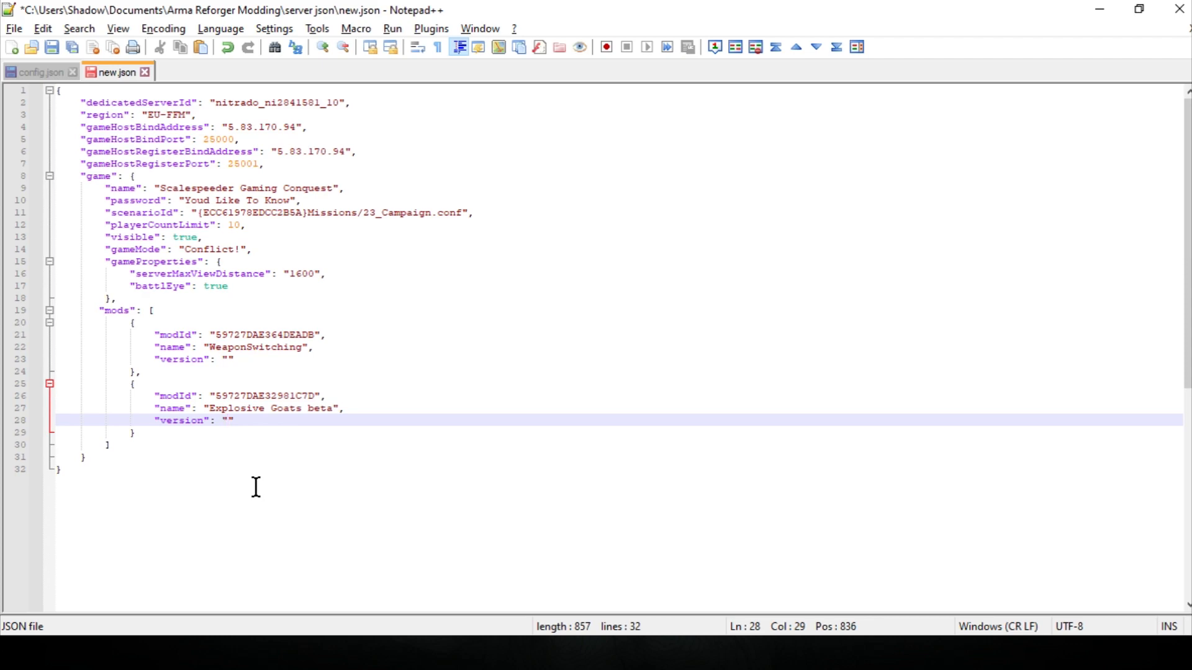
left_click(270, 424)
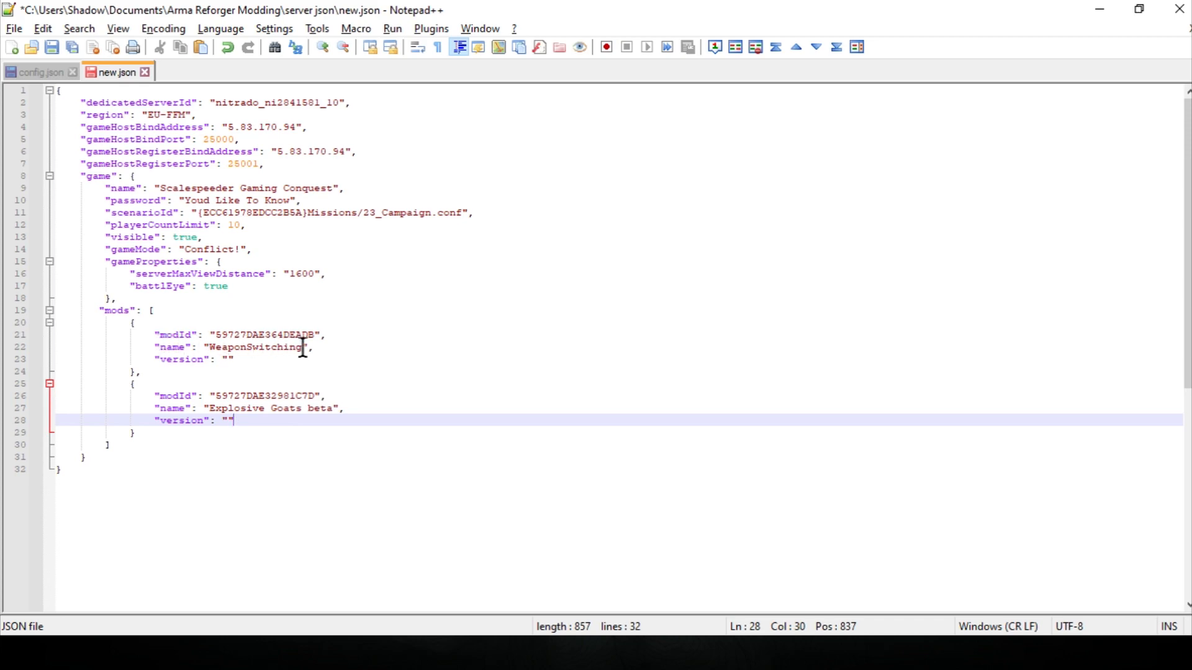
mouse_move(293, 377)
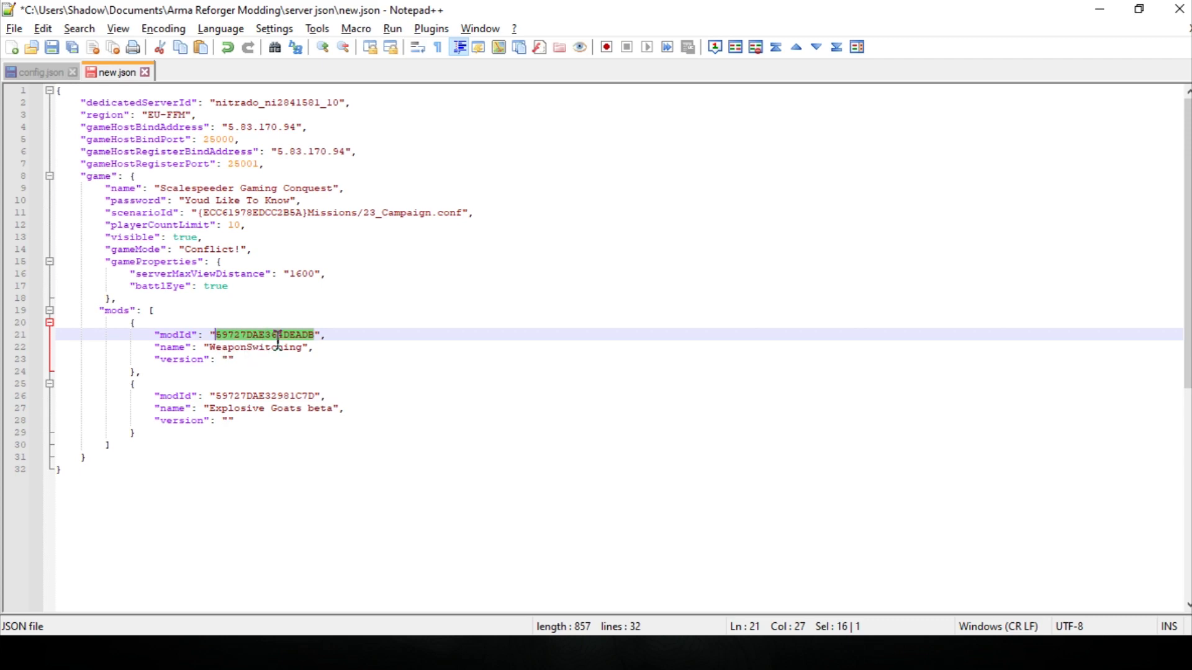
key("alt+tab")
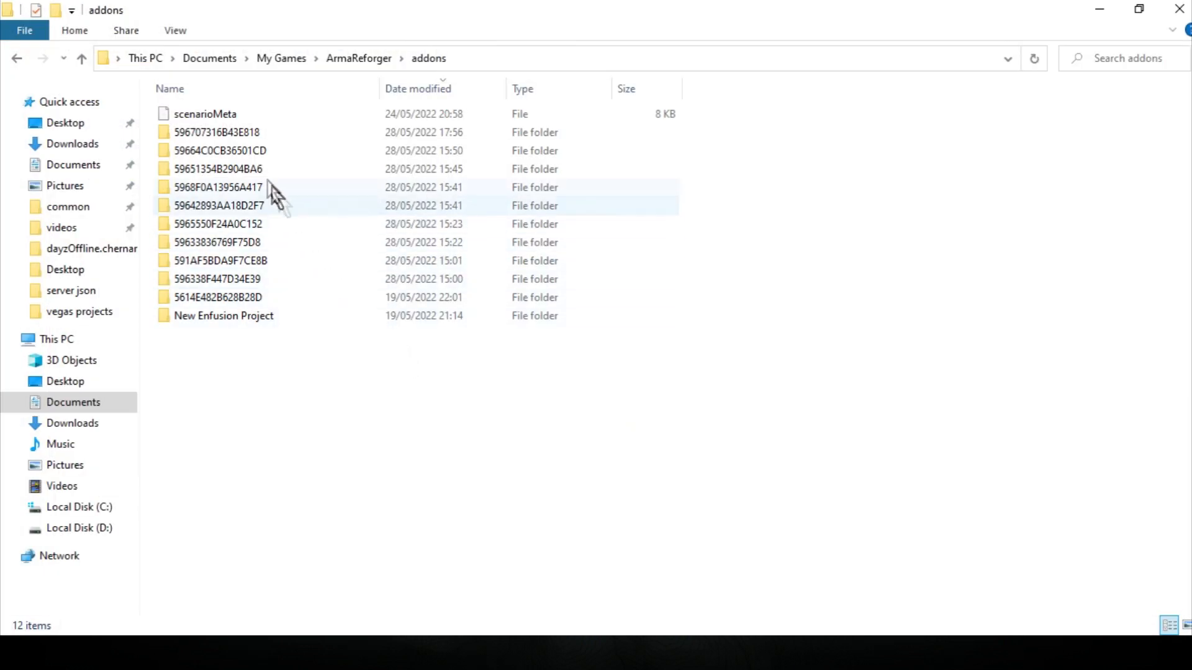
Step: Inspect the mod folders and their thumbnail images to identify which folder is Where Am I
left_click(533, 59)
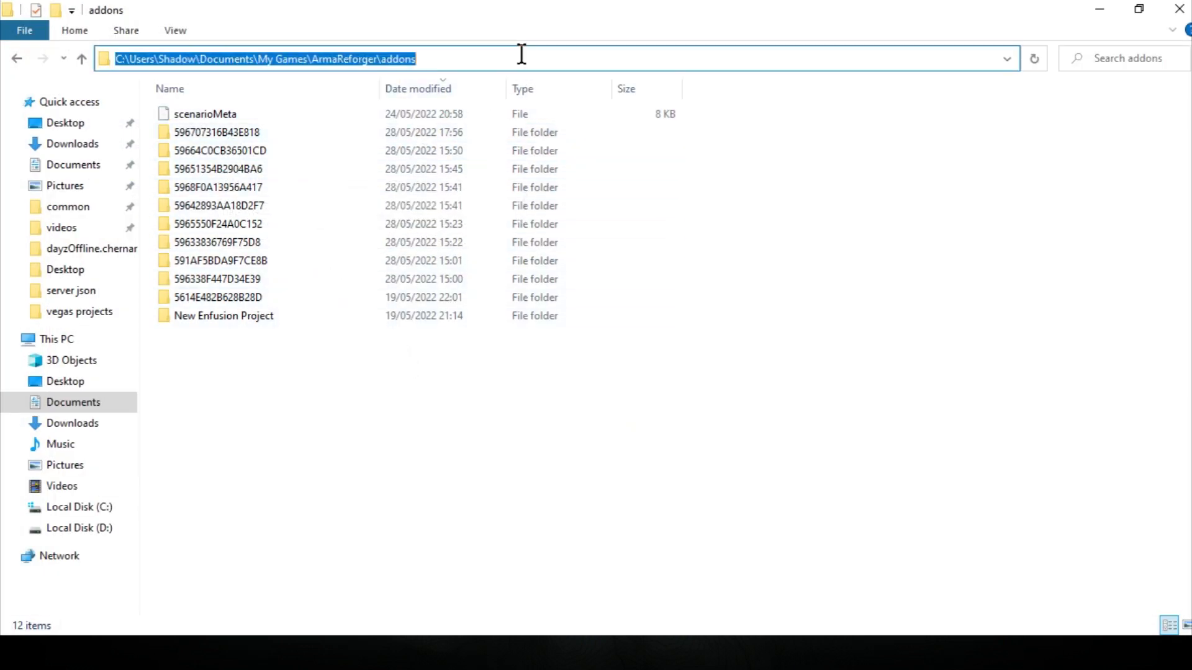
mouse_move(336, 360)
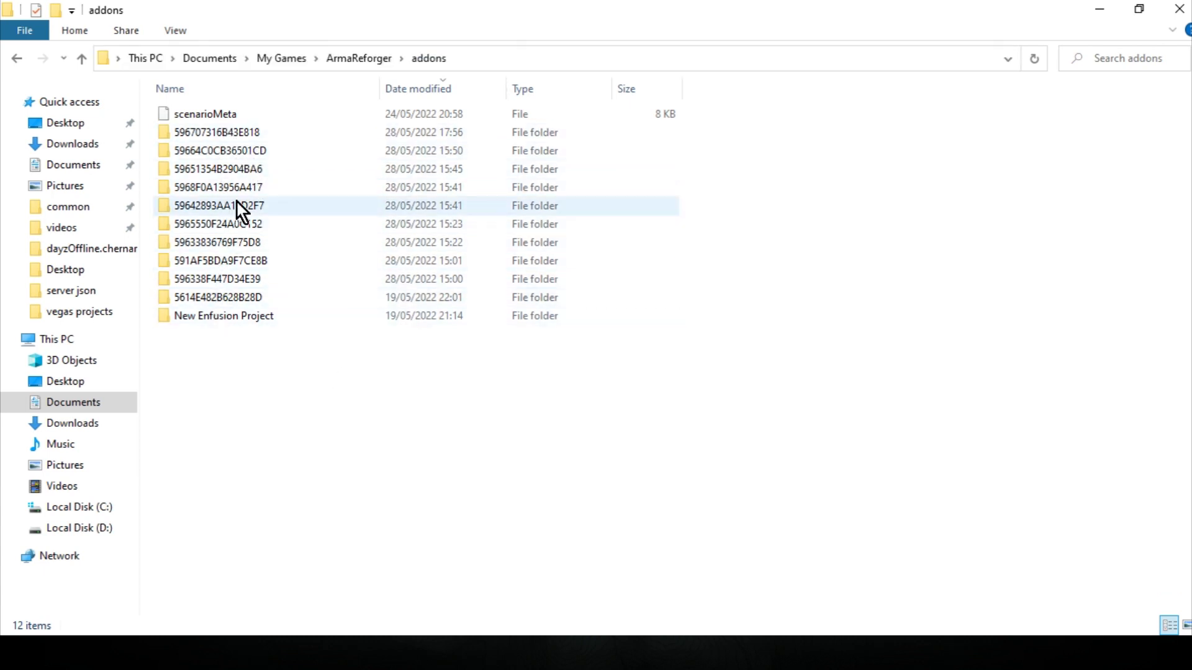
double_click(216, 132)
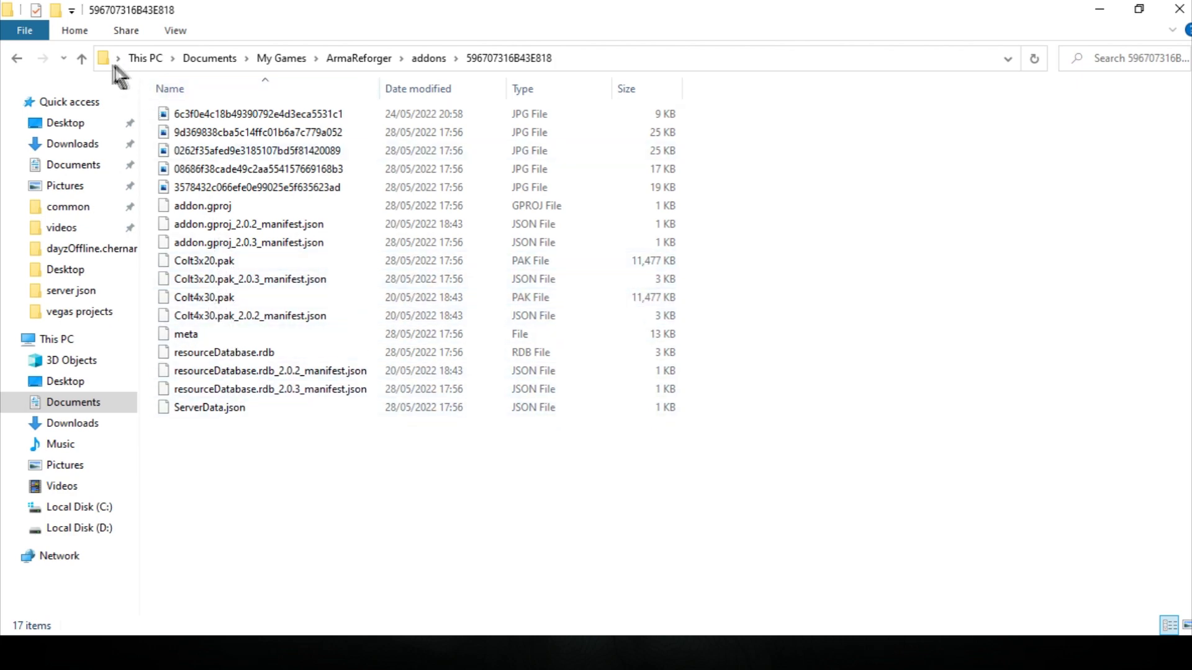
left_click(82, 58)
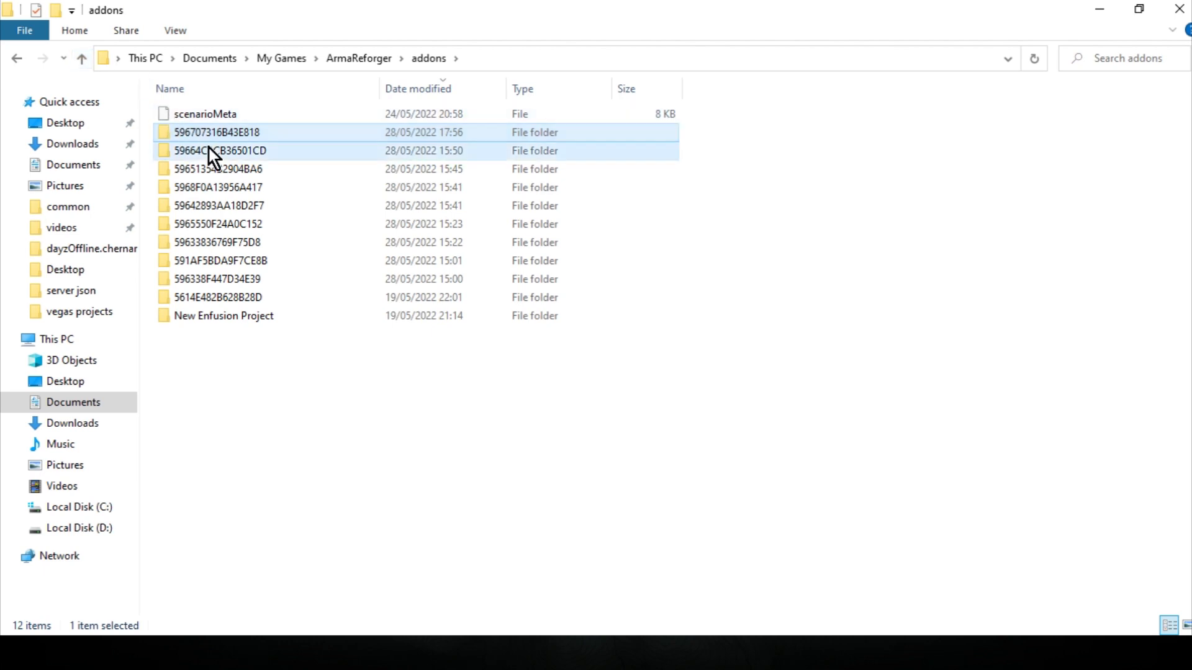
double_click(216, 150)
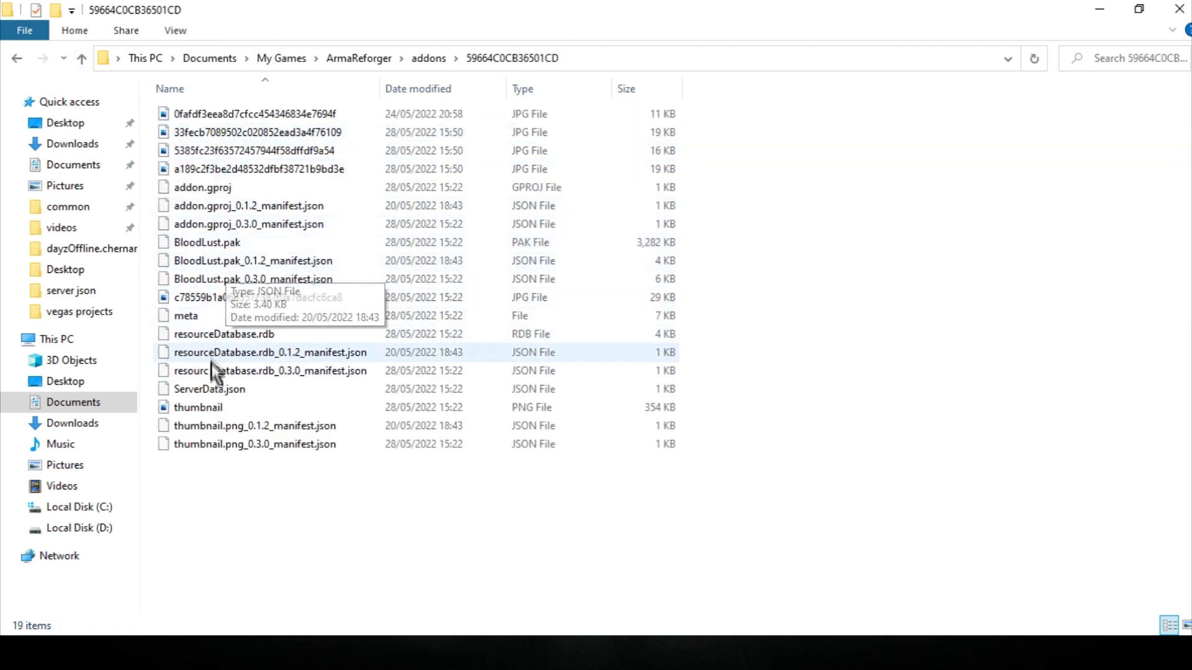
left_click(199, 407)
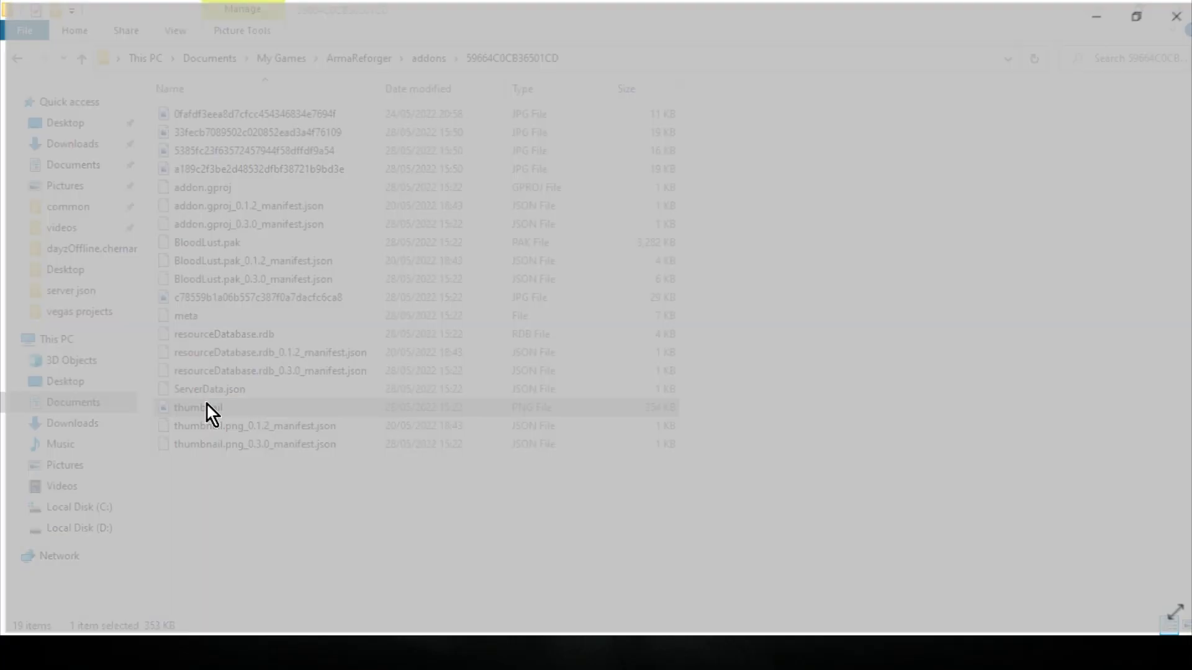
double_click(197, 407)
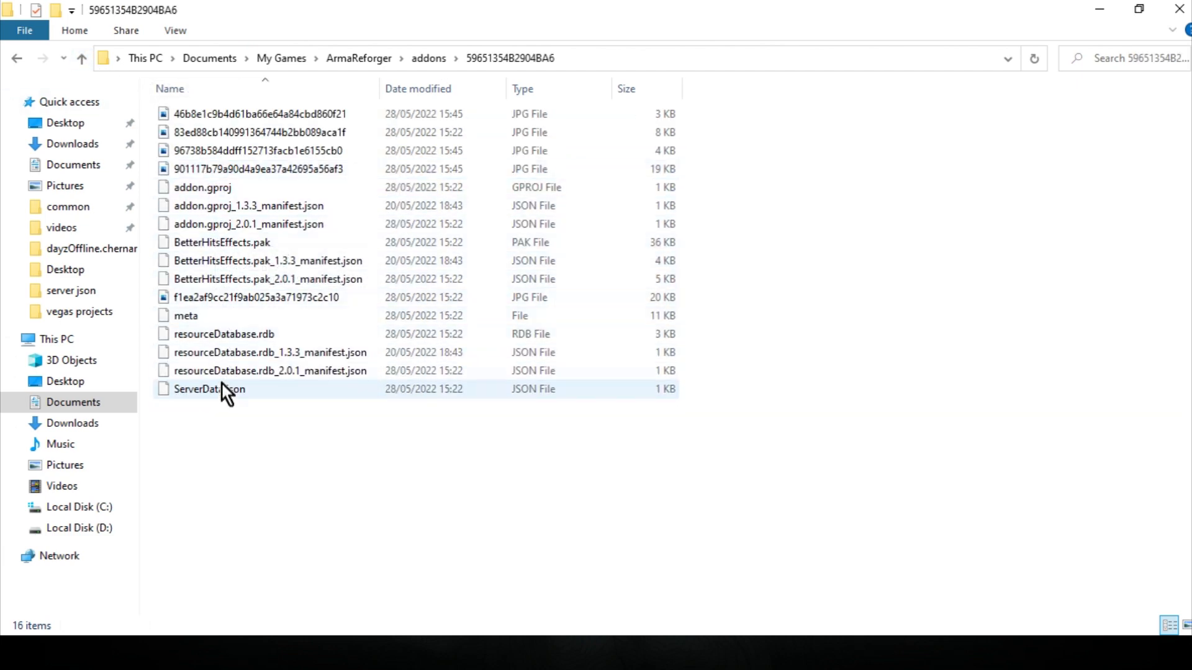
left_click(82, 58)
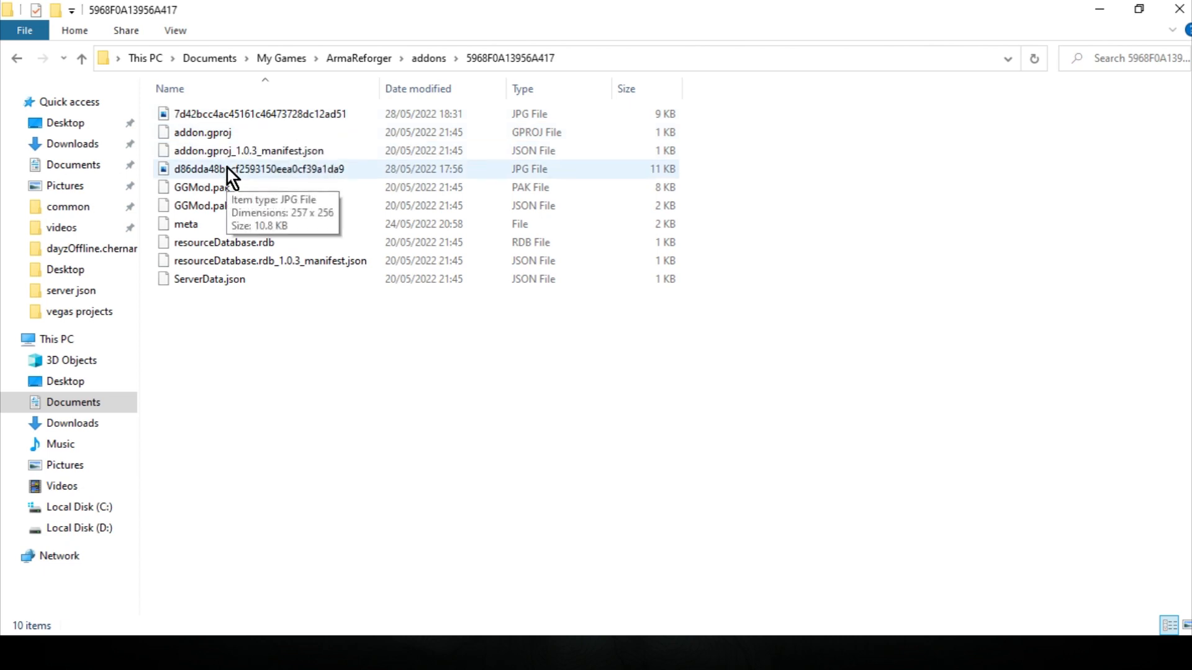
left_click(259, 169)
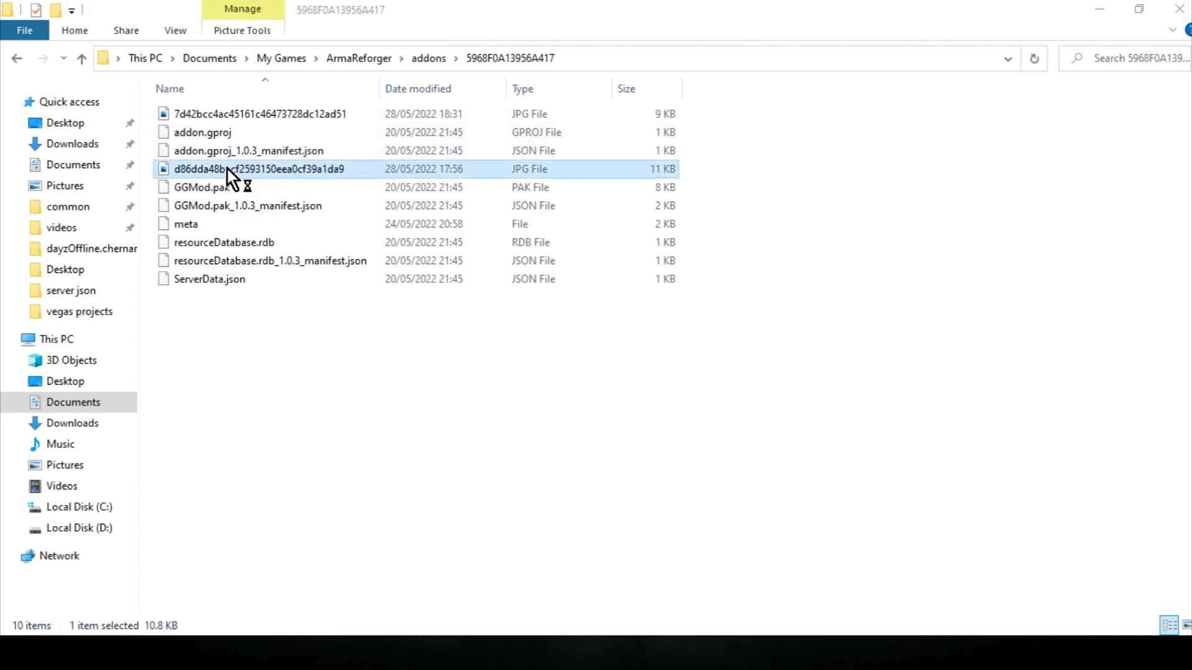
double_click(258, 169)
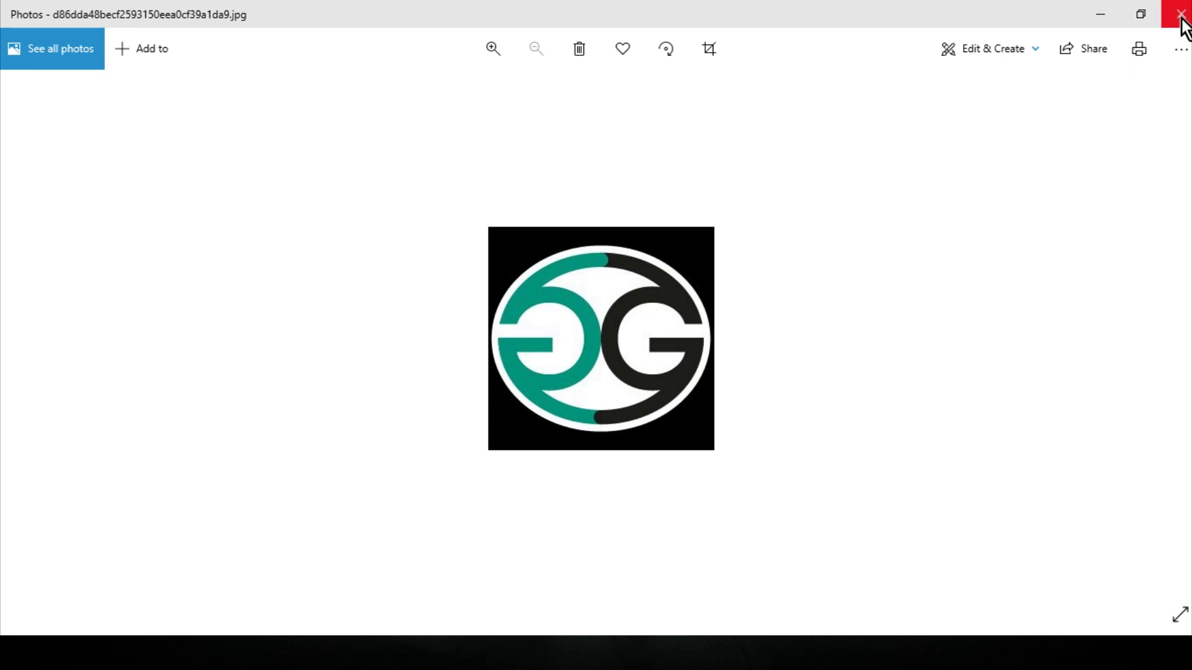
left_click(1180, 14)
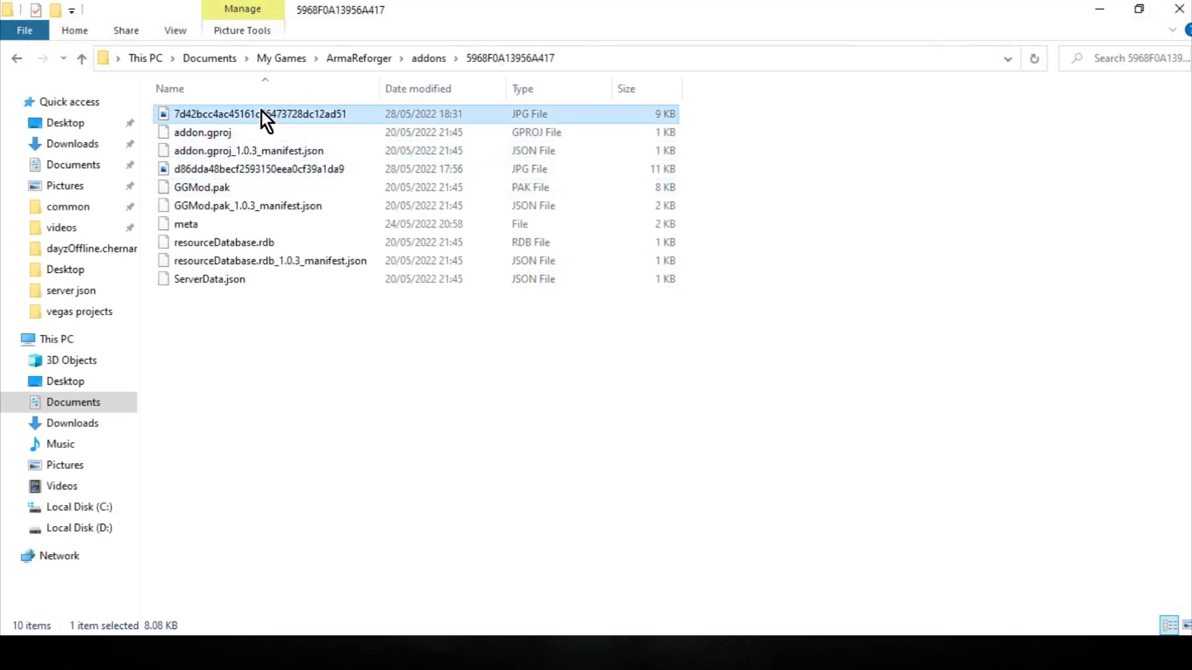
double_click(260, 114)
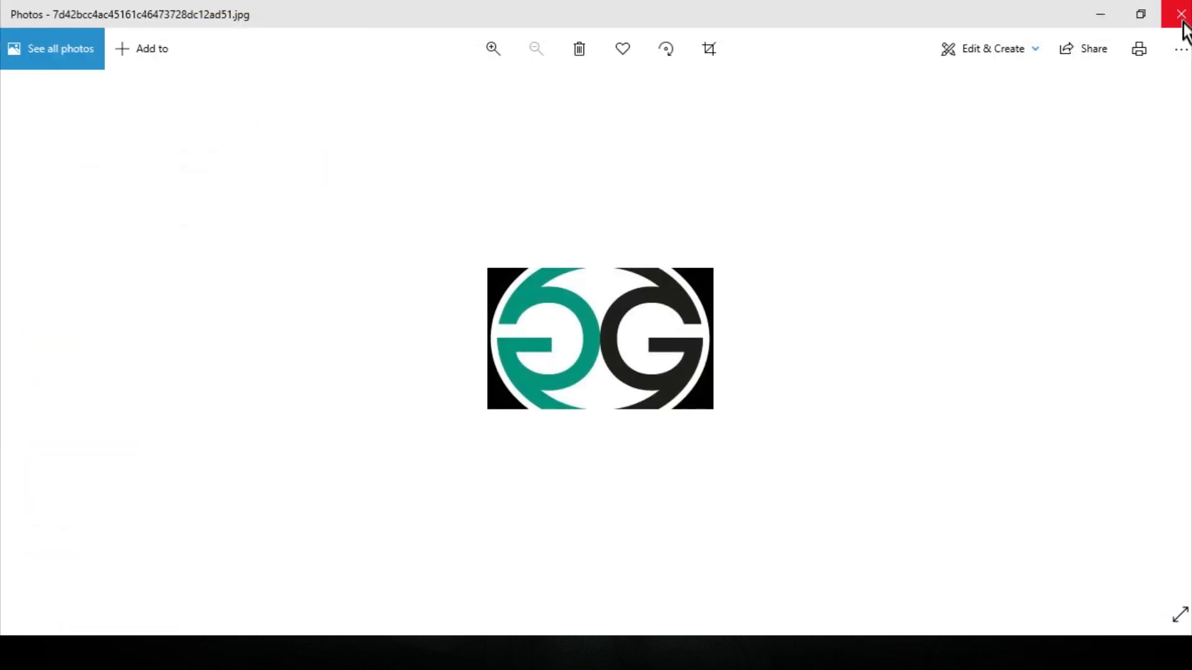
left_click(1181, 13)
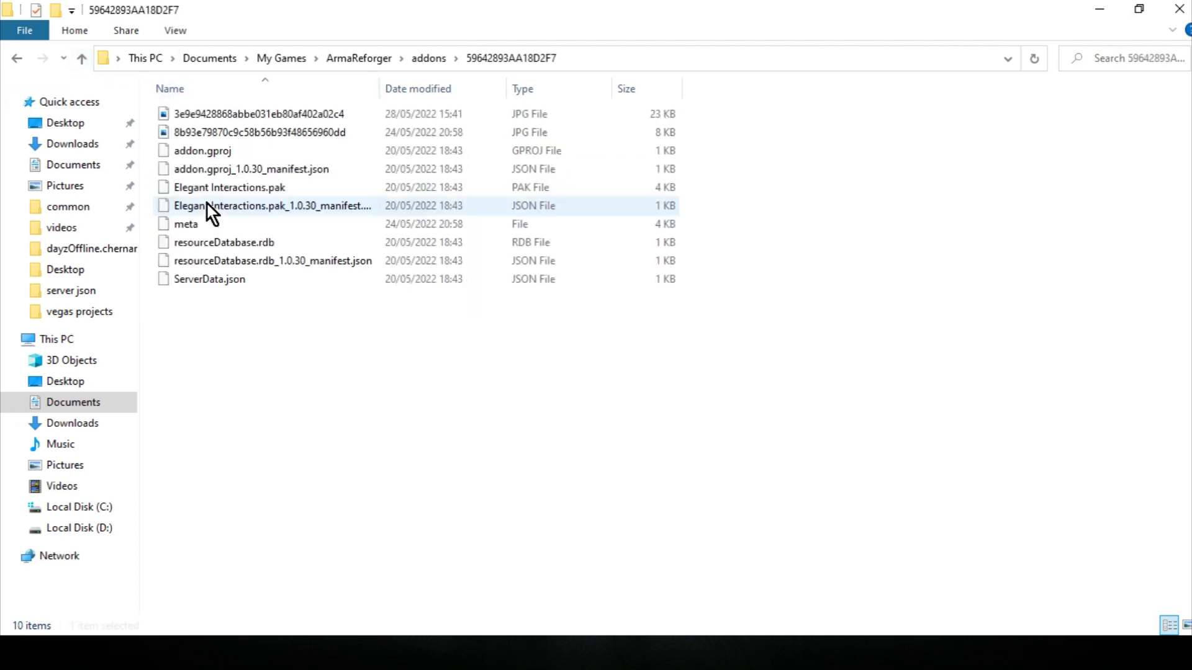
left_click(82, 59)
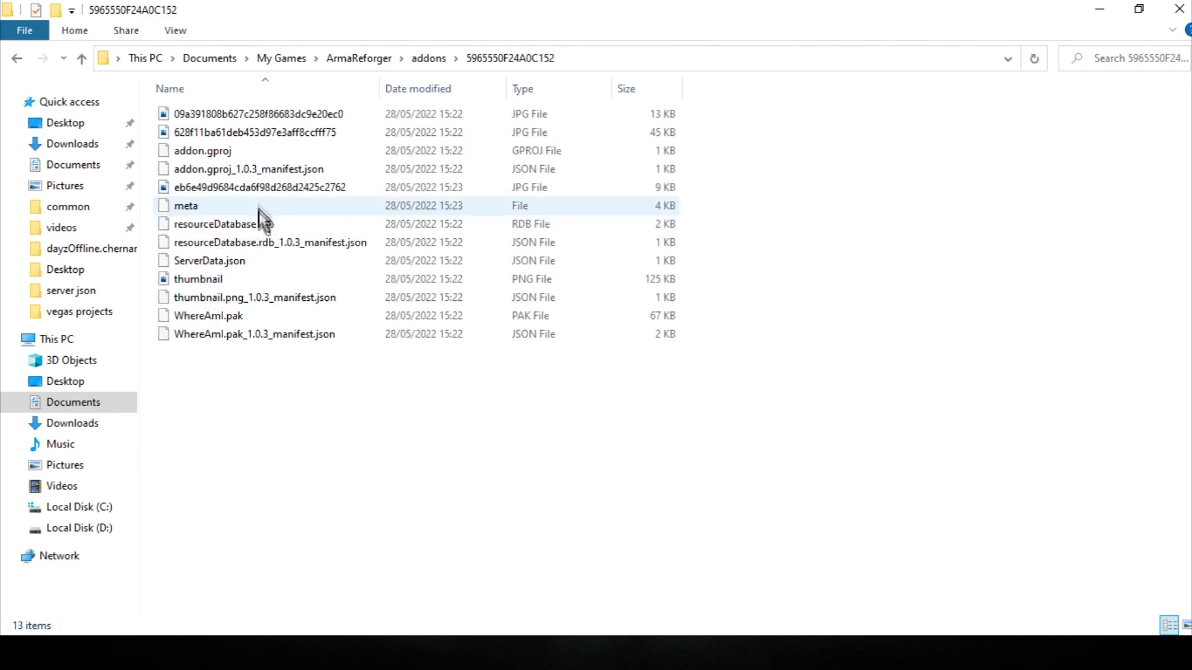
double_click(197, 280)
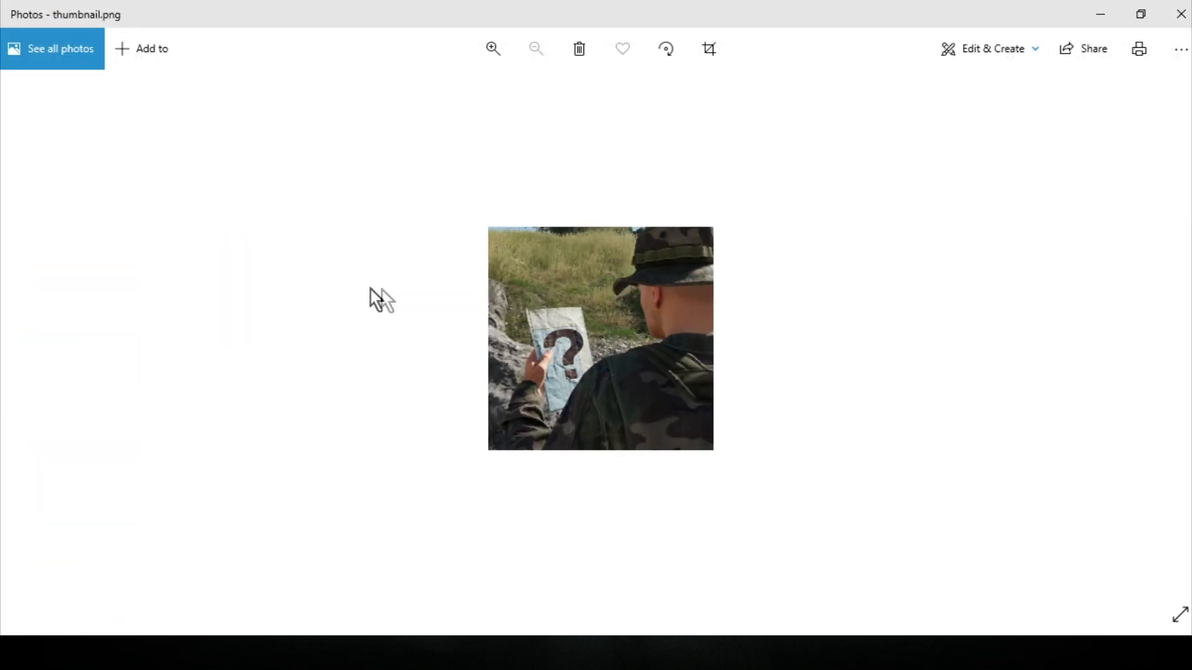
mouse_move(1049, 83)
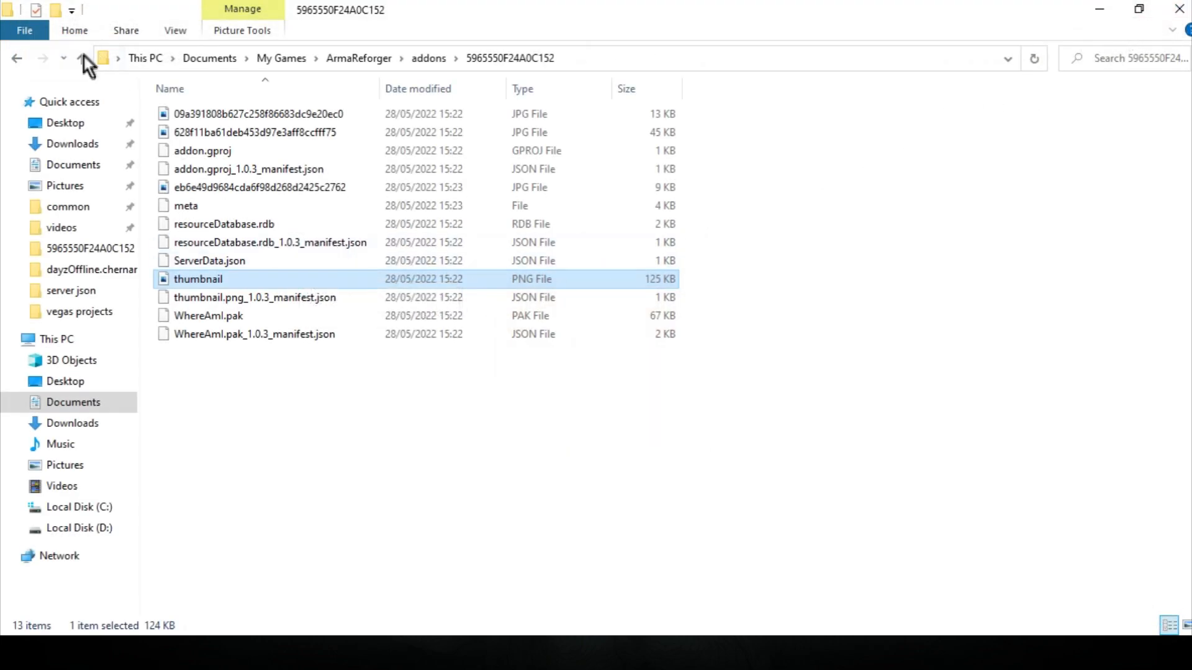
Step: Copy the Where Am I folder ID 5965550F24A0C152 from its folder name
left_click(82, 58)
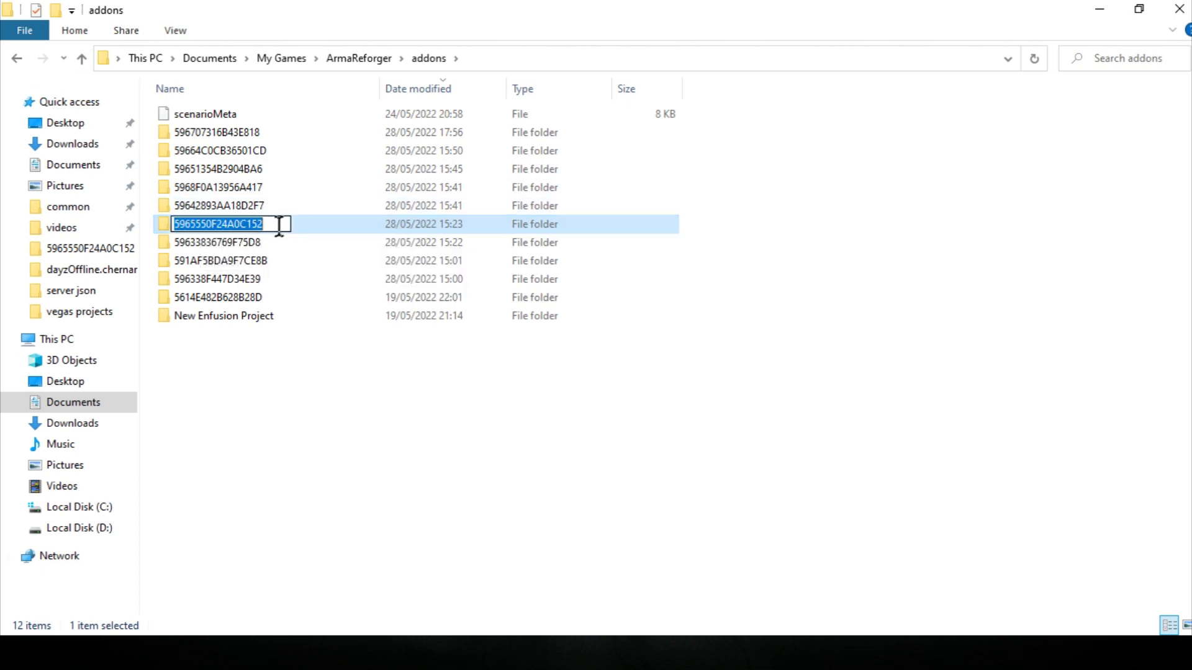
right_click(229, 224)
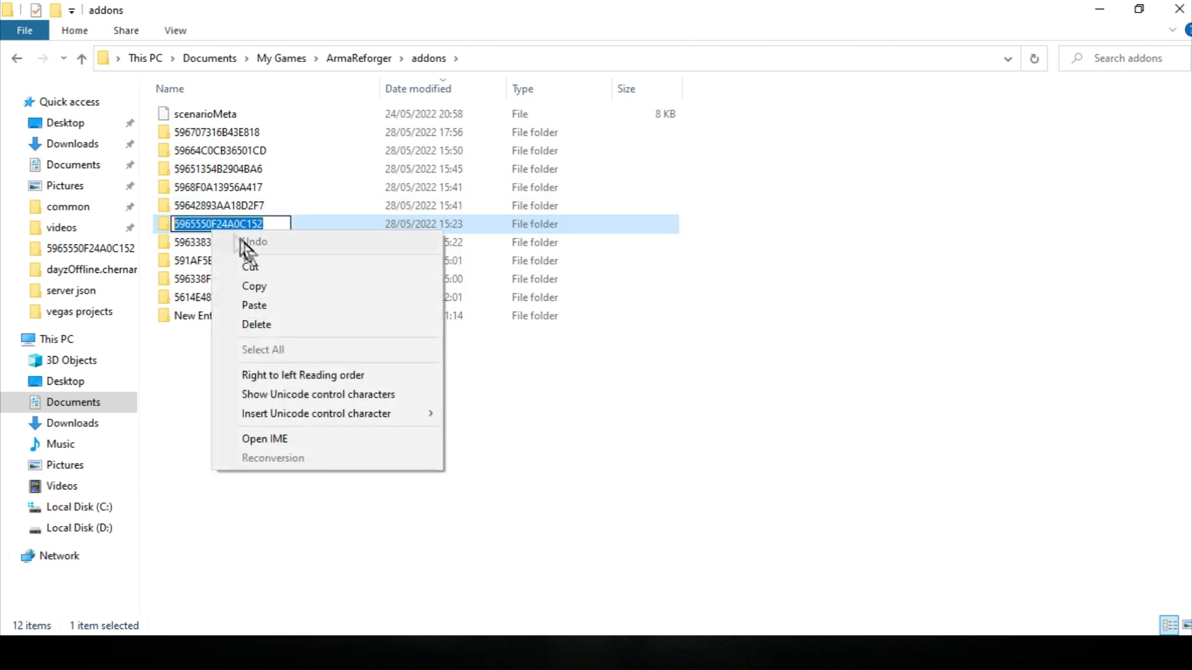
key("alt+tab")
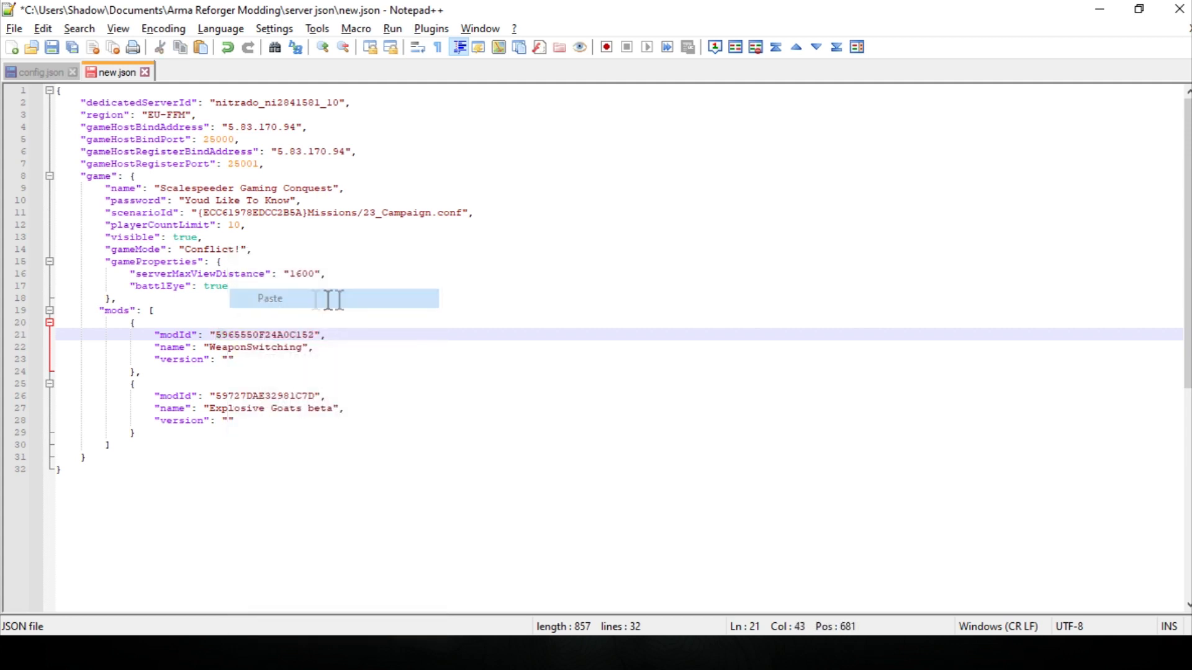
Step: With the folder ID pasted as the first modId, switch to the game to check the mods
key("alt+tab")
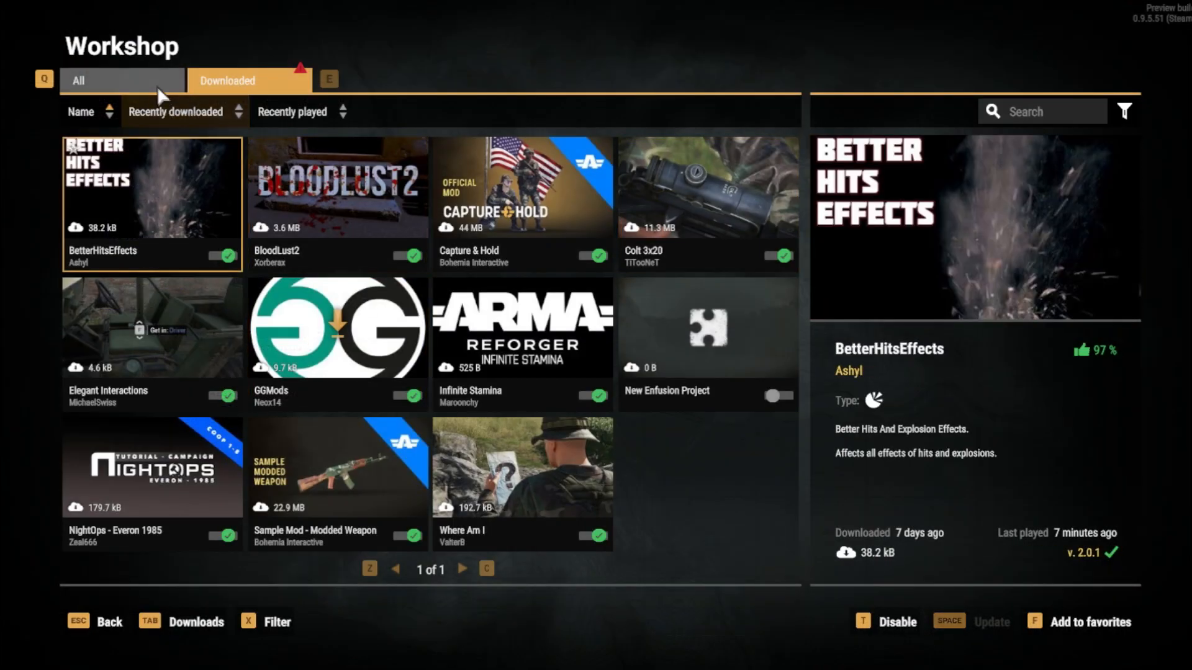
Step: Bring up the Where Am I mod's details page (ValterB, version 1.0.3) from the Downloaded tab
left_click(523, 187)
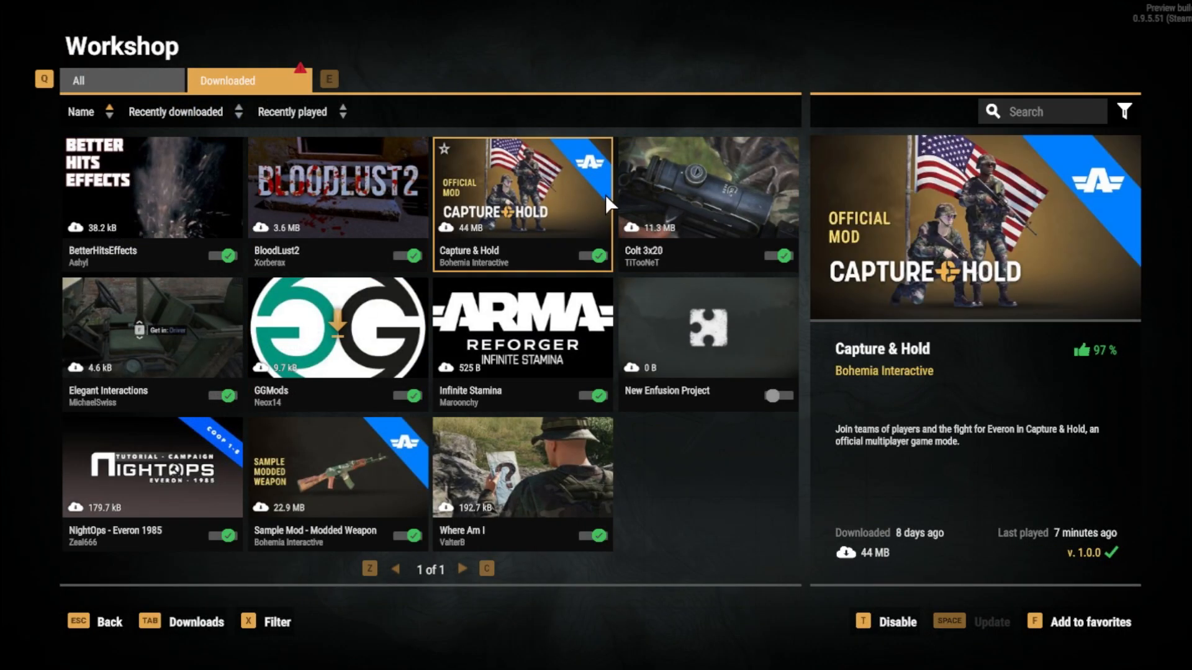
double_click(522, 466)
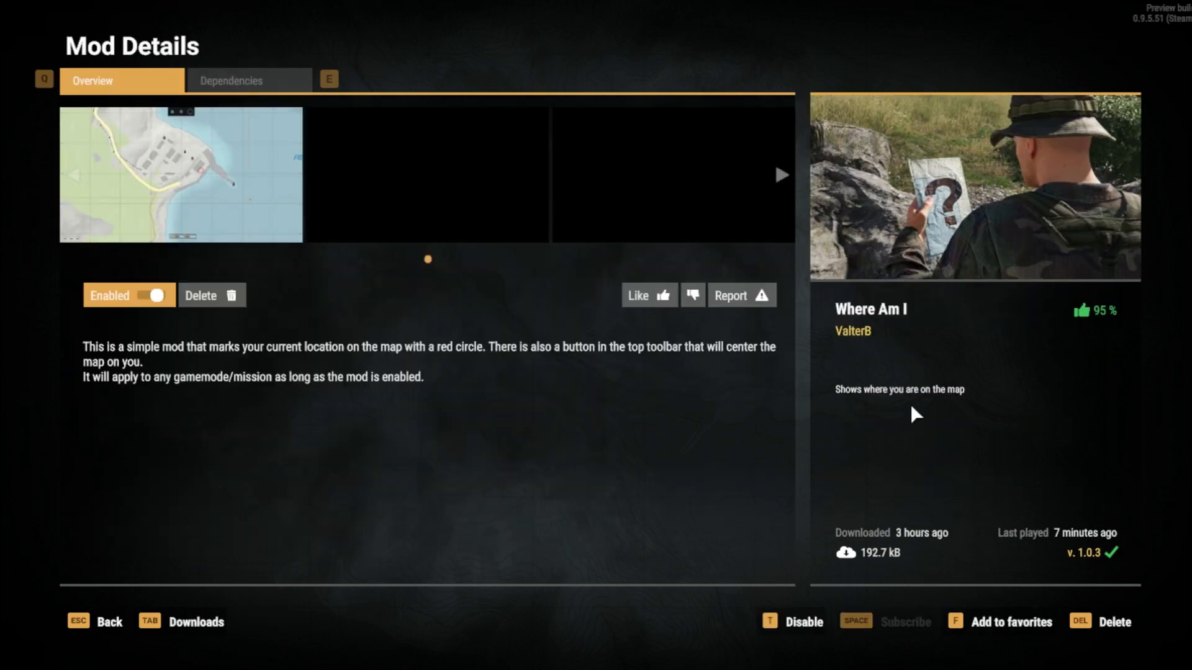
mouse_move(857, 318)
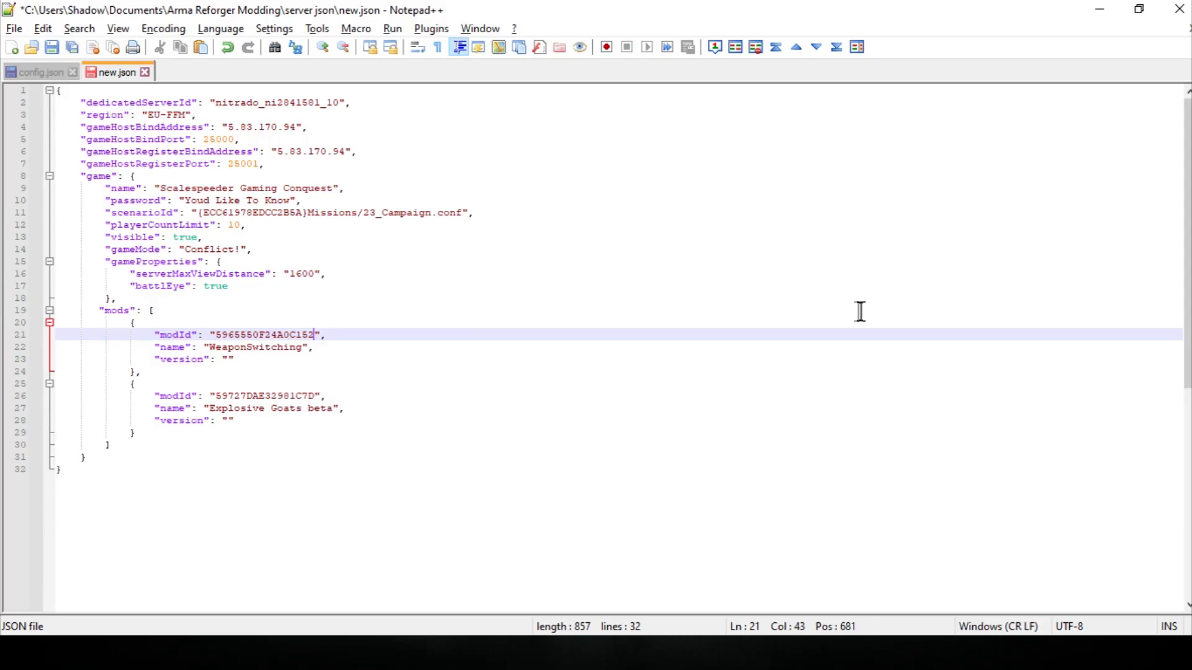
mouse_move(302, 348)
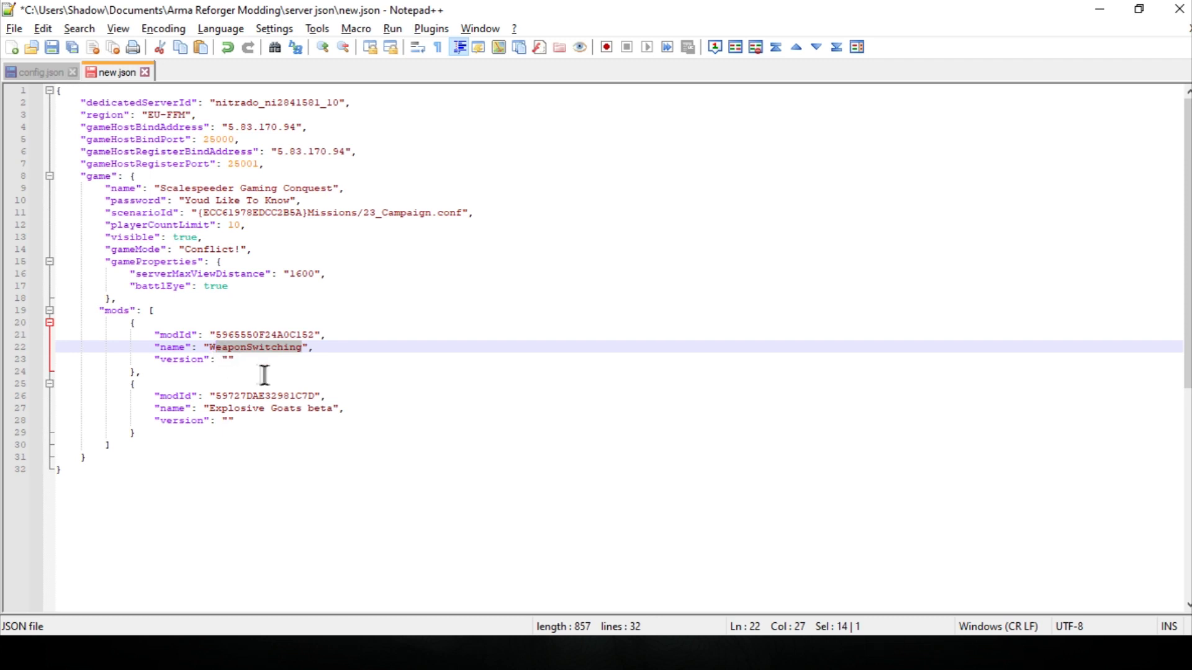
Step: Replace WeaponSwitching with 'Where Am I' as the first mod's name in new.json
type("Where Am I")
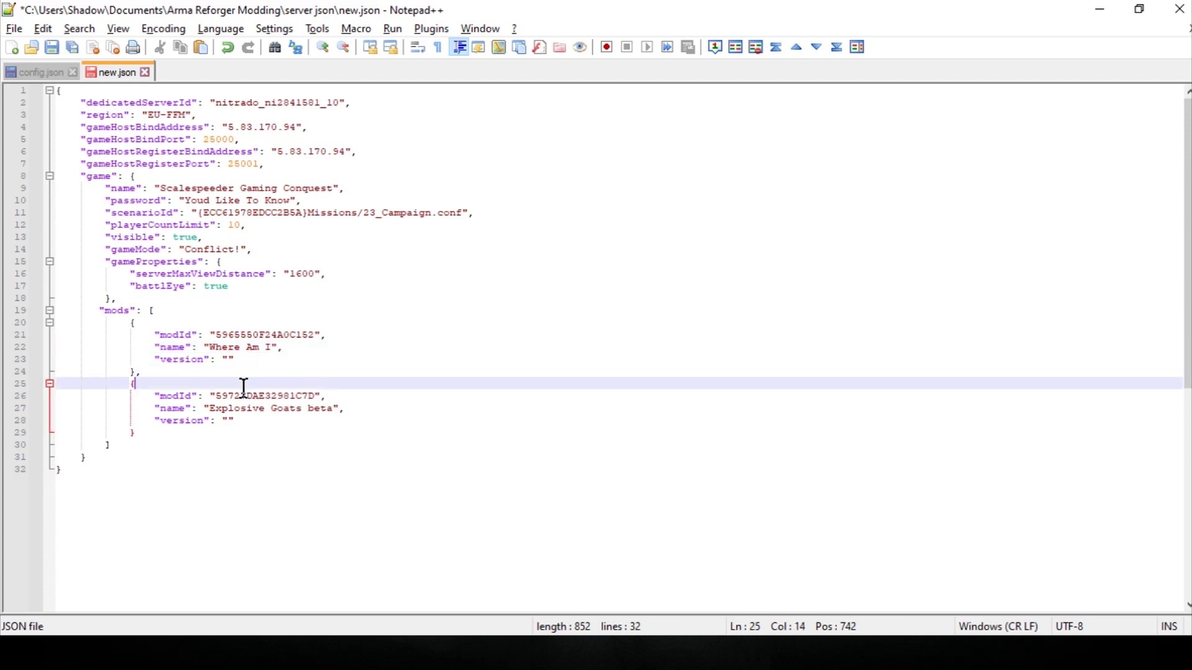
key("alt+tab")
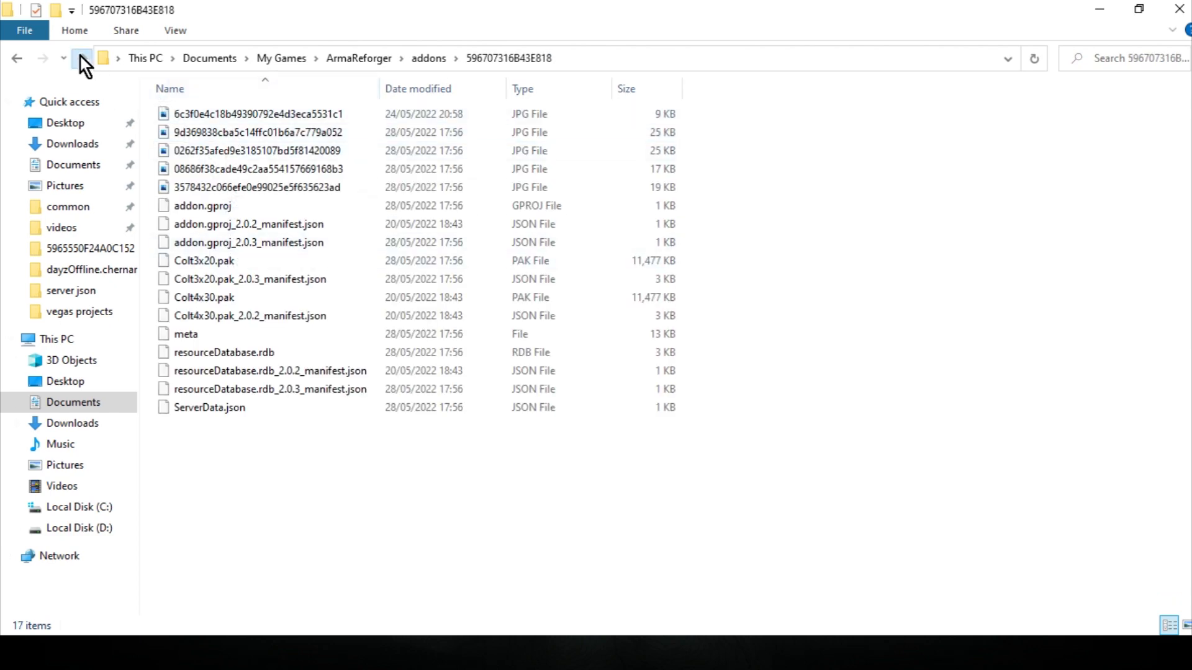
Step: Return to the addons folder listing of mod folders, then back to new.json in the editor
left_click(82, 59)
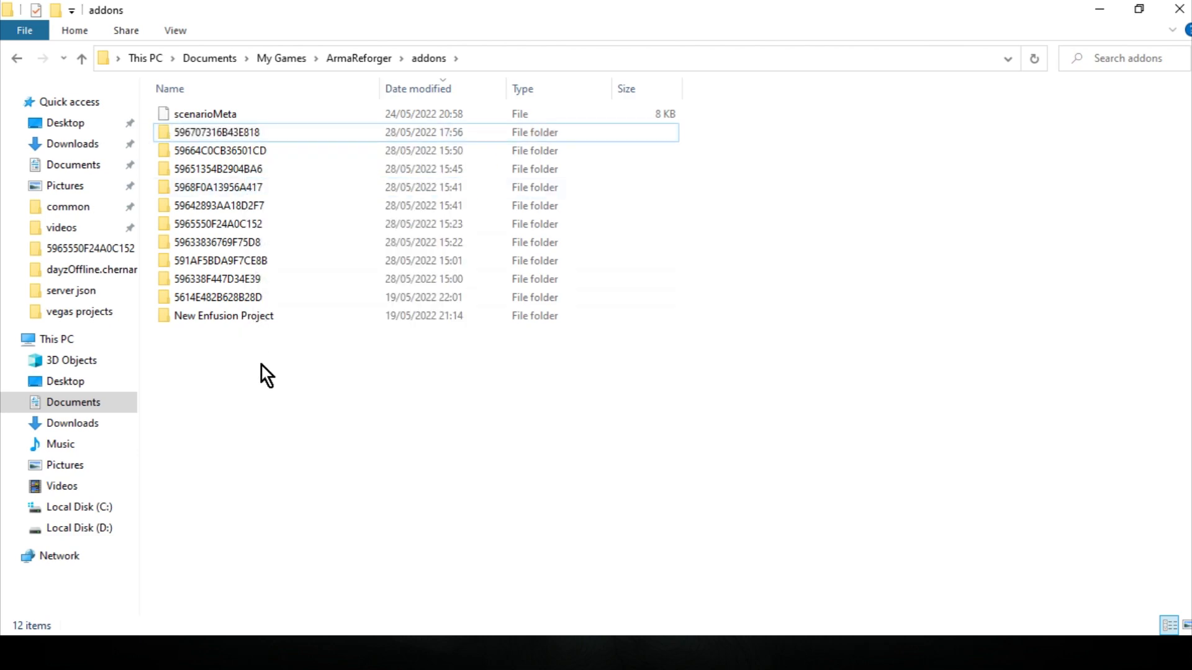
key("alt+tab")
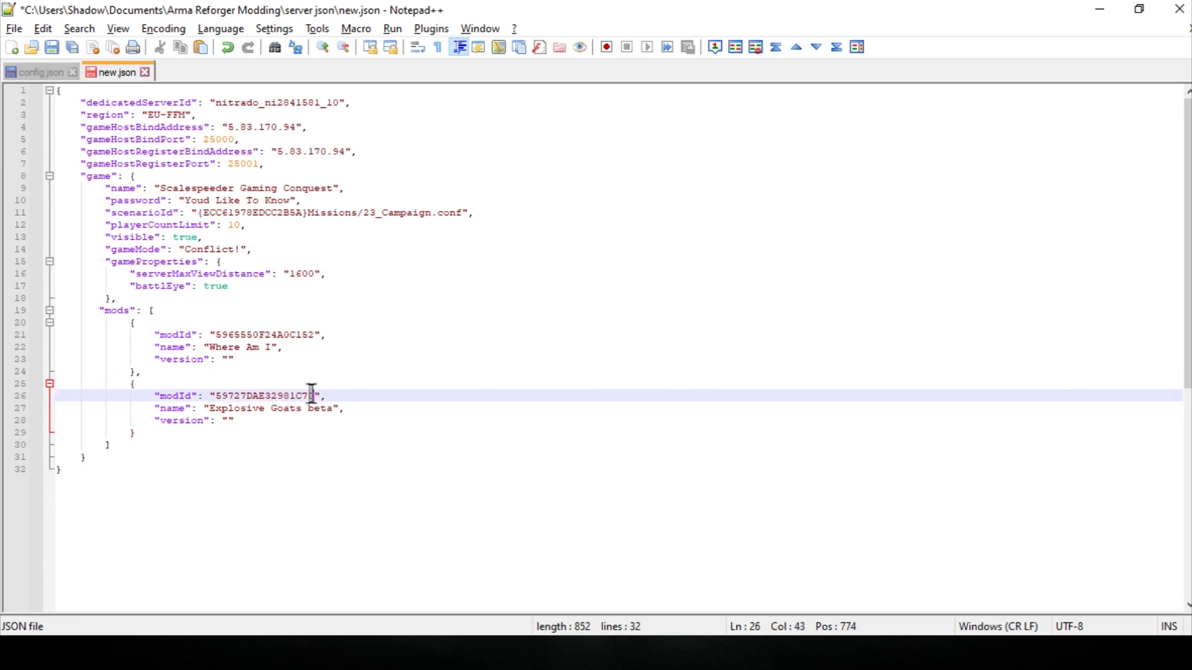
Step: Select the second mod's old modId 59727DAE32981C7D for replacement with 596707316B43E818
double_click(265, 395)
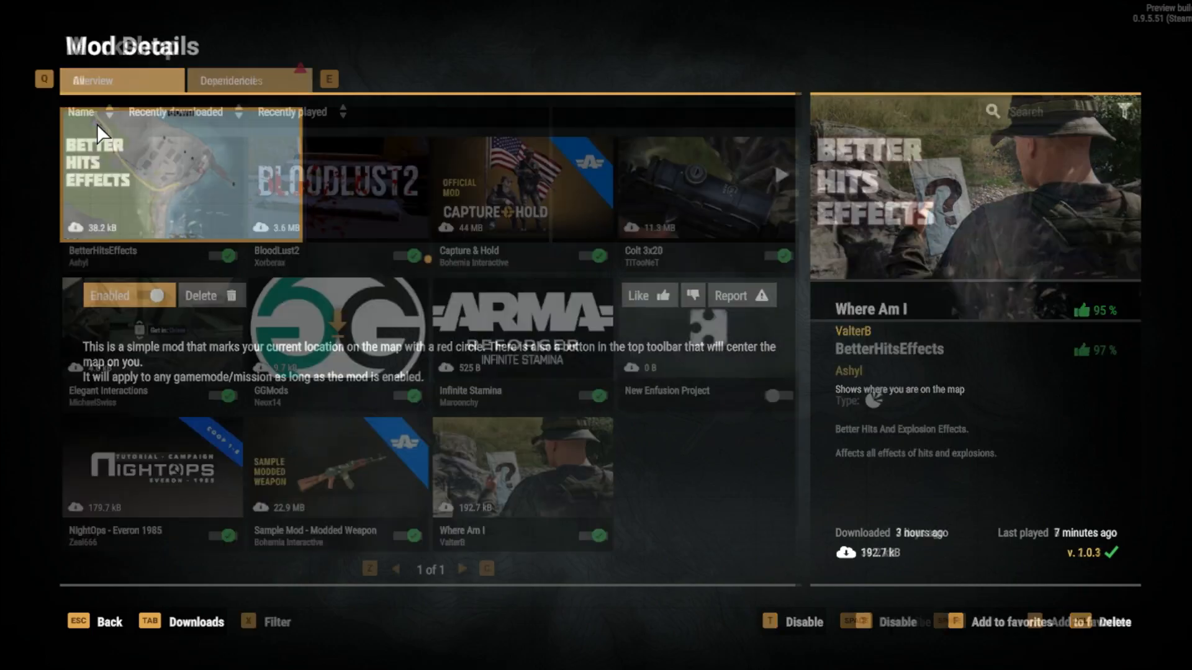
Step: Show the Colt 3x20 scope mod's details page in the Arma Reforger mods list
left_click(703, 190)
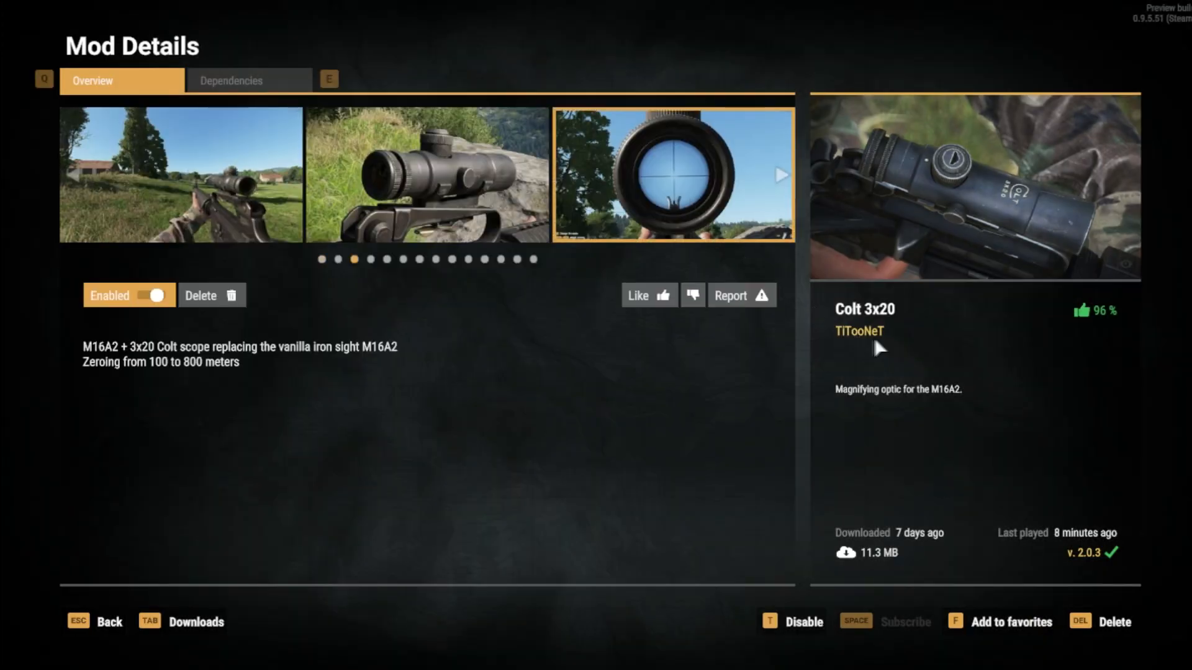
mouse_move(601, 477)
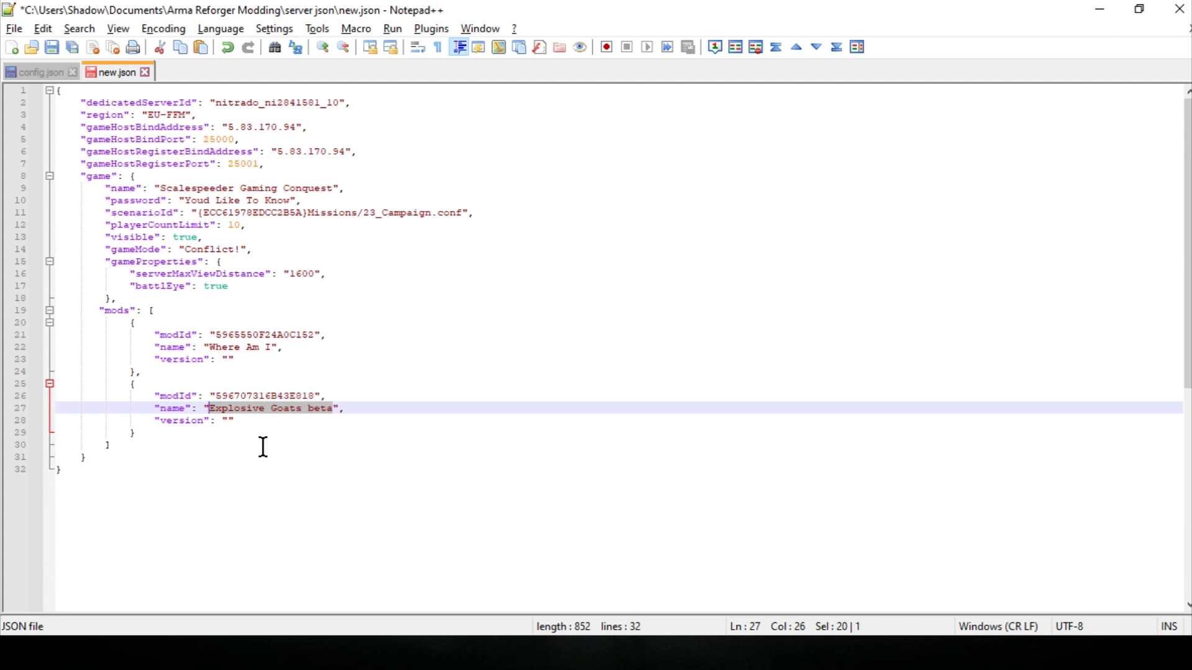
Step: Name the second mod entry 'Colt 3x20' in place of Explosive Goats beta
type("Colt 3x\",")
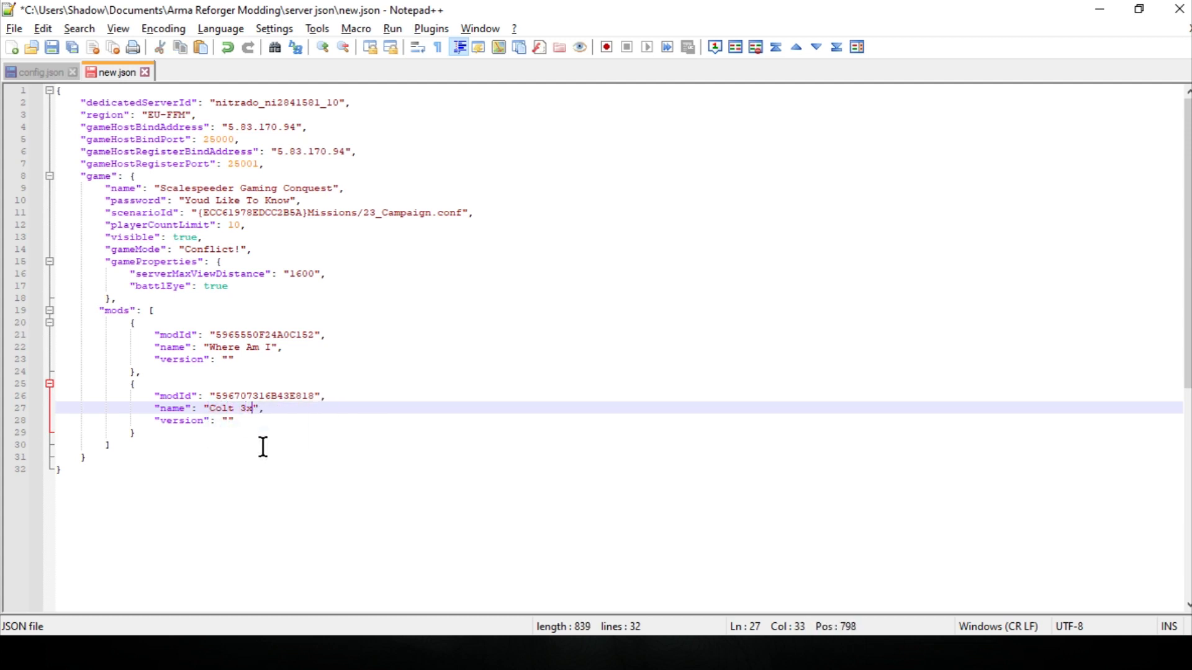
type("20")
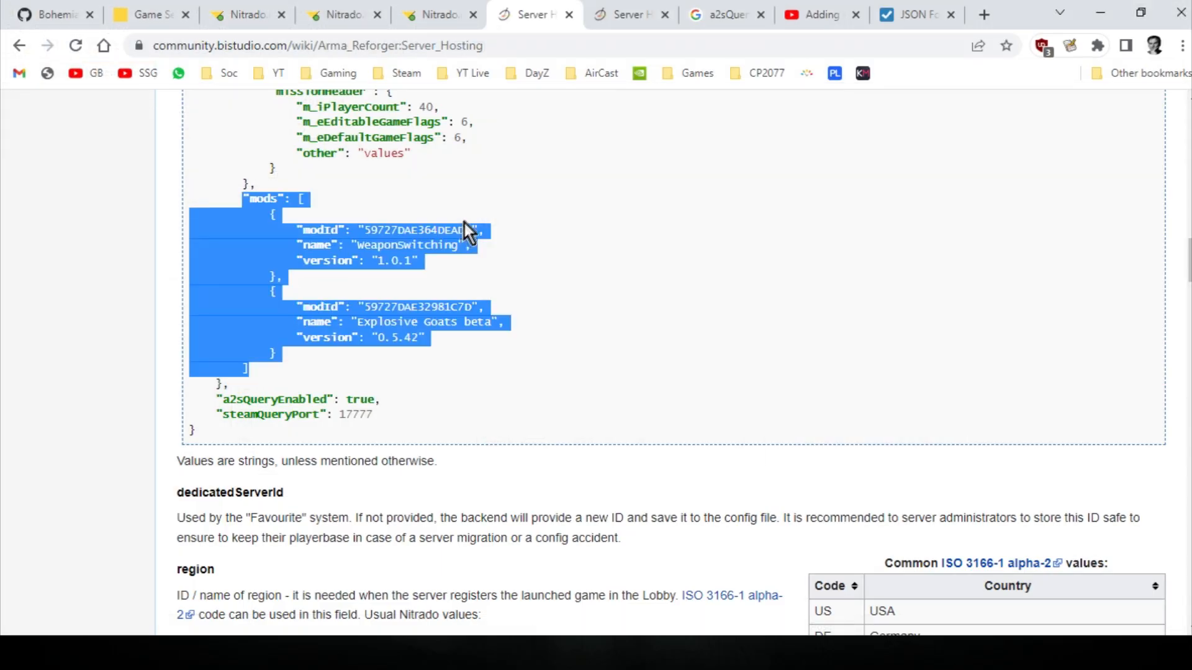
mouse_move(530, 129)
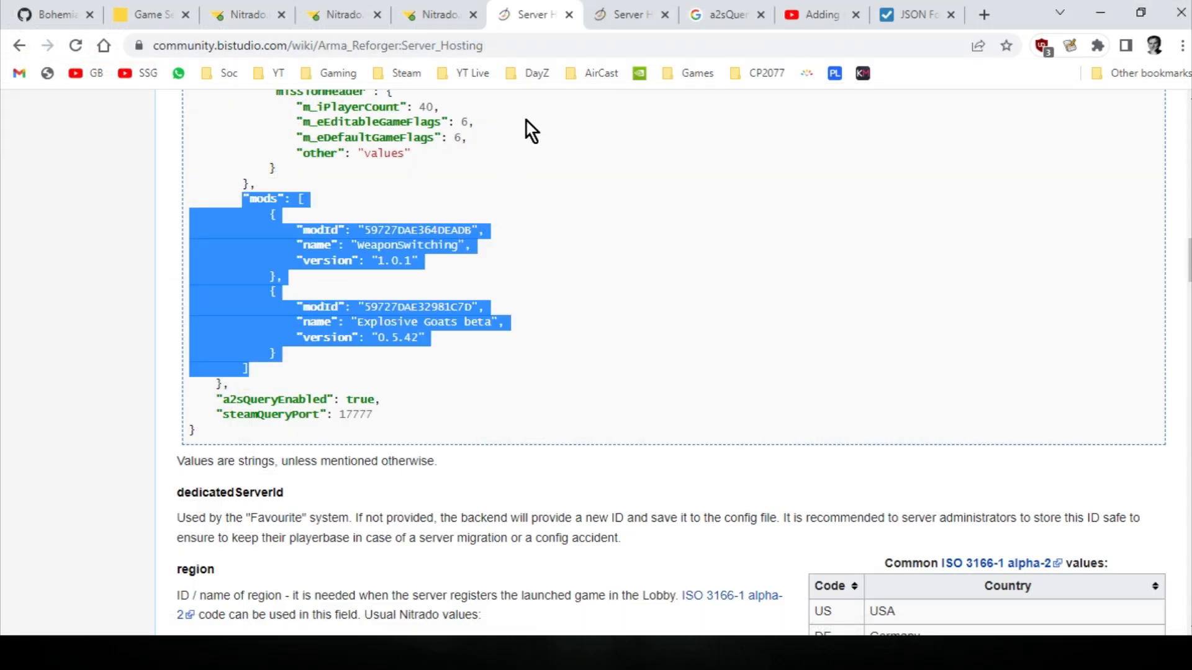
Step: Leave the wiki's Server Hosting page for the JSON Formatter & Validator site
left_click(915, 15)
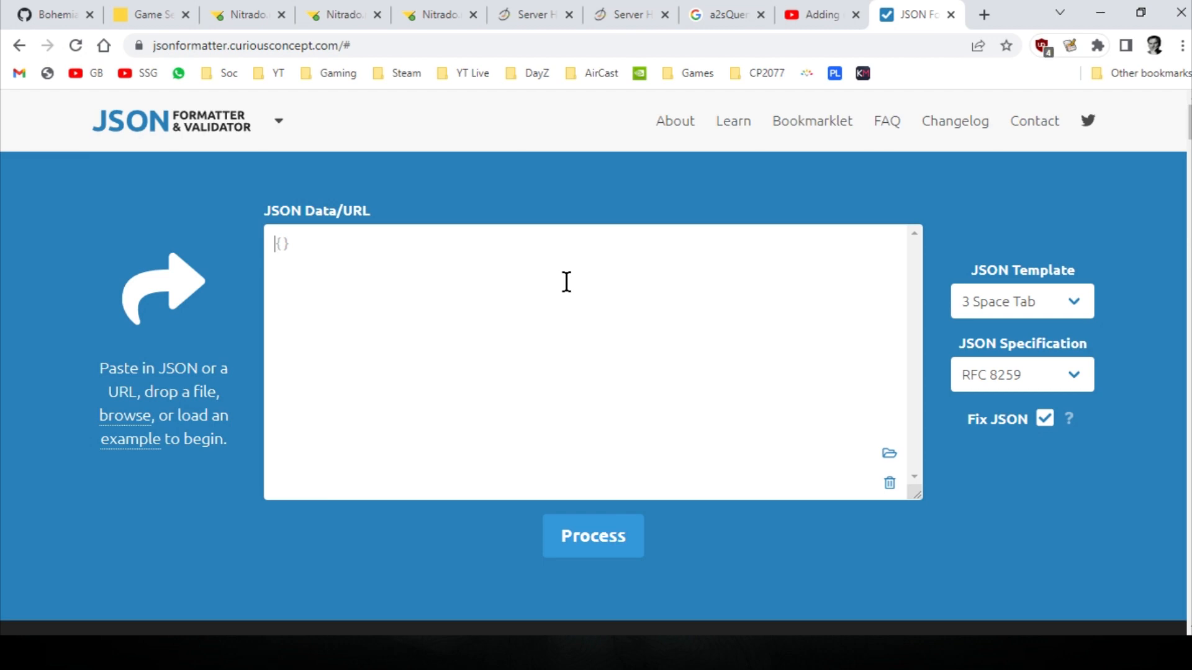
Step: Load the server config file from the server json folder into the validator and process it
key("alt+tab")
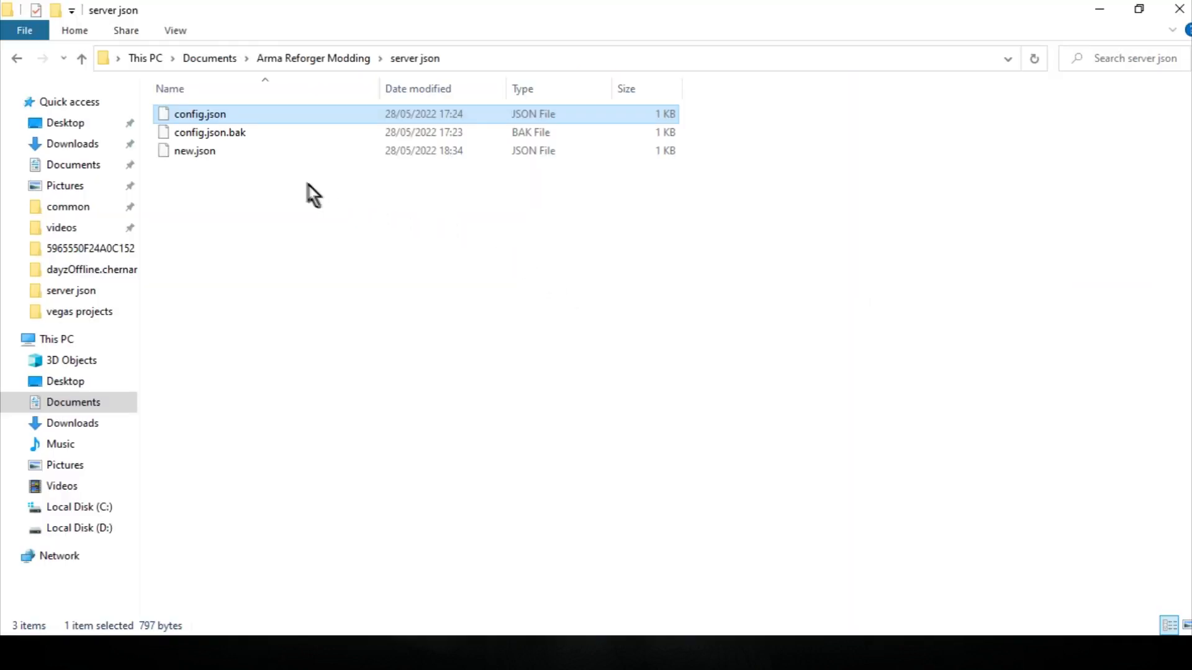
left_click(194, 150)
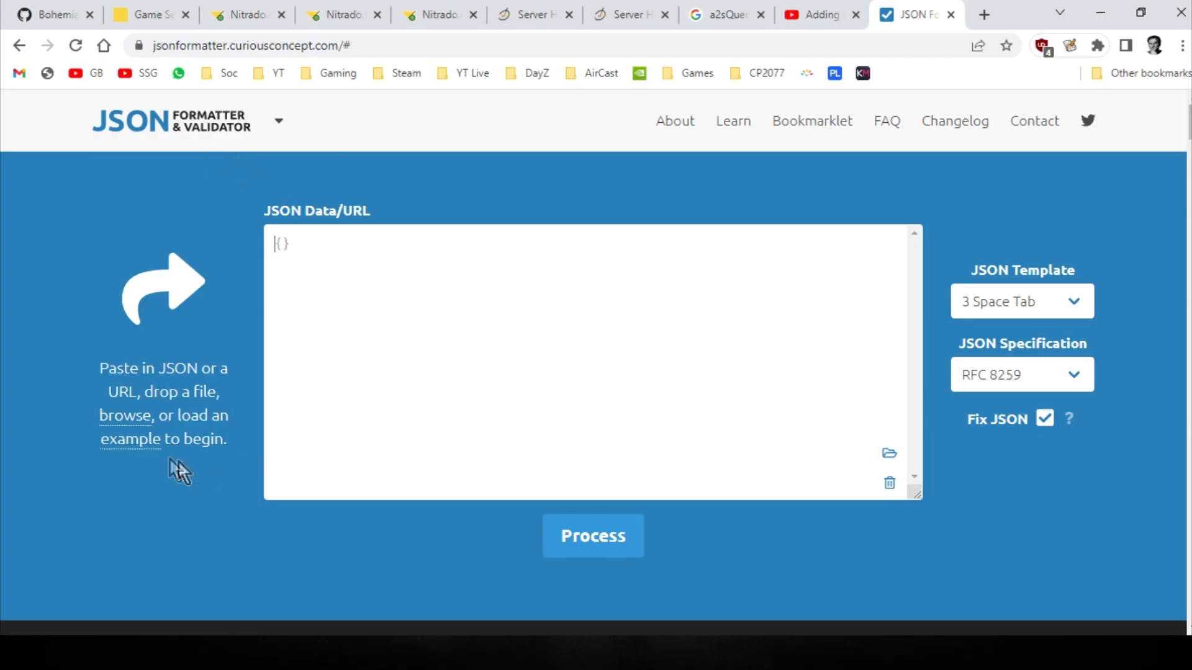
mouse_move(128, 430)
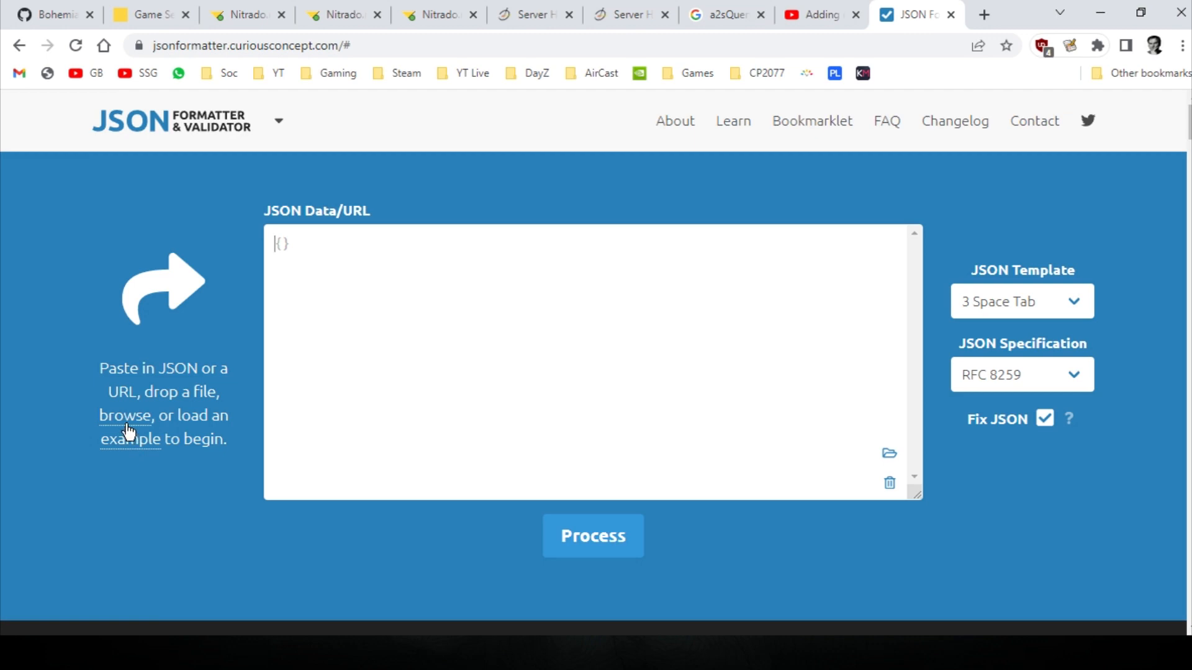
left_click(126, 415)
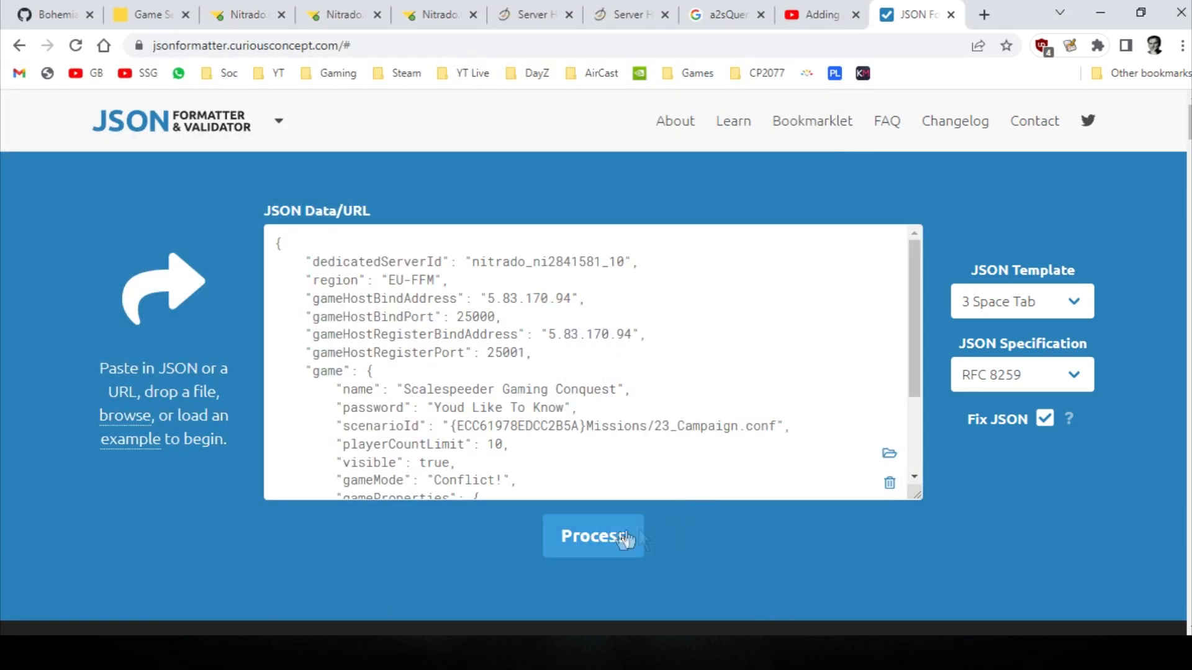
left_click(593, 536)
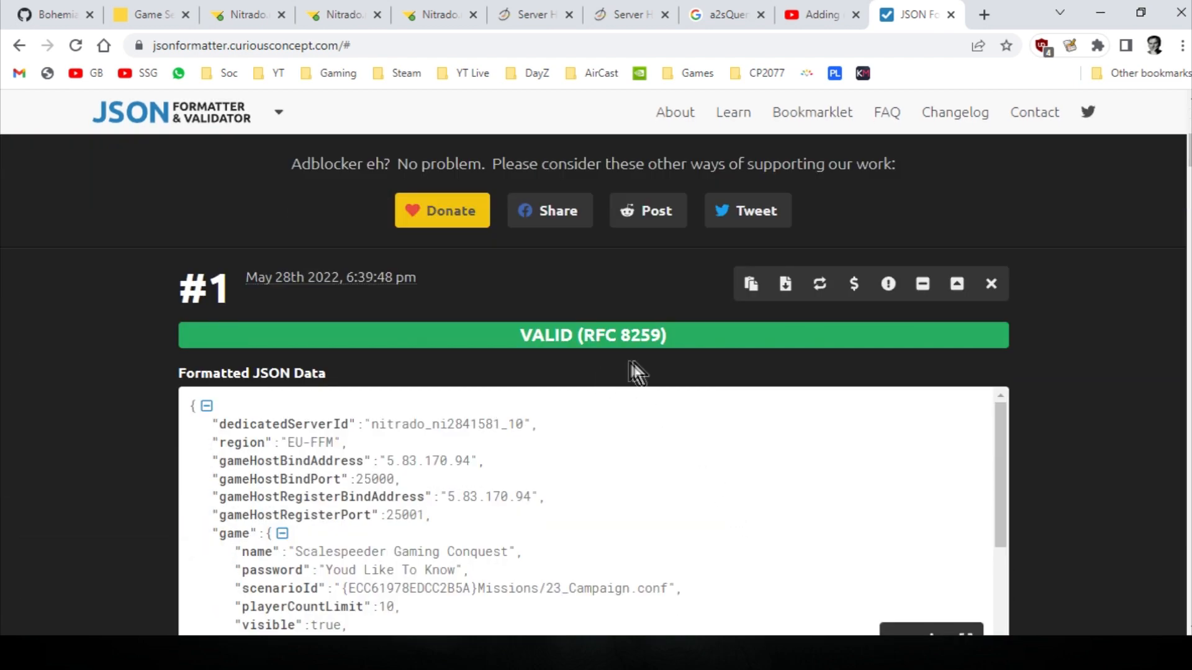
mouse_move(588, 363)
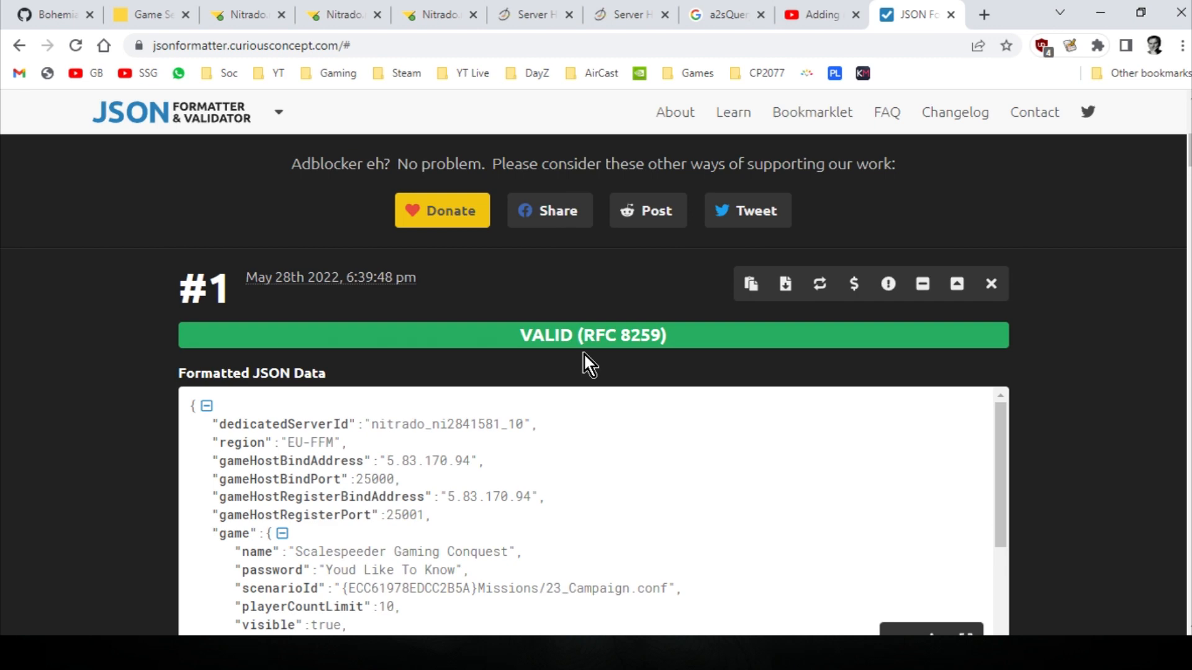
mouse_move(598, 364)
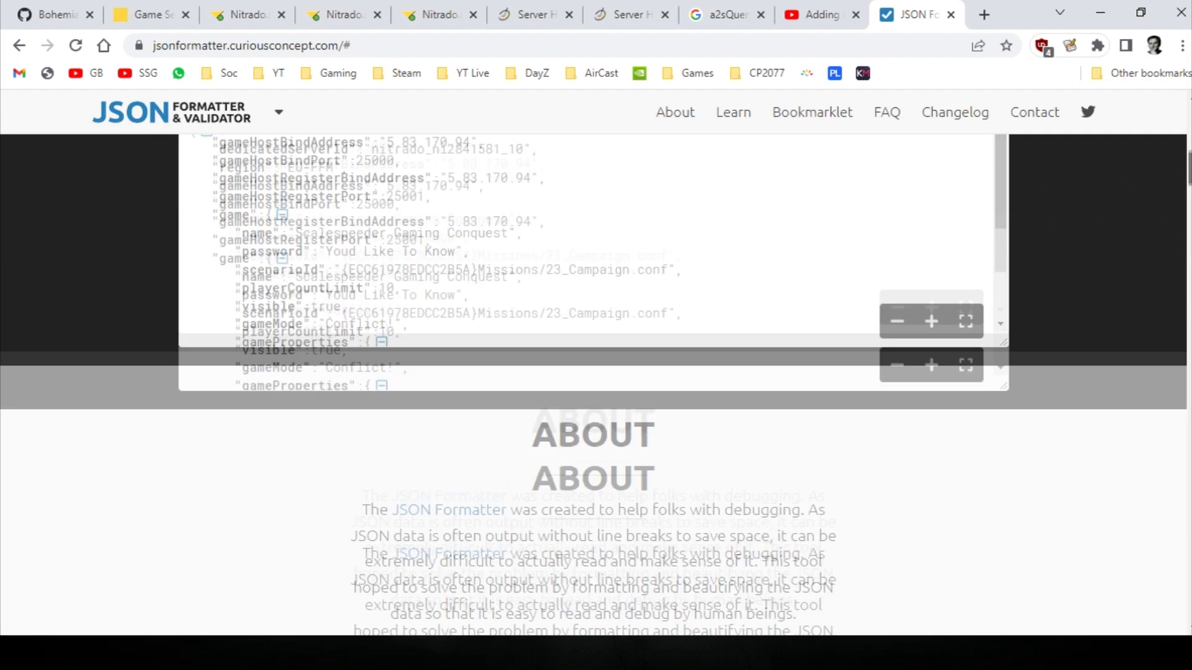
Step: Review the VALID (RFC 8259) result and reload the validator to clear it
scroll("up", 3)
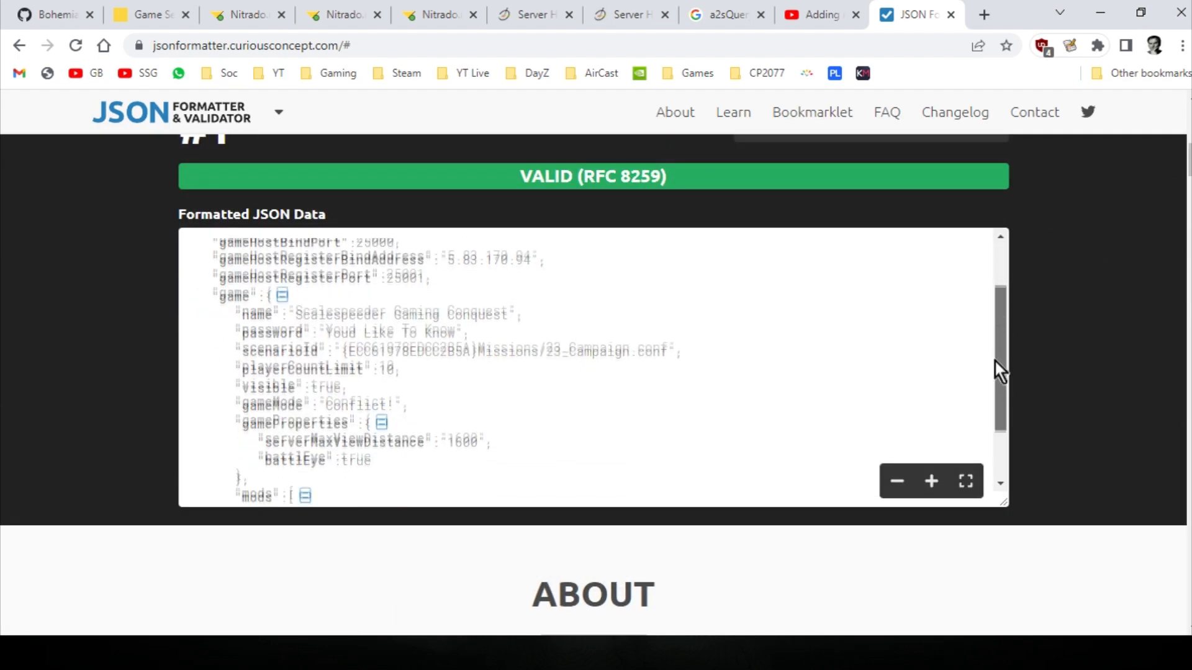
scroll("down", 3)
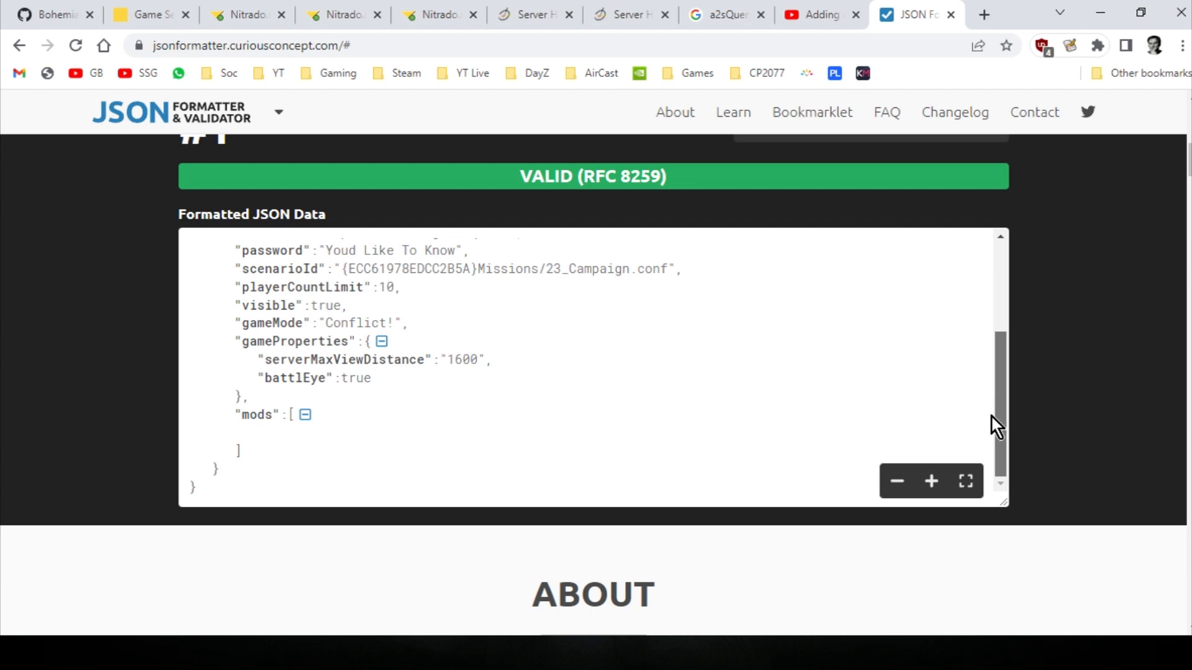
mouse_move(513, 316)
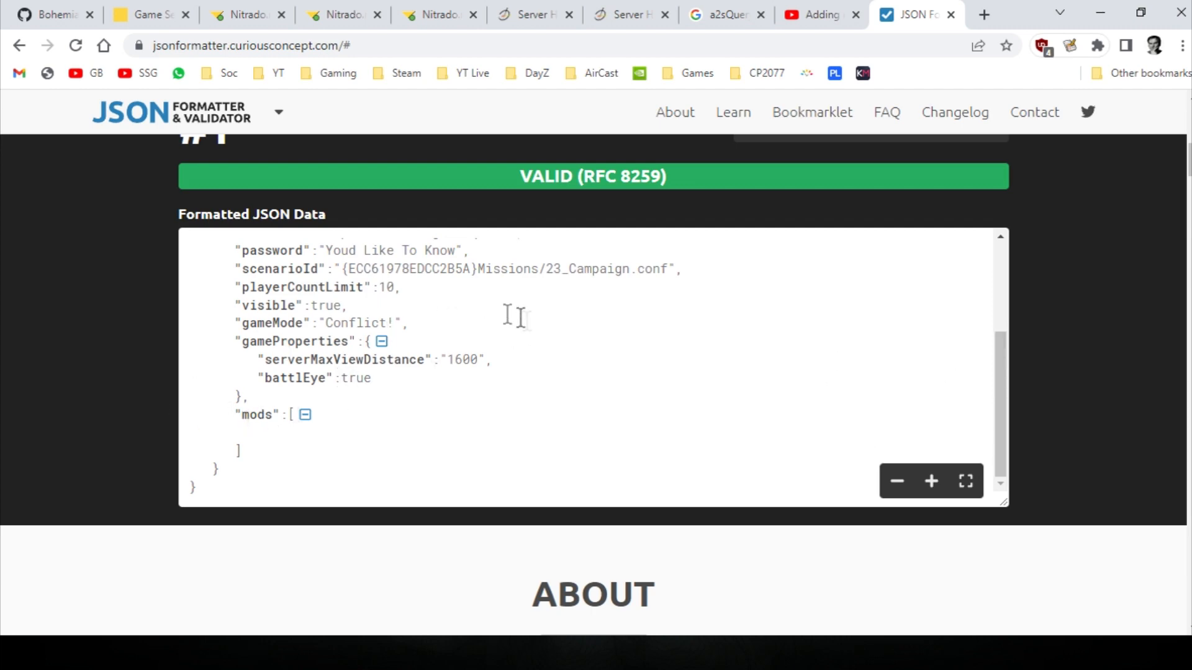
key("alt+tab")
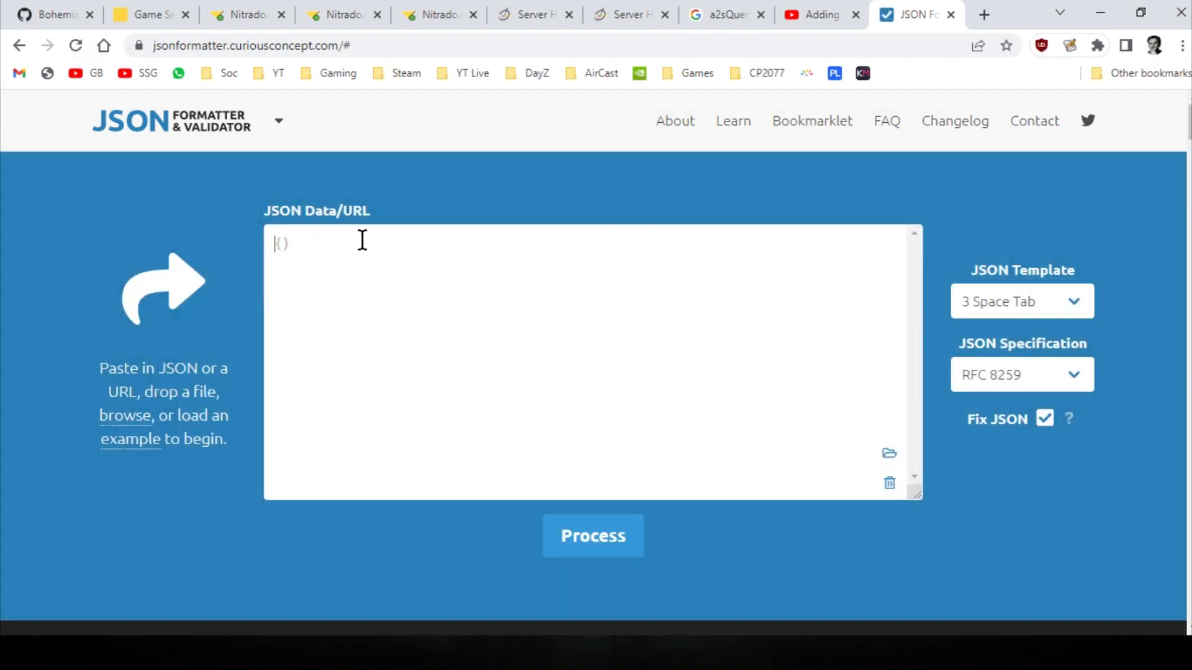
Step: Load new.json from the server json folder into the validator
left_click(887, 453)
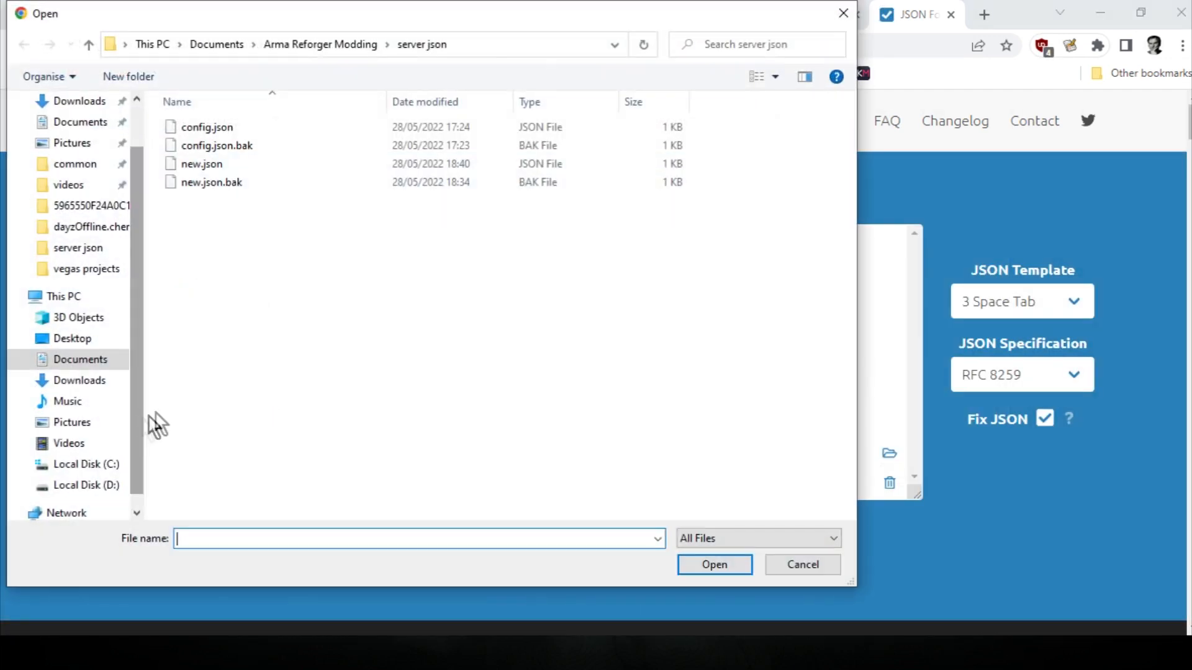
left_click(201, 164)
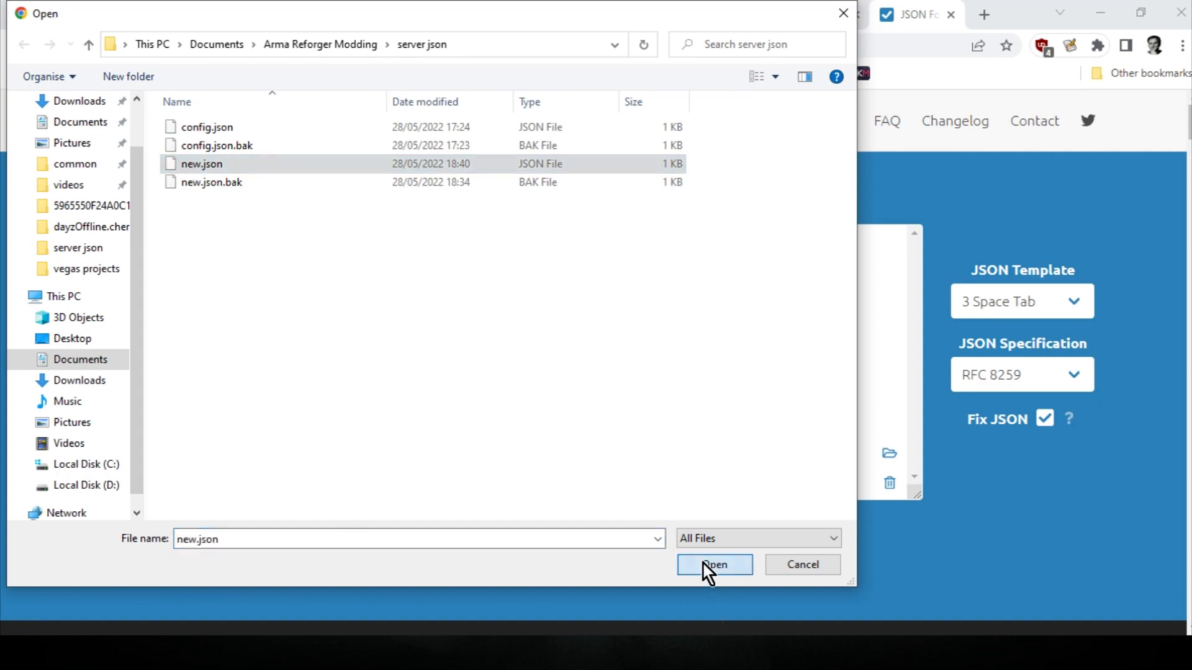
left_click(713, 565)
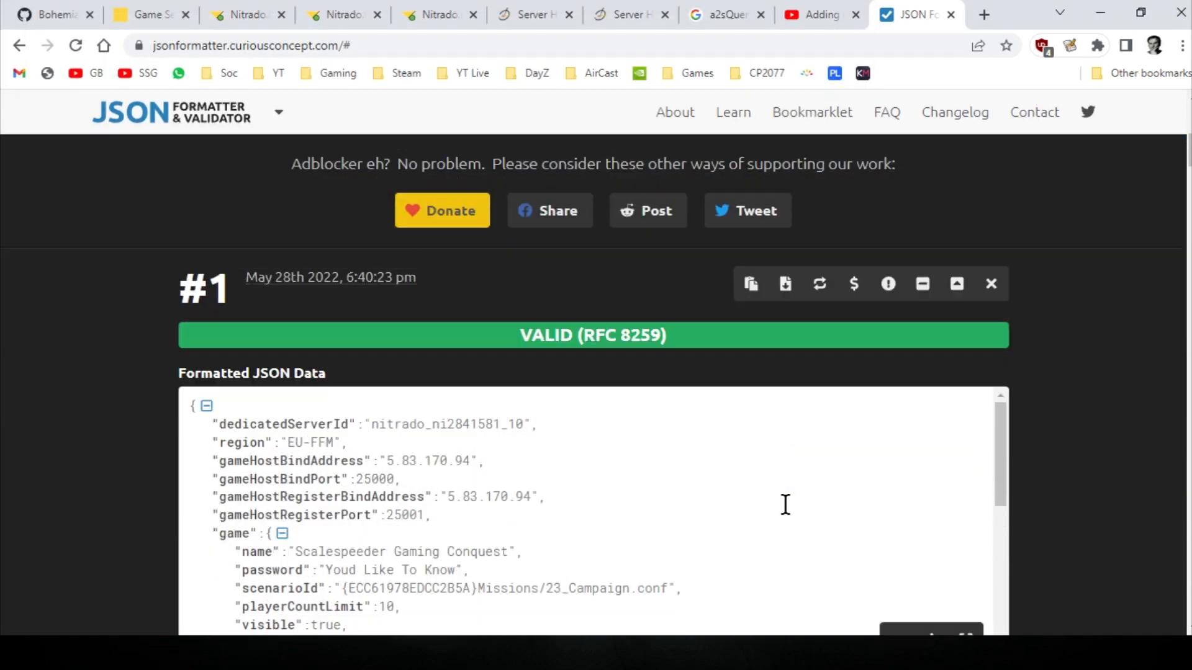
Step: Check the Where Am I and Colt 3x20 entries in the valid formatted result, then return to Notepad++
scroll("down", 3)
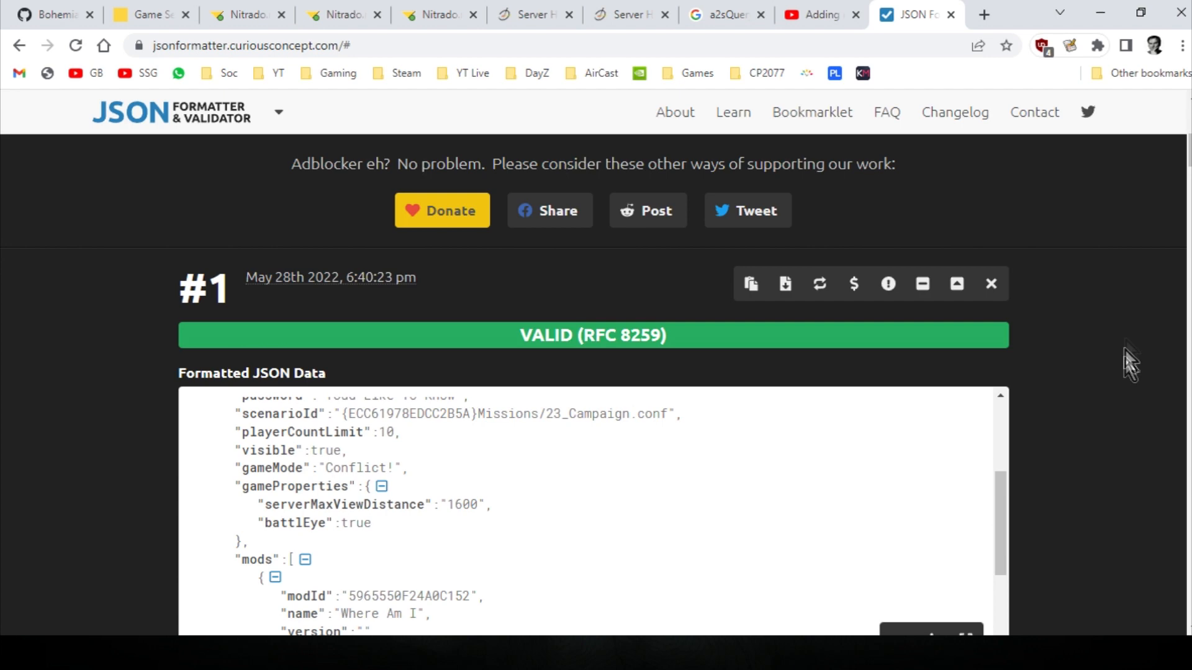
scroll("down", 3)
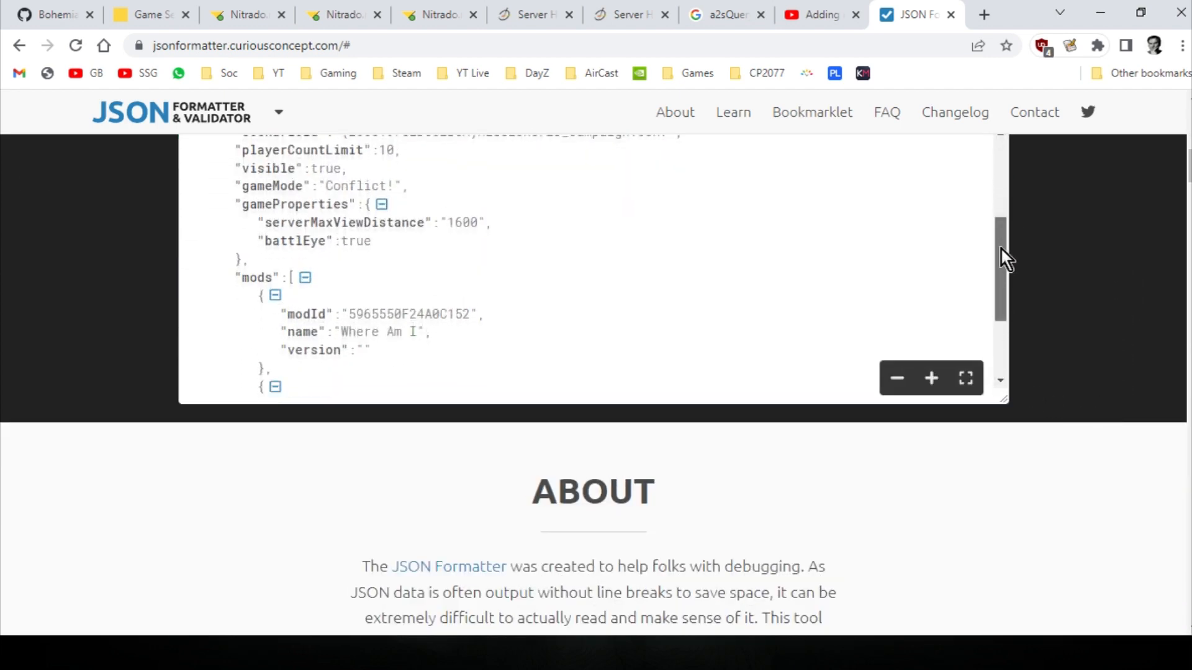
scroll("down", 3)
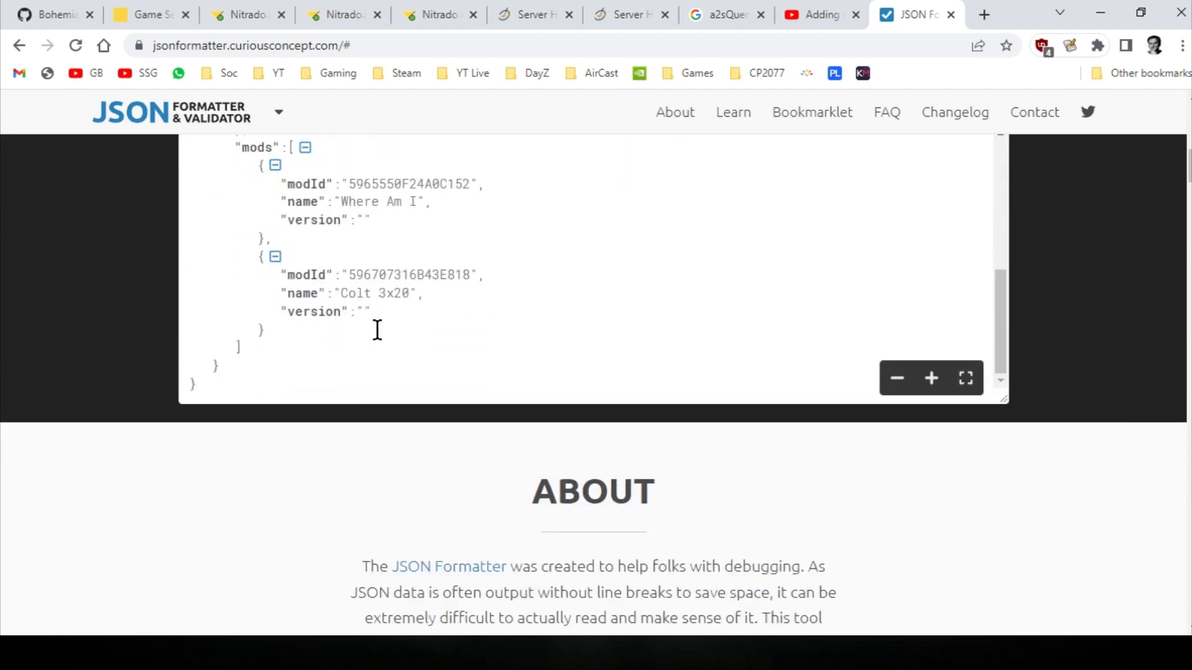
mouse_move(363, 321)
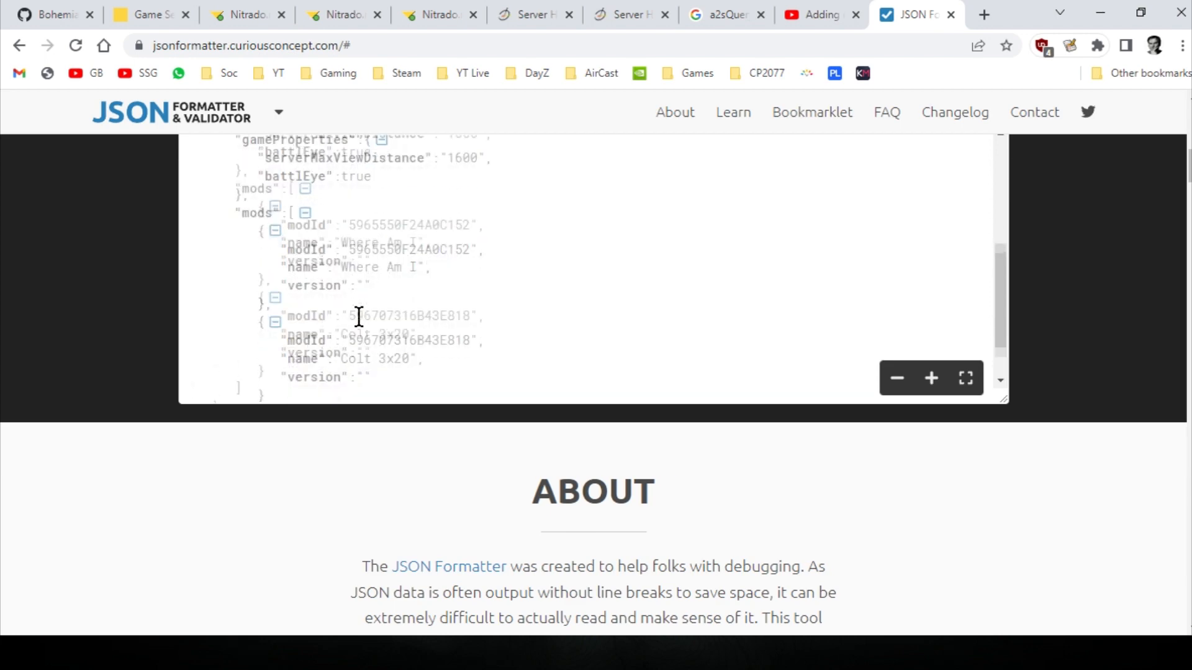
scroll("down", 3)
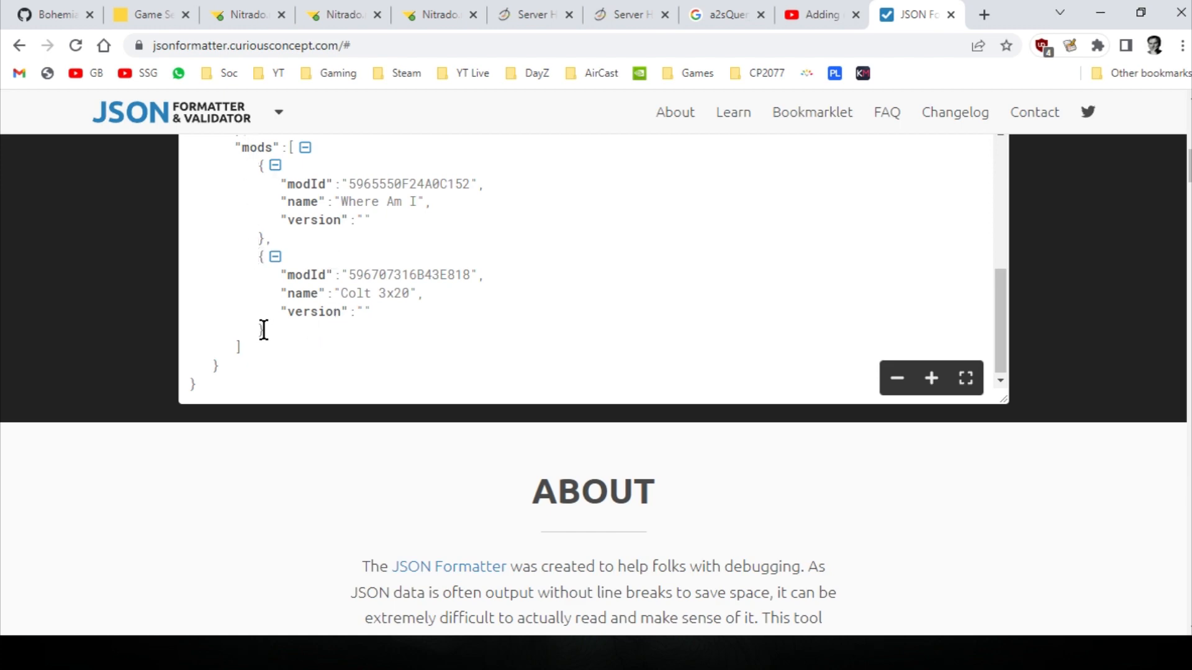
key("alt+tab")
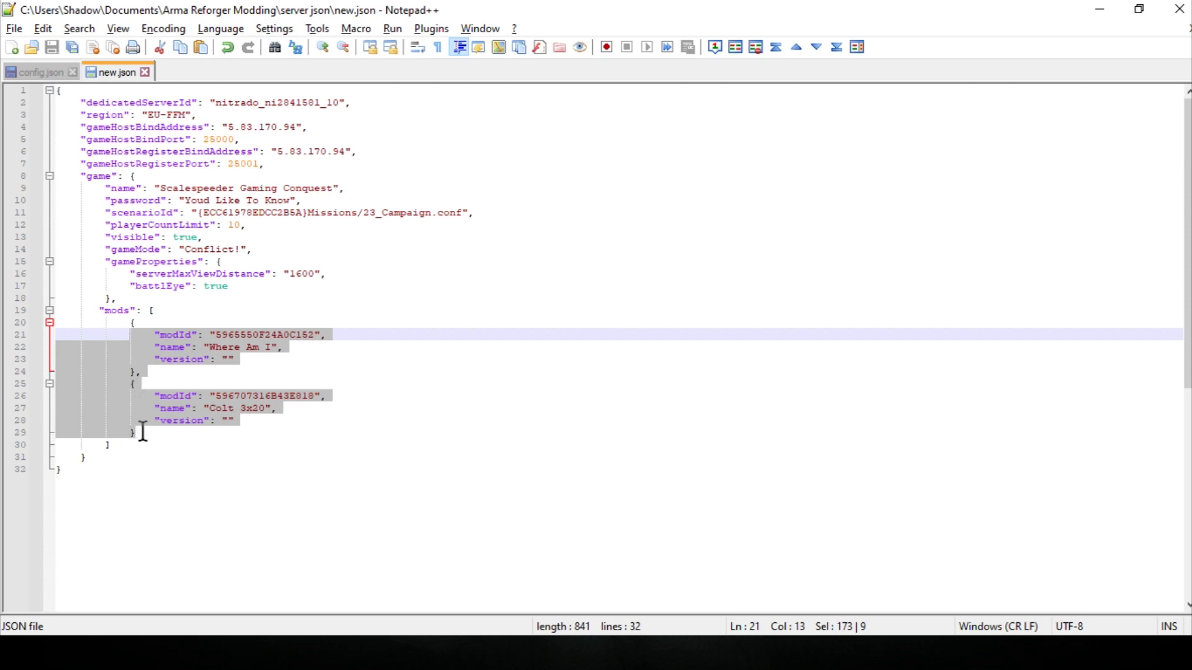
Step: Deselect the mods block in new.json, leaving both mod entries unchanged
left_click(136, 433)
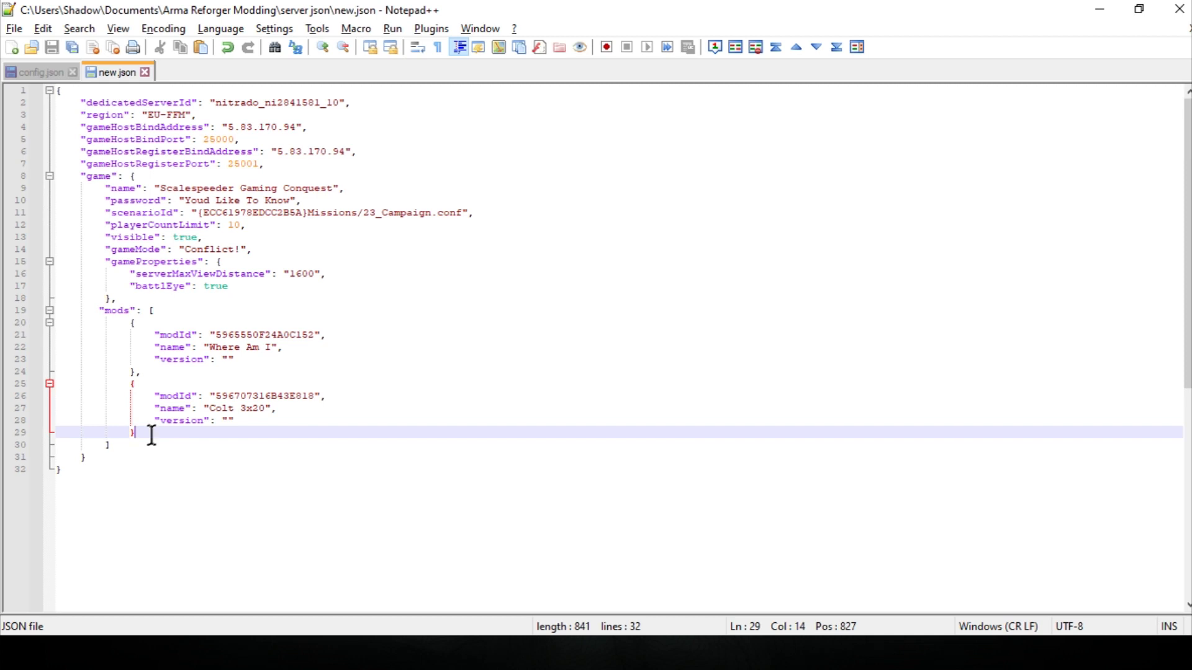
mouse_move(320, 333)
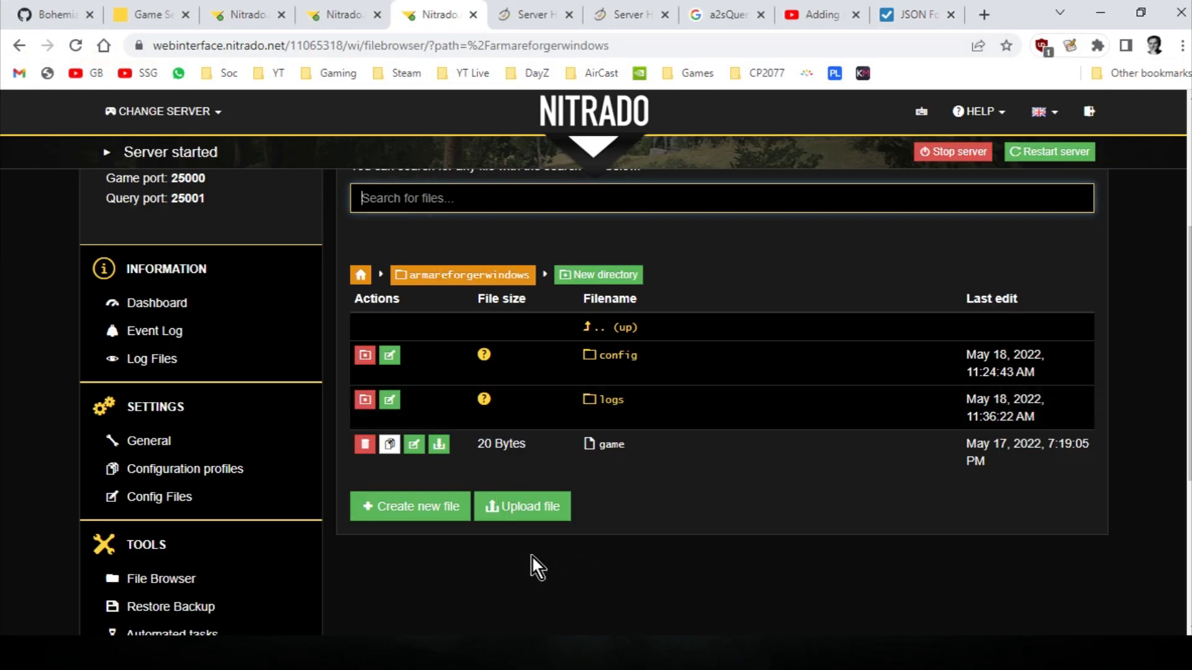
mouse_move(529, 517)
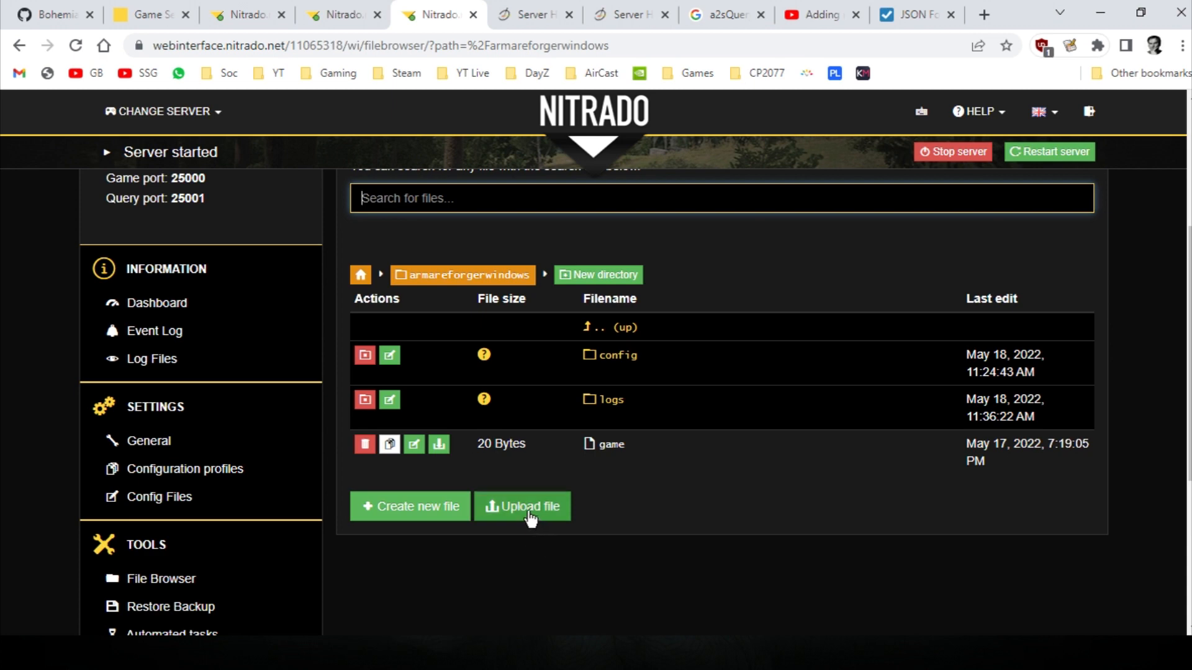
Step: Reopen config.json from the config folder in the file editor, showing the Colt4x30 and Where Am I mods
double_click(617, 355)
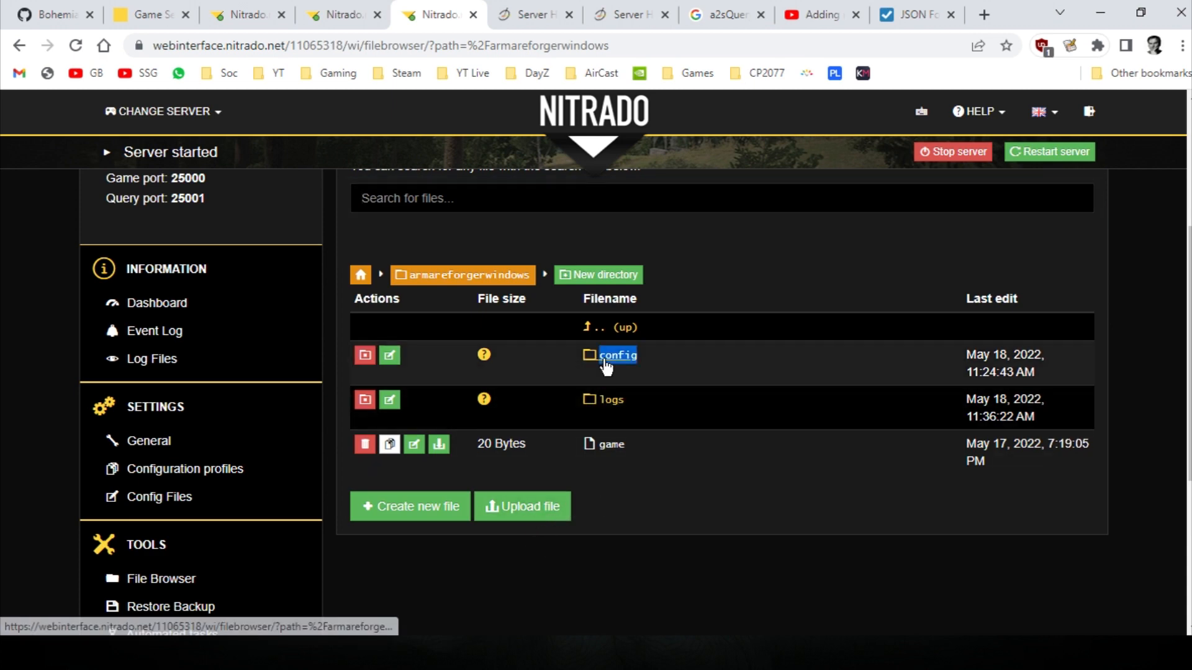
left_click(617, 355)
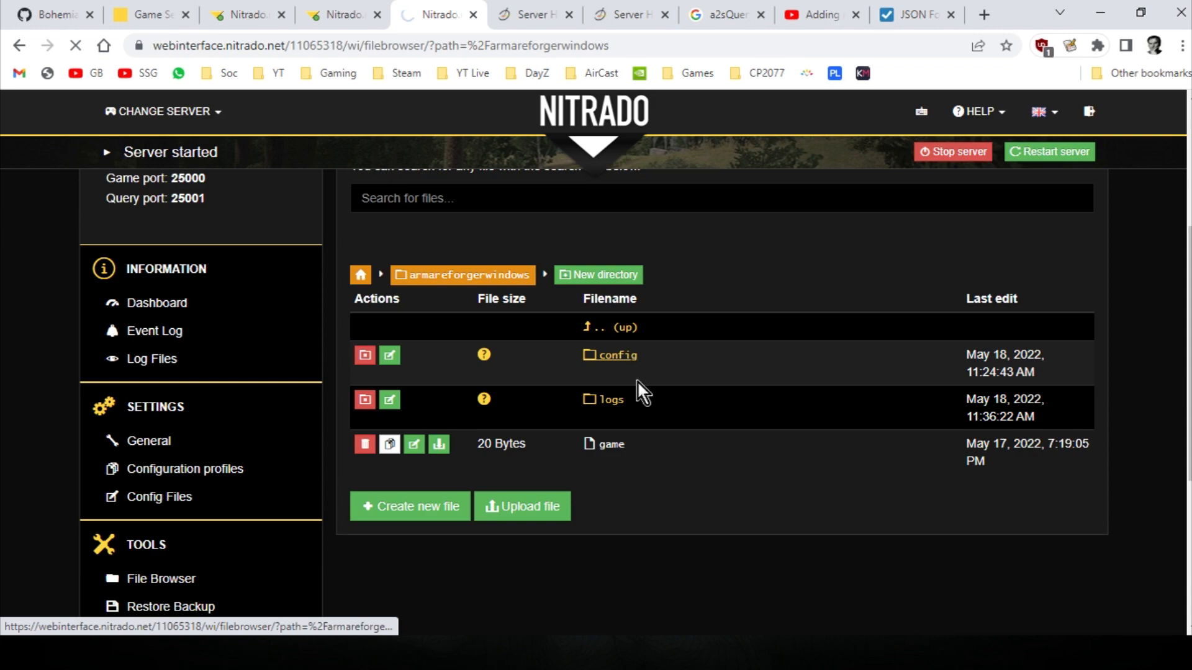
left_click(617, 355)
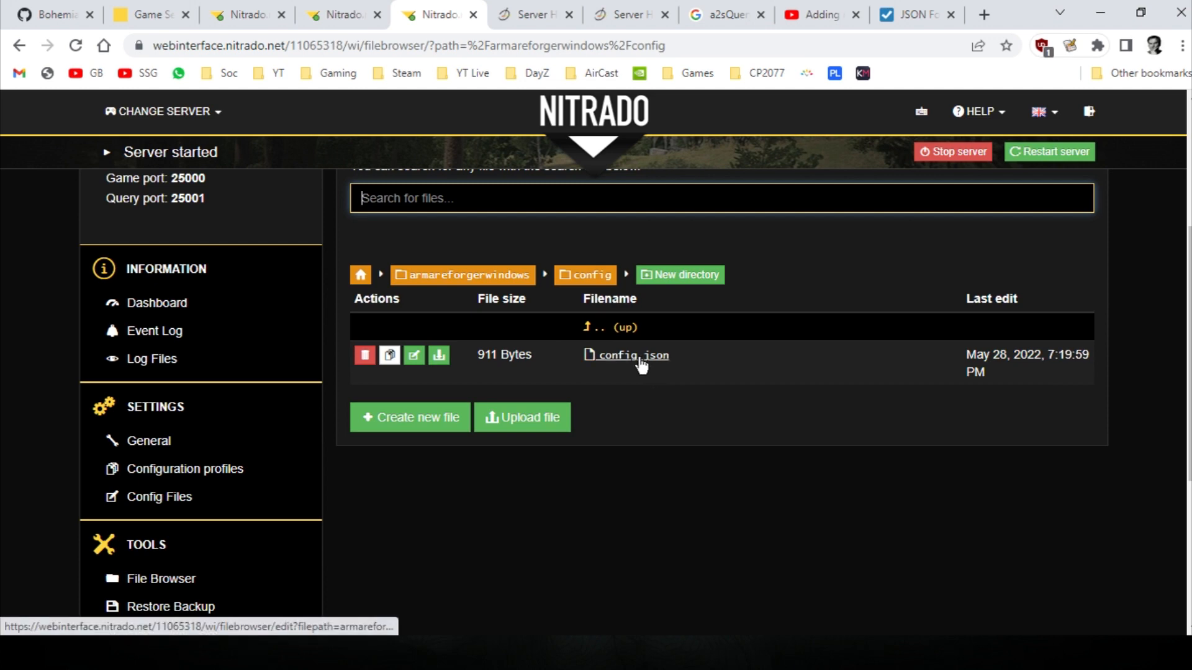
mouse_move(629, 355)
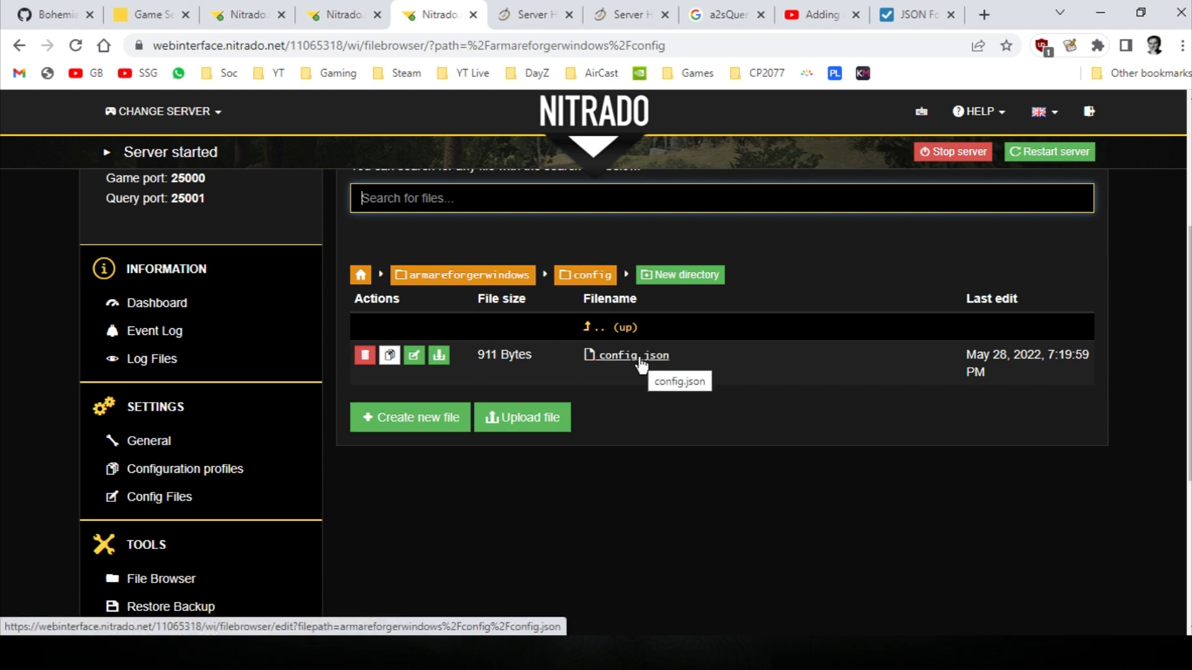
left_click(626, 355)
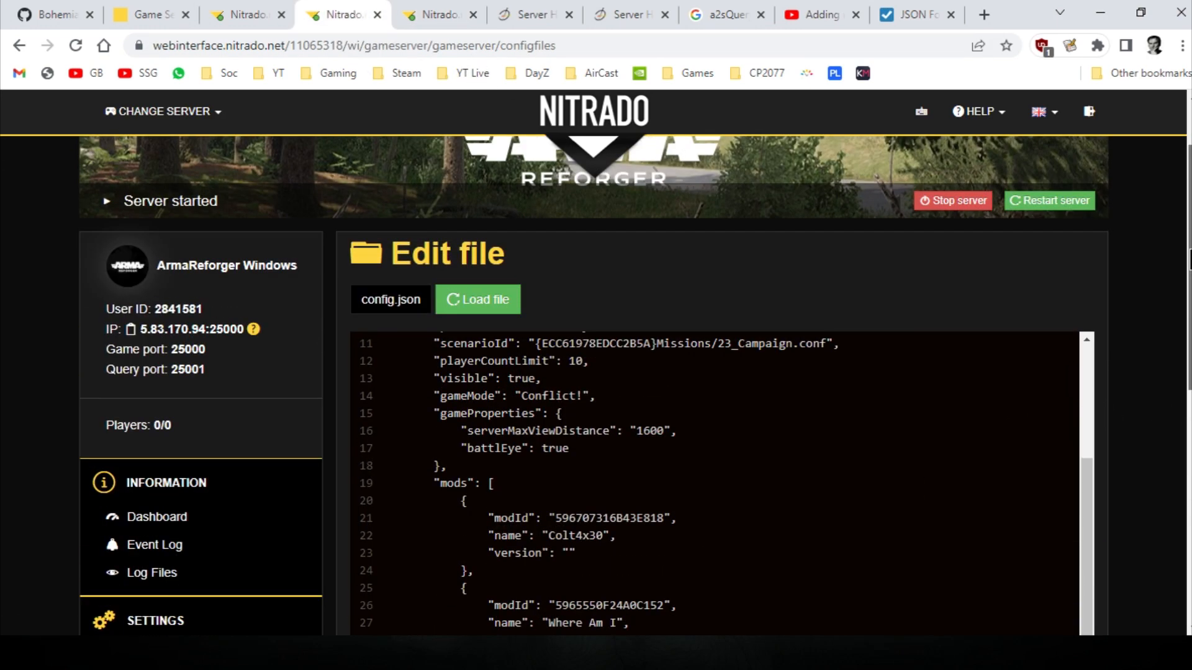
Step: Review both mod entries in config.json, then switch over to the running Arma Reforger game
scroll("down", 3)
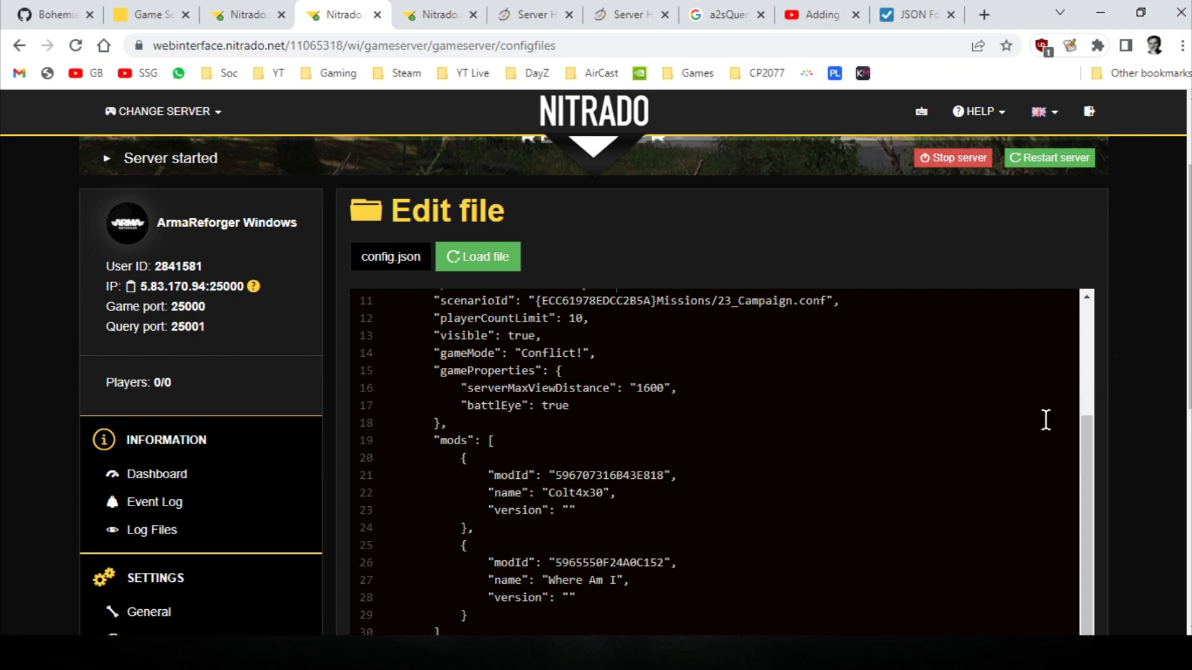
scroll("down", 3)
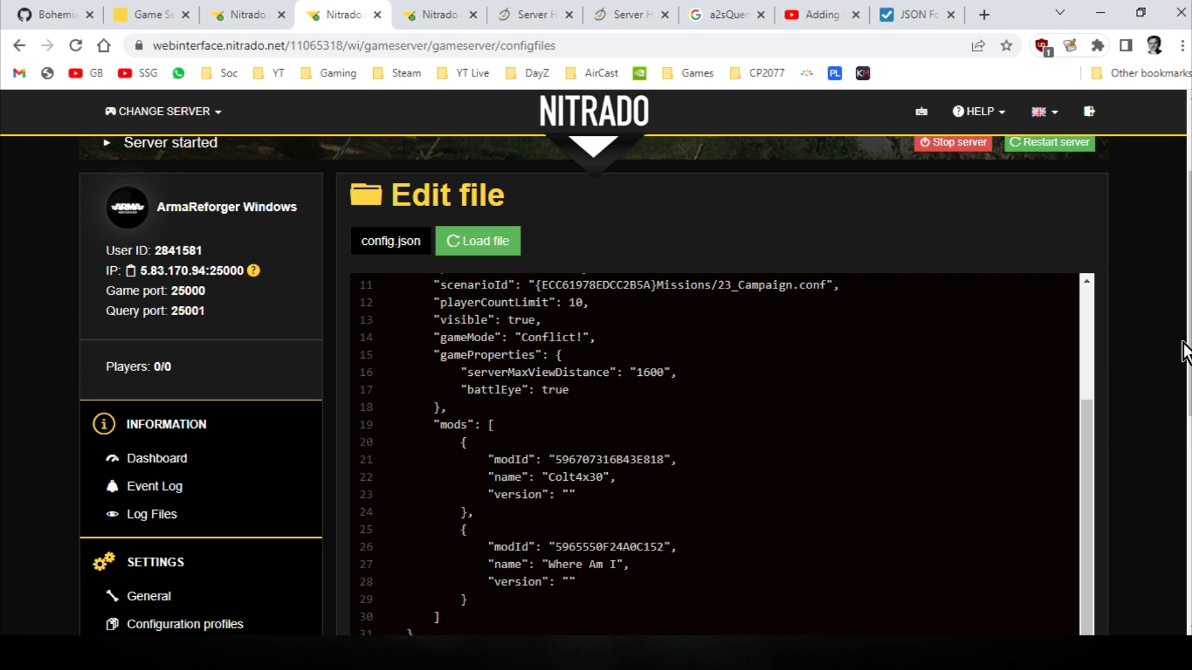
key("alt+tab")
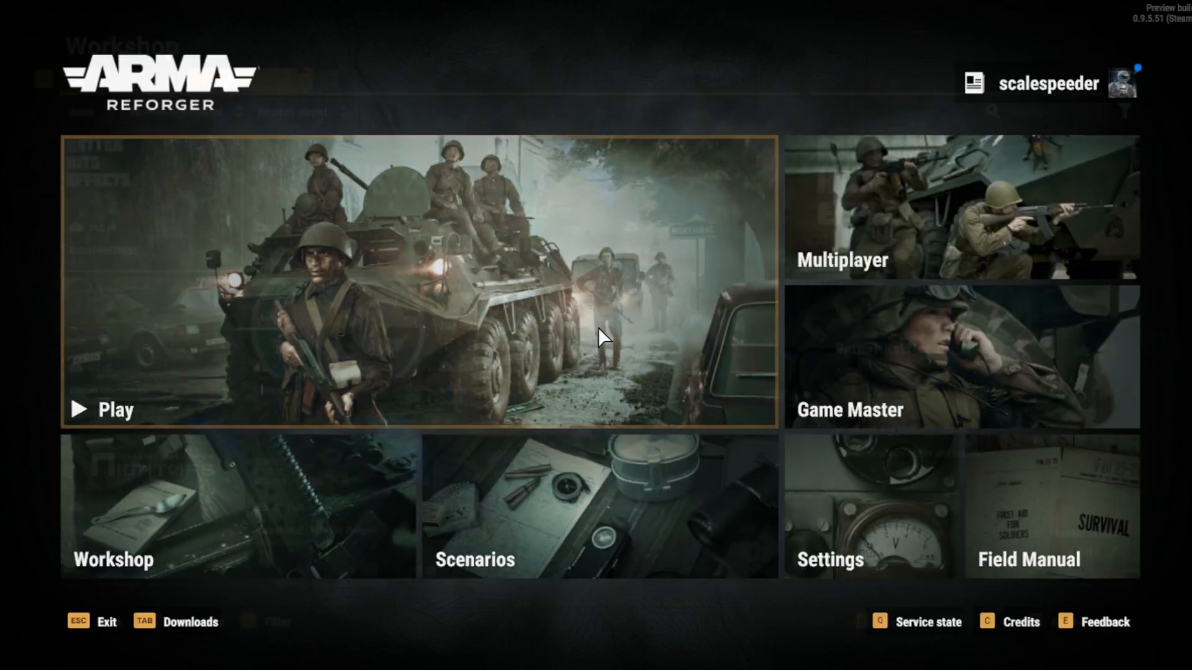
Step: Join the favourited Scalespeeder Gaming Conquest server from Multiplayer with its password
left_click(959, 208)
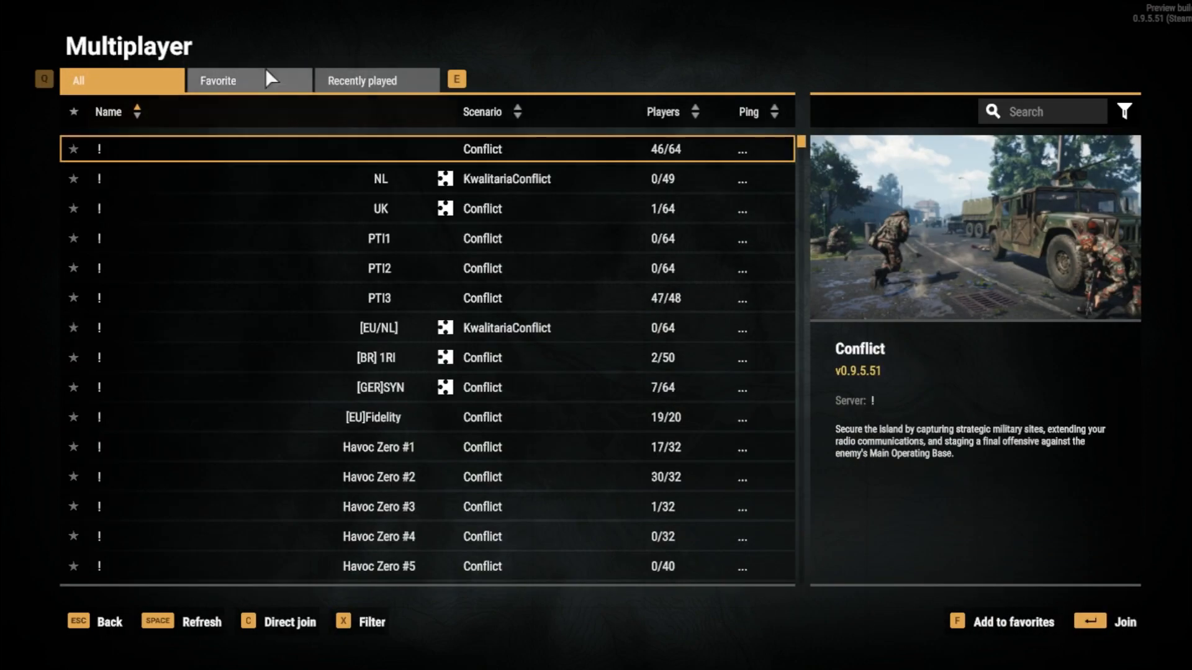
left_click(218, 80)
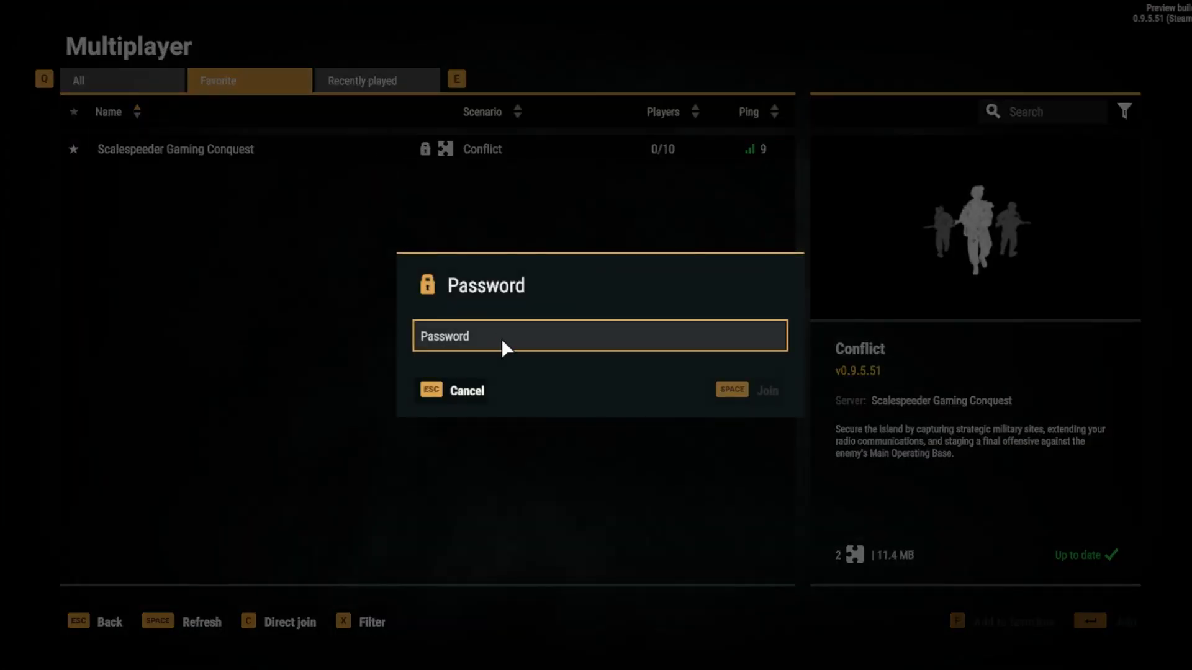
type("**")
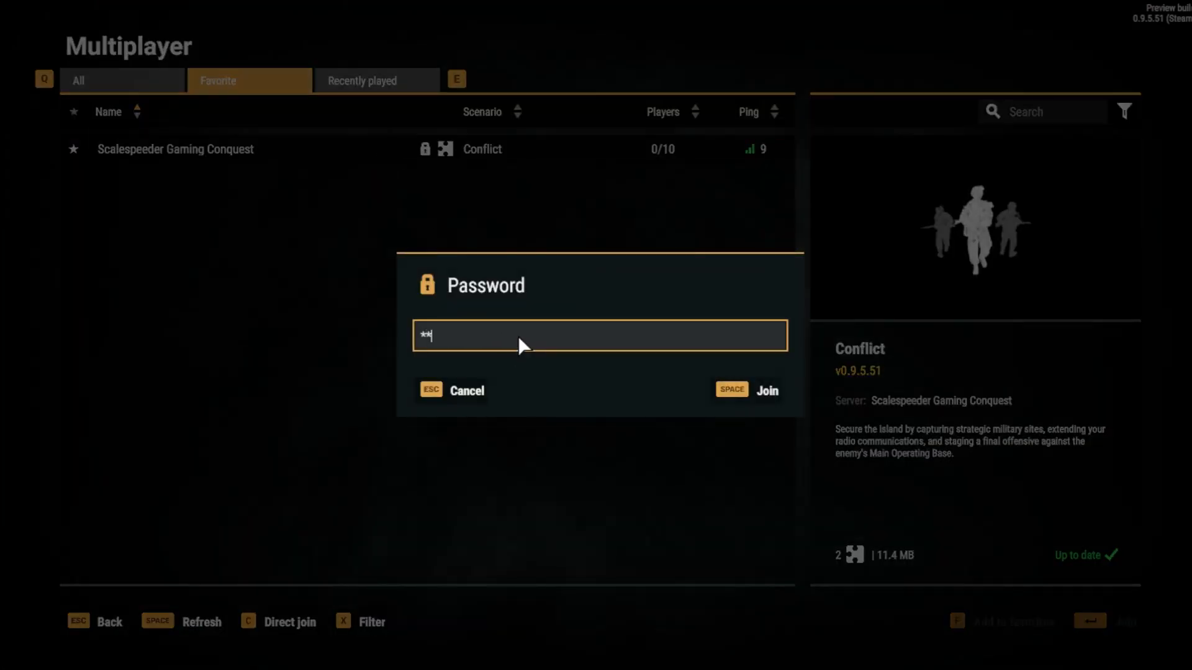
left_click(765, 390)
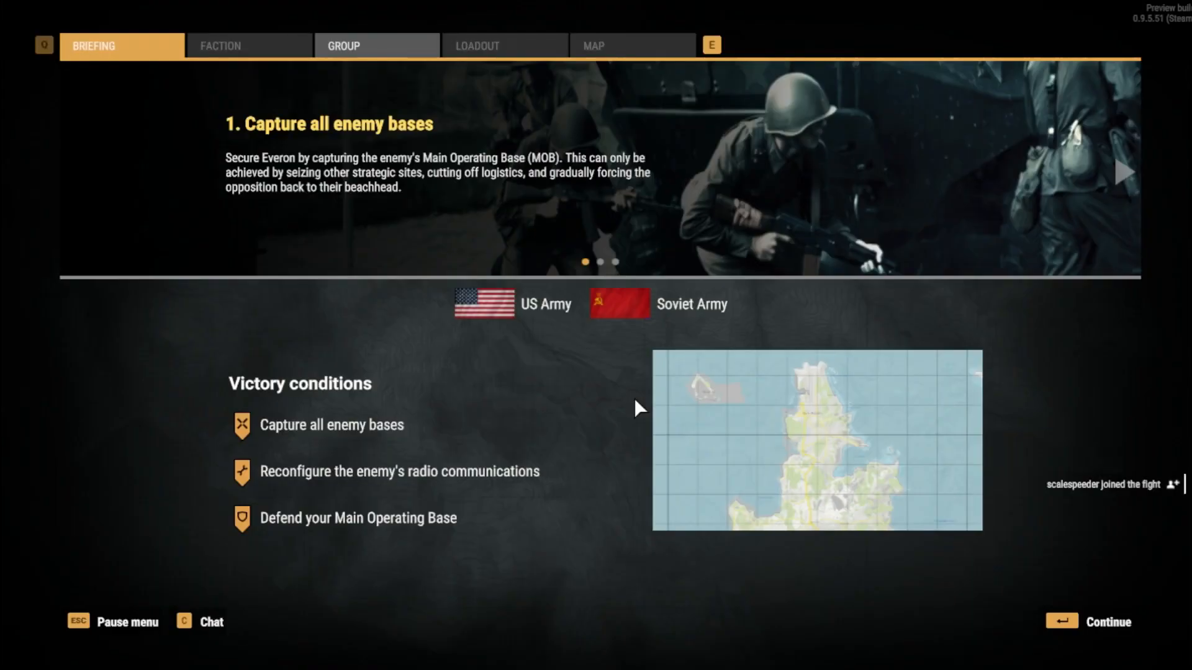
Step: Deploy at HQ Saint-Philippe from the map in the Conflict session
left_click(376, 46)
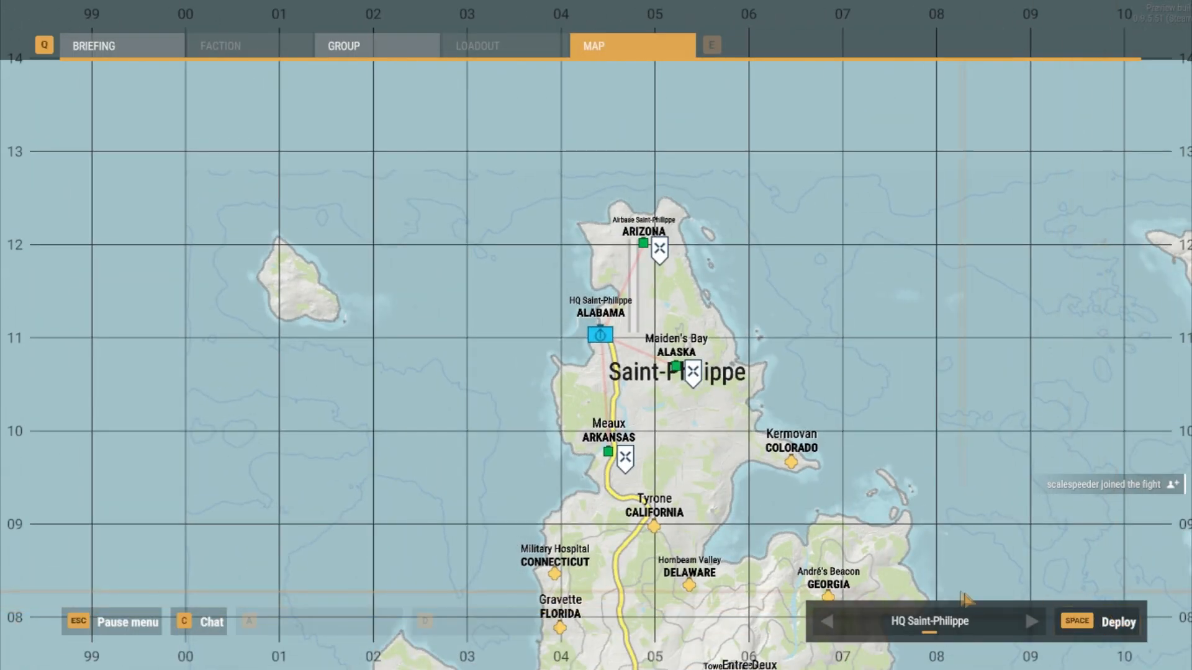
key("space")
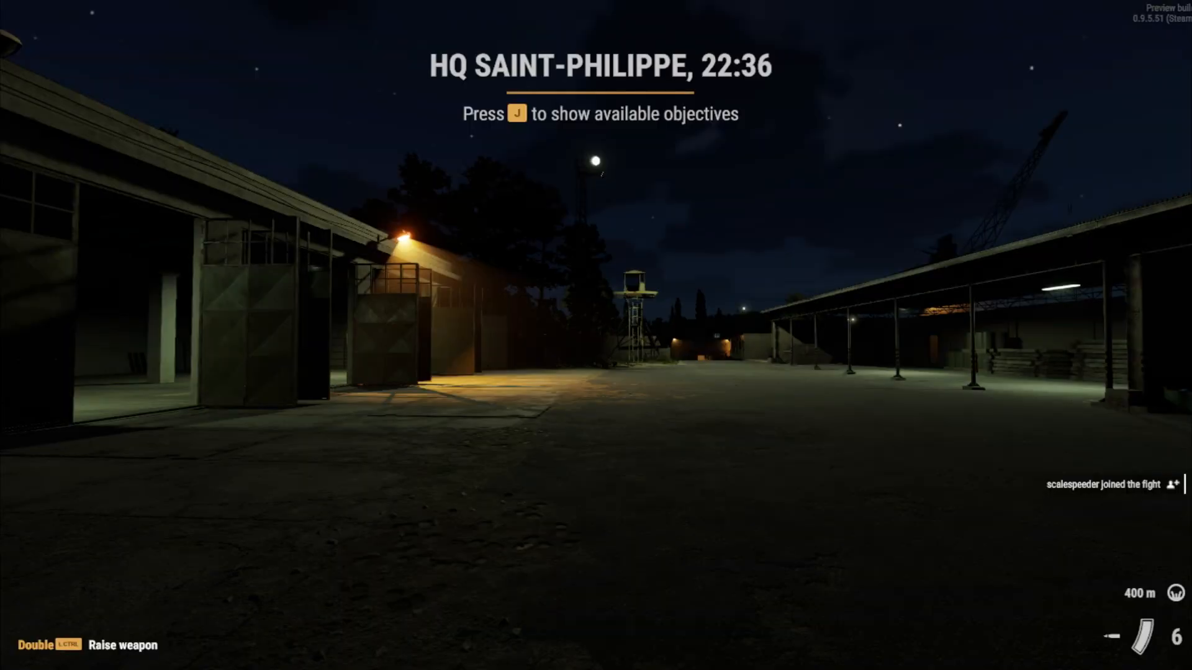